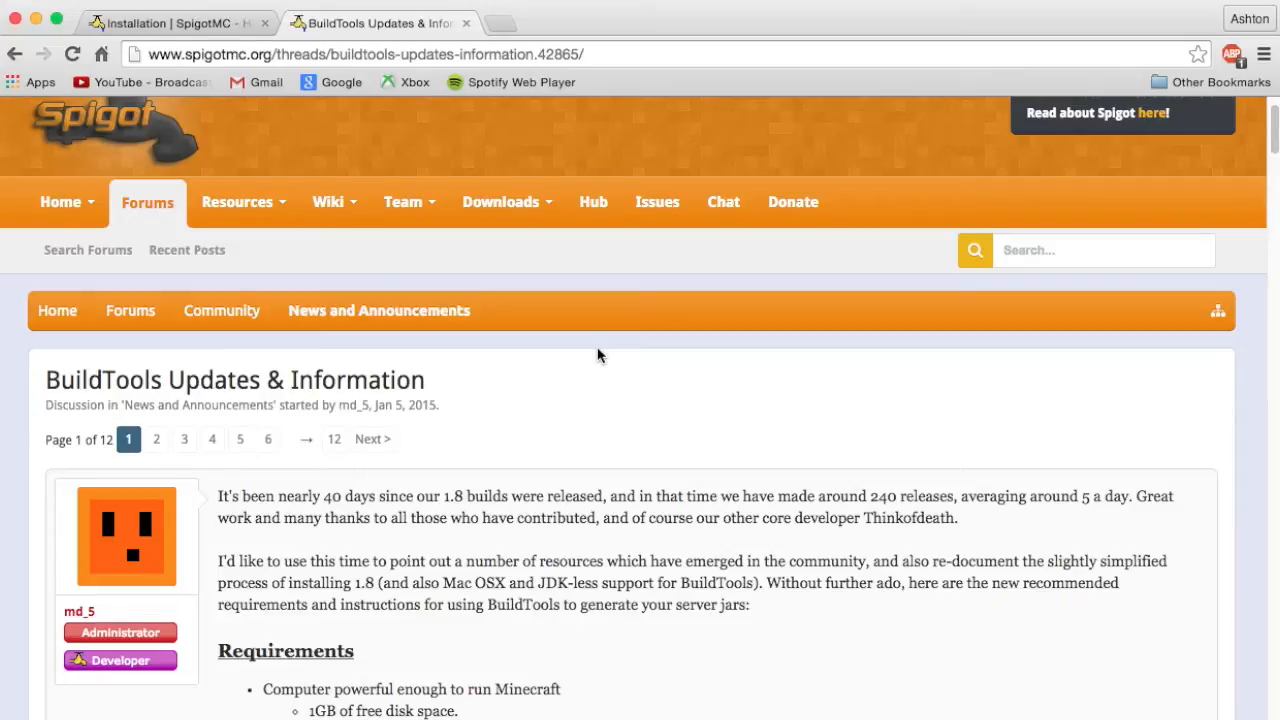
Review the BuildTools guide prerequisites and bring the Terminal window to the centre
scroll(down, 3)
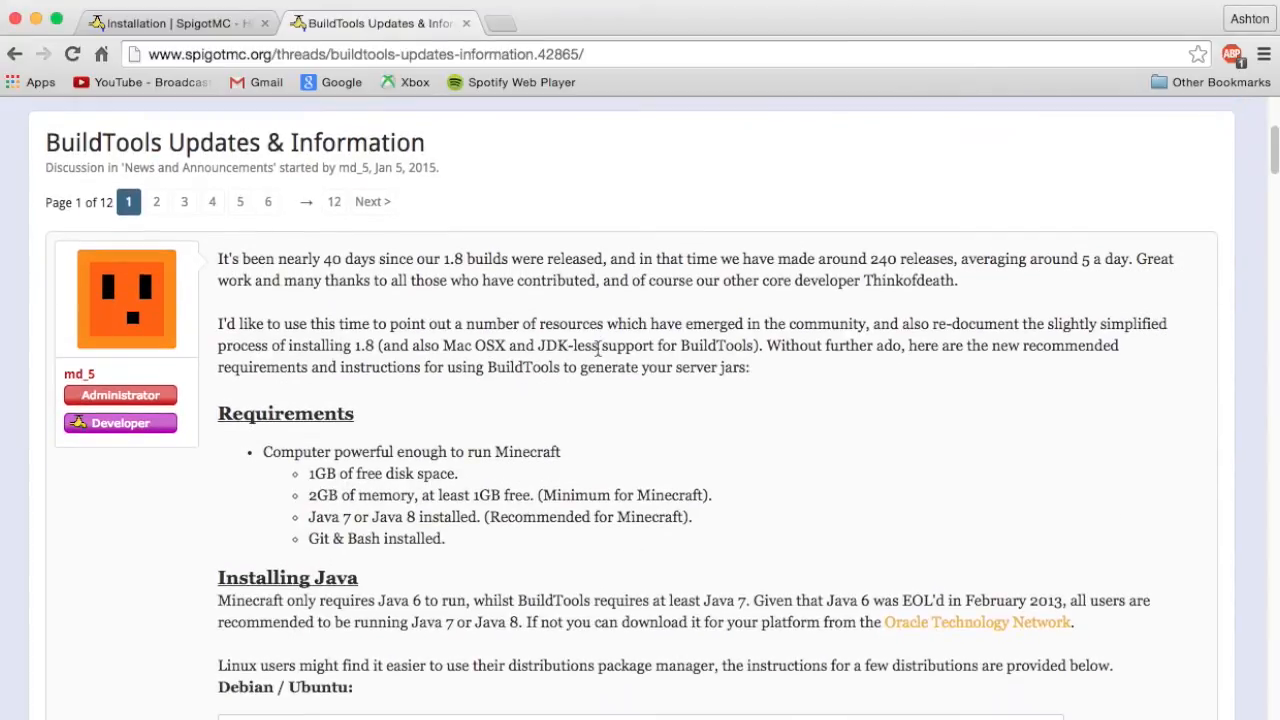
scroll(down, 3)
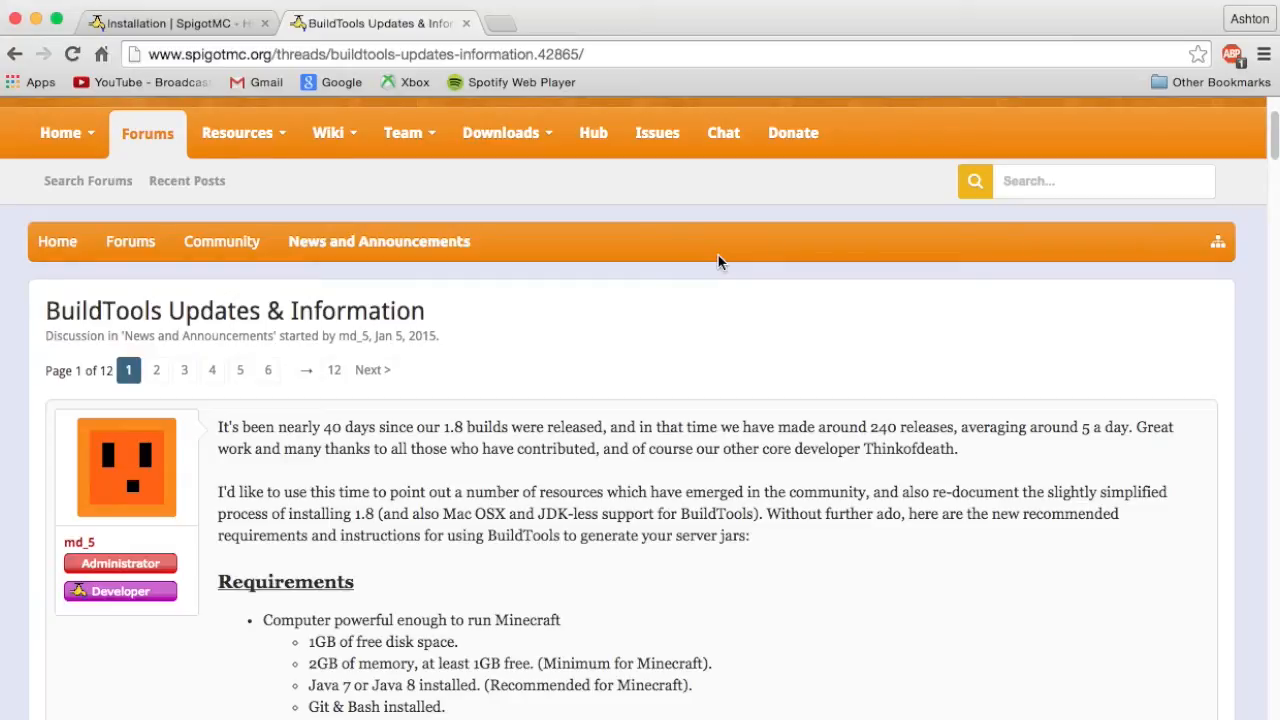
scroll(down, 3)
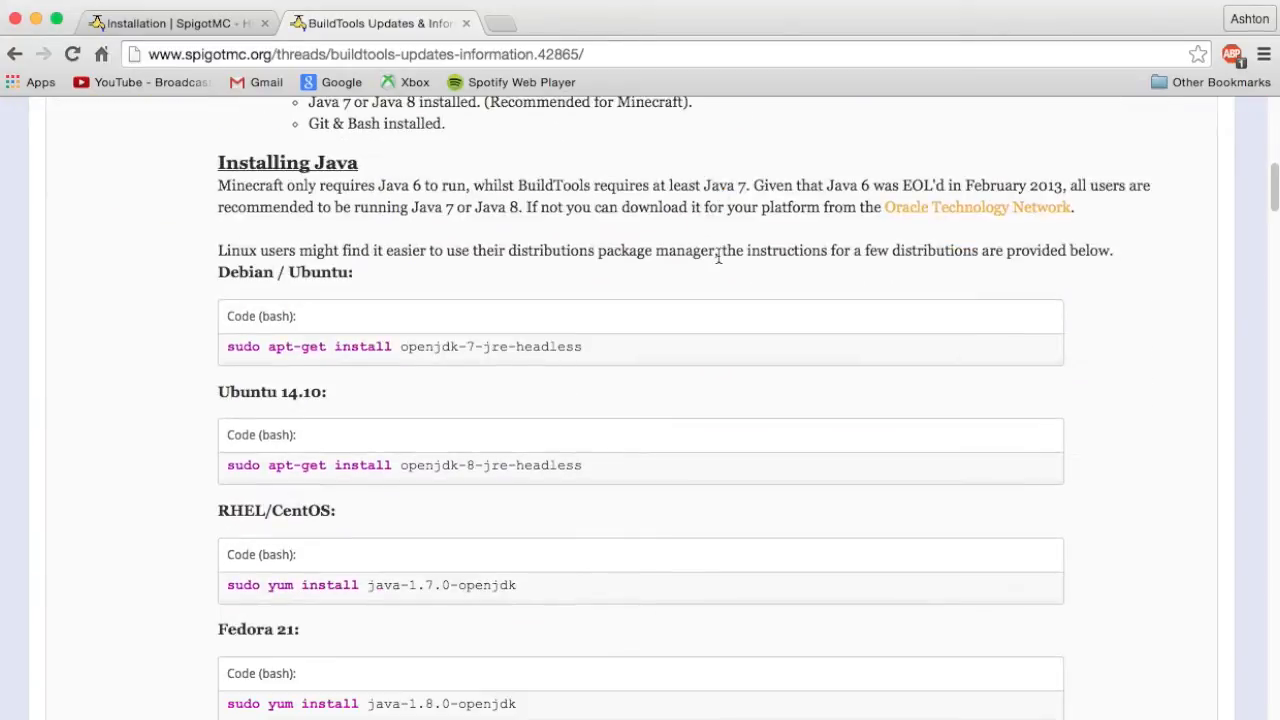
scroll(down, 3)
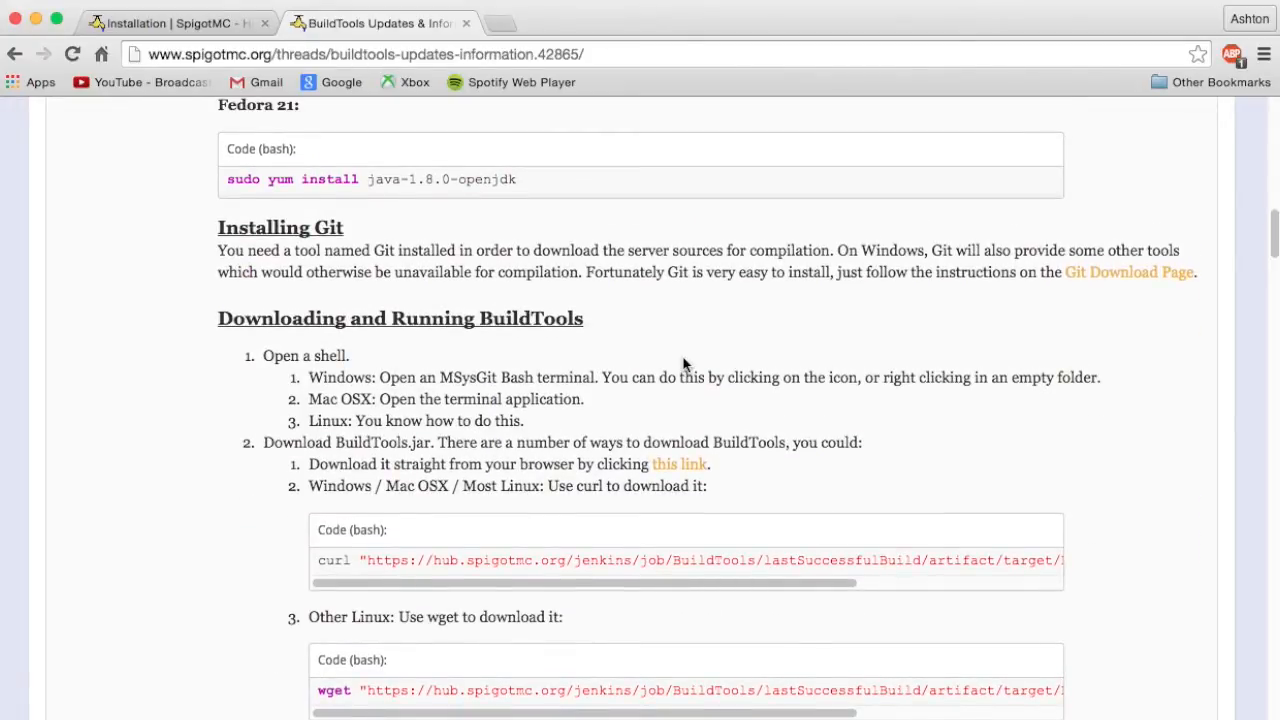
scroll(up, 3)
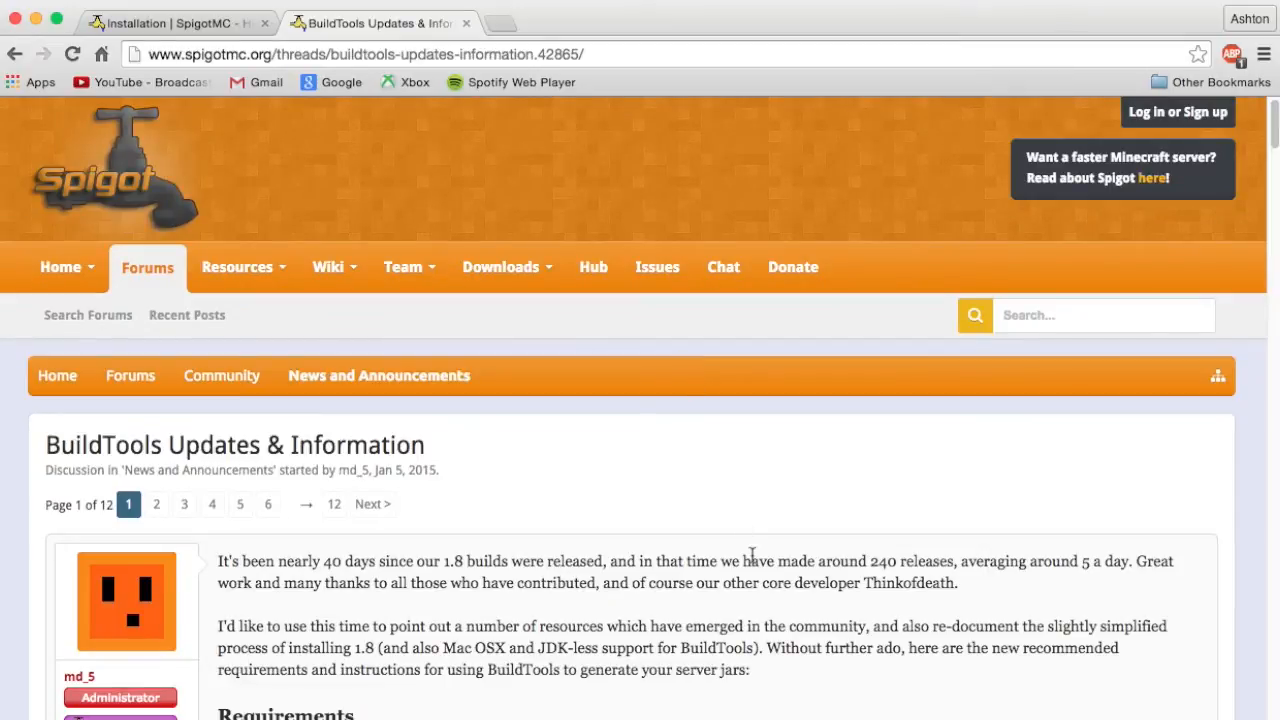
scroll(down, 3)
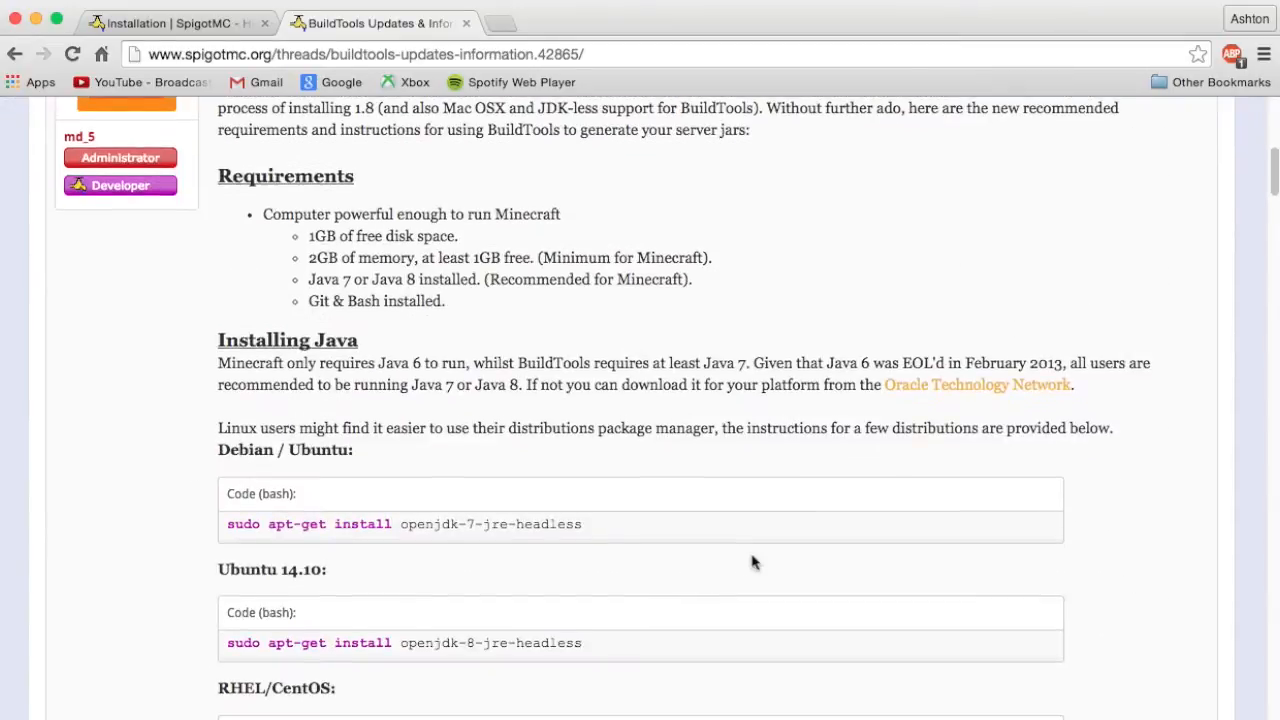
scroll(down, 3)
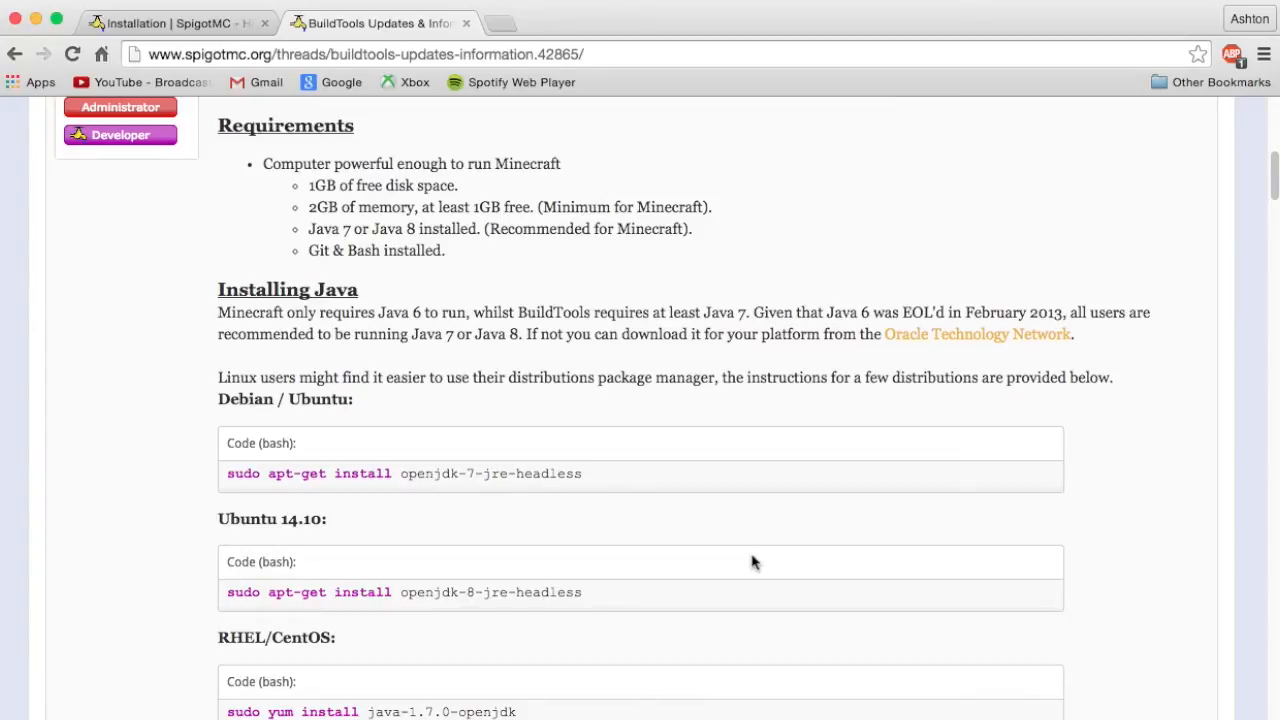
scroll(down, 3)
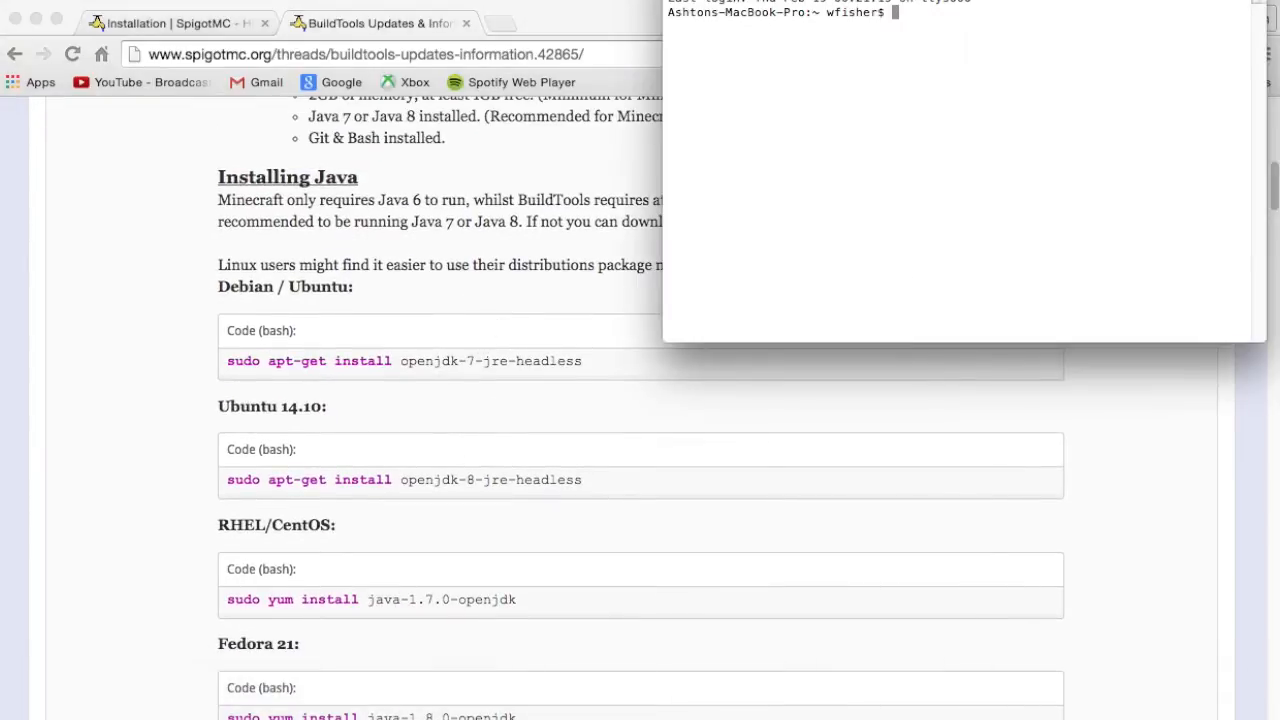
drag(930, 4, 880, 110)
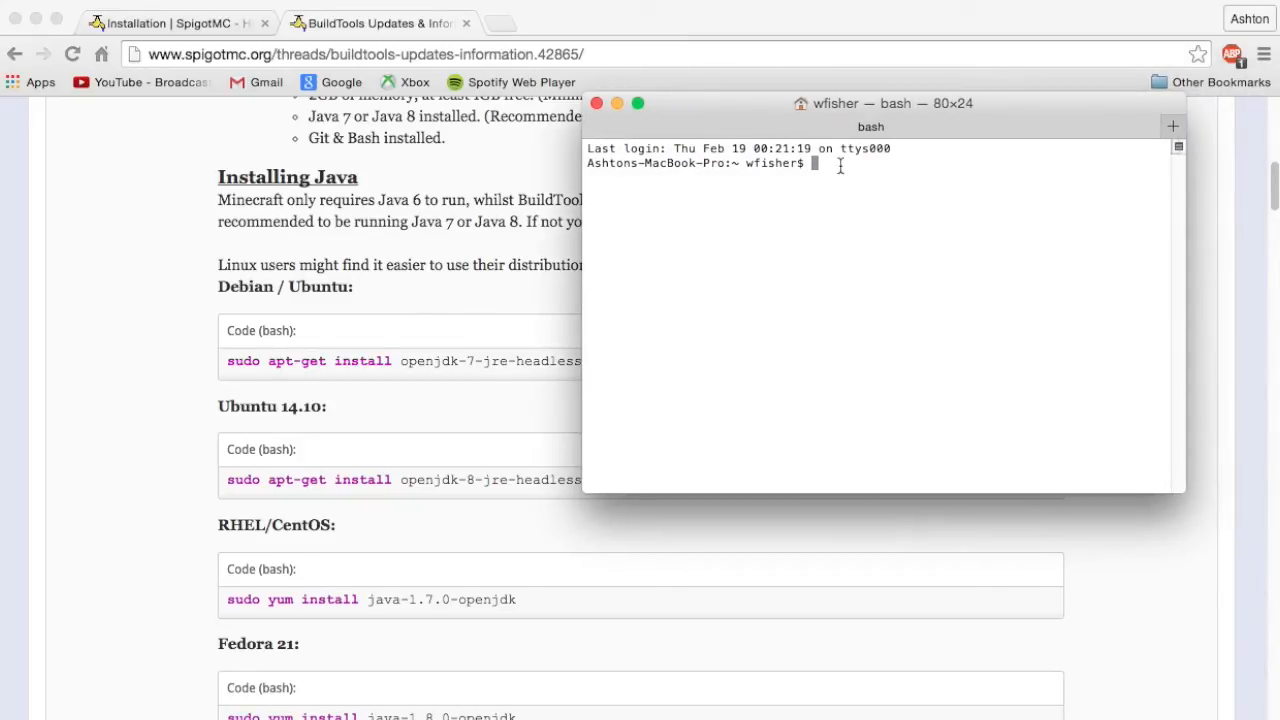
Run java -version and git --version to confirm Java 1.7.0_71 and Git 1.9.3
text(java -version)
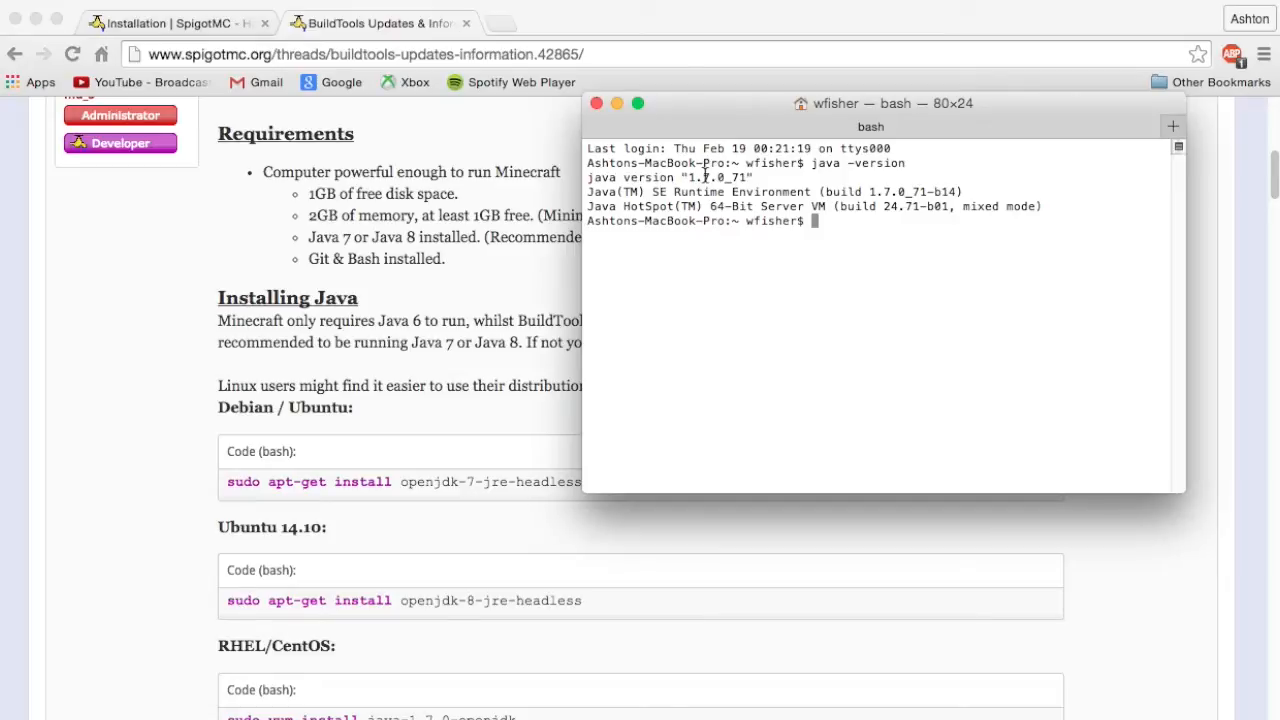
mouse_move(420, 374)
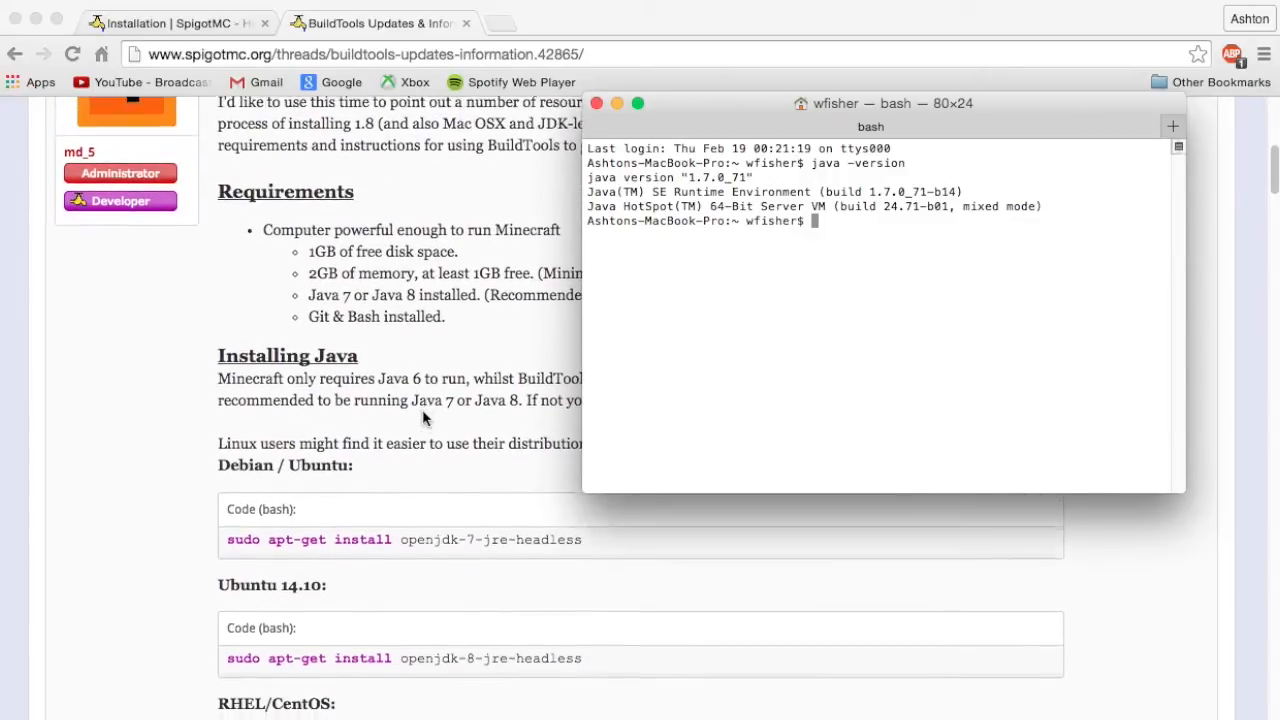
scroll(down, 3)
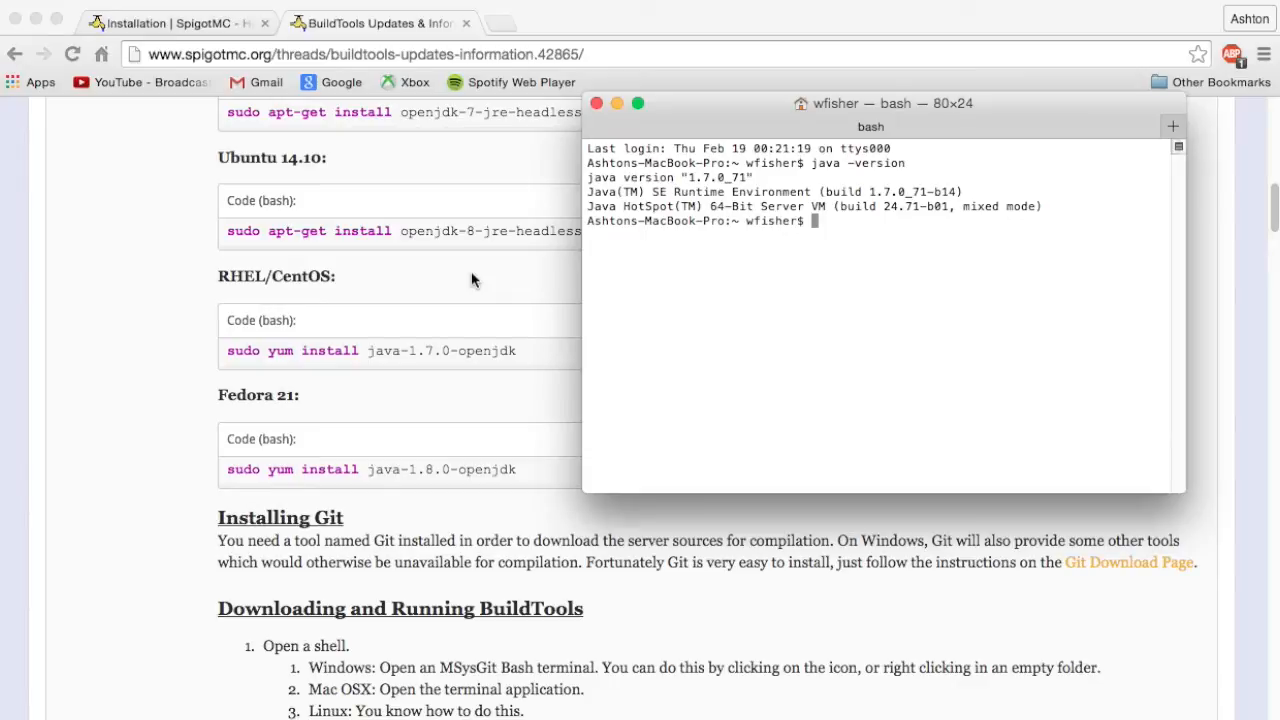
text(git --)
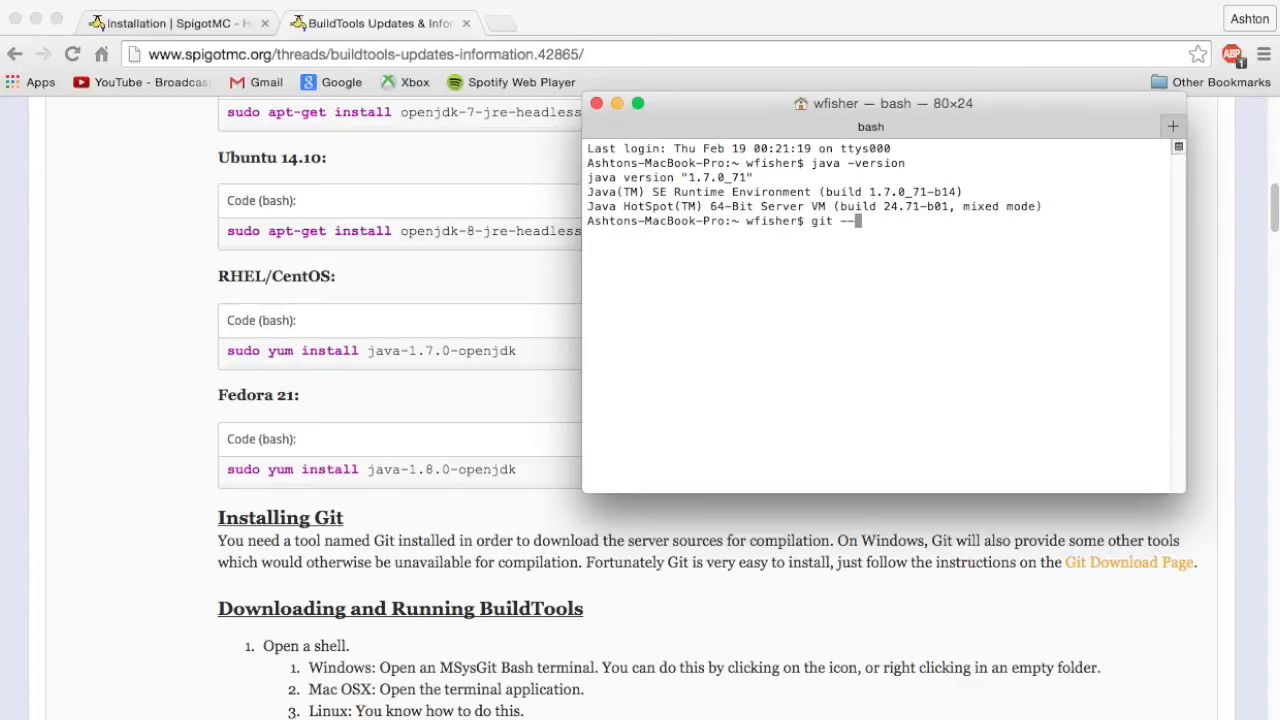
text(version)
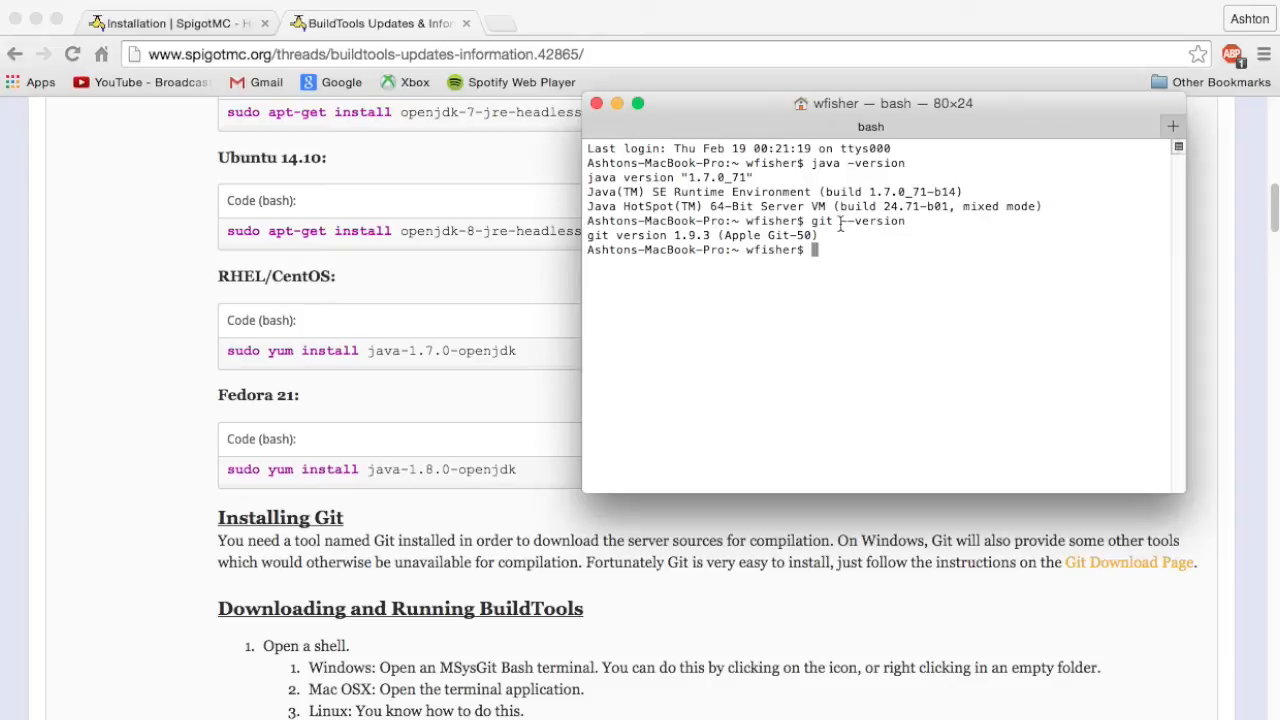
mouse_move(780, 292)
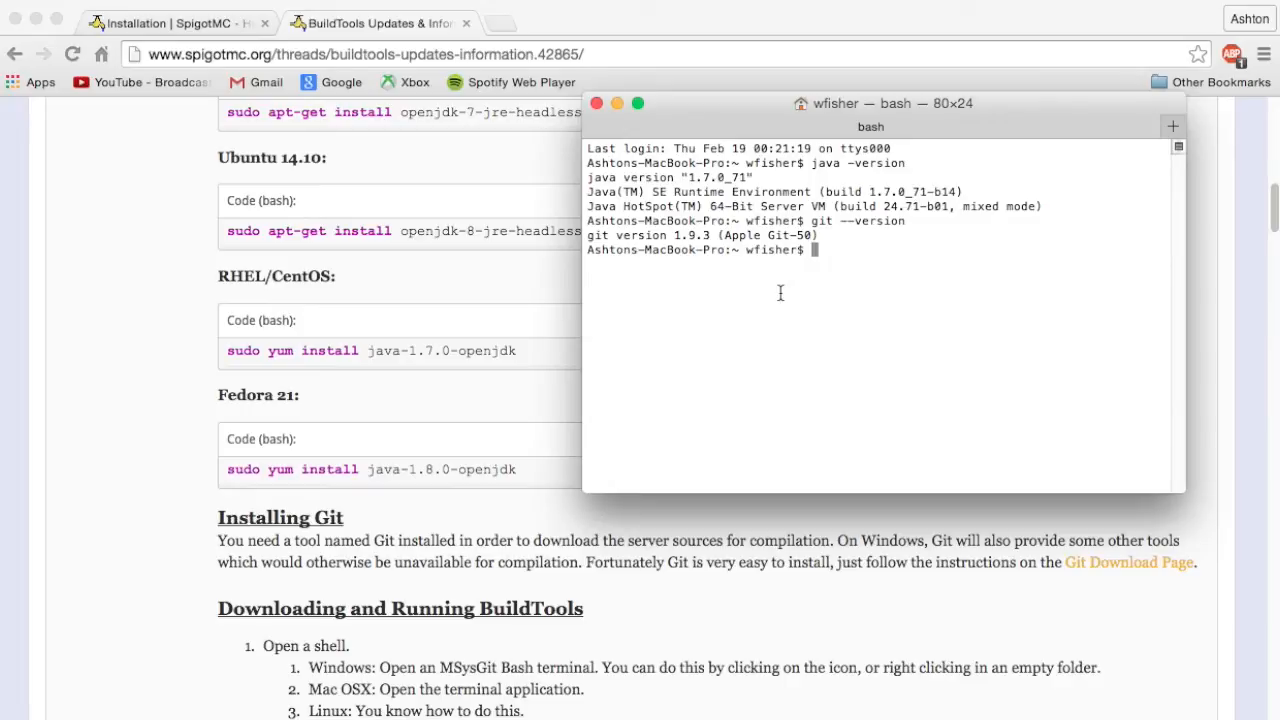
mouse_move(700, 408)
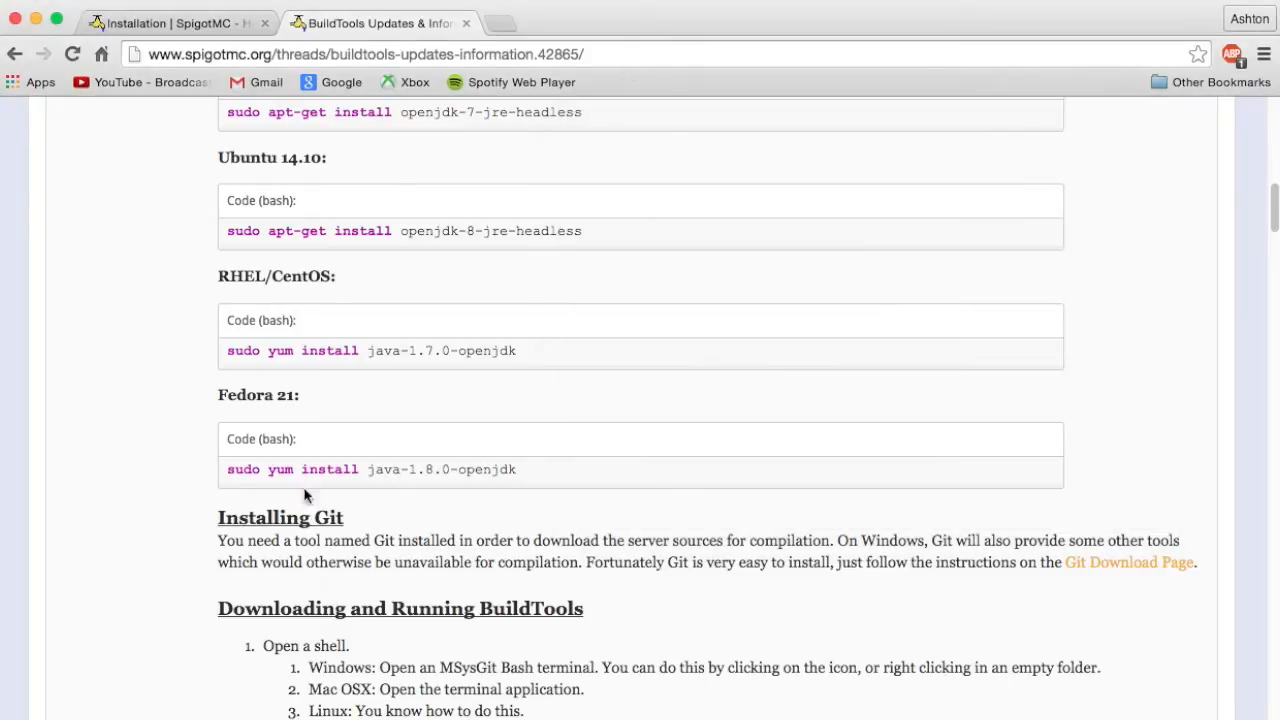
mouse_move(356, 518)
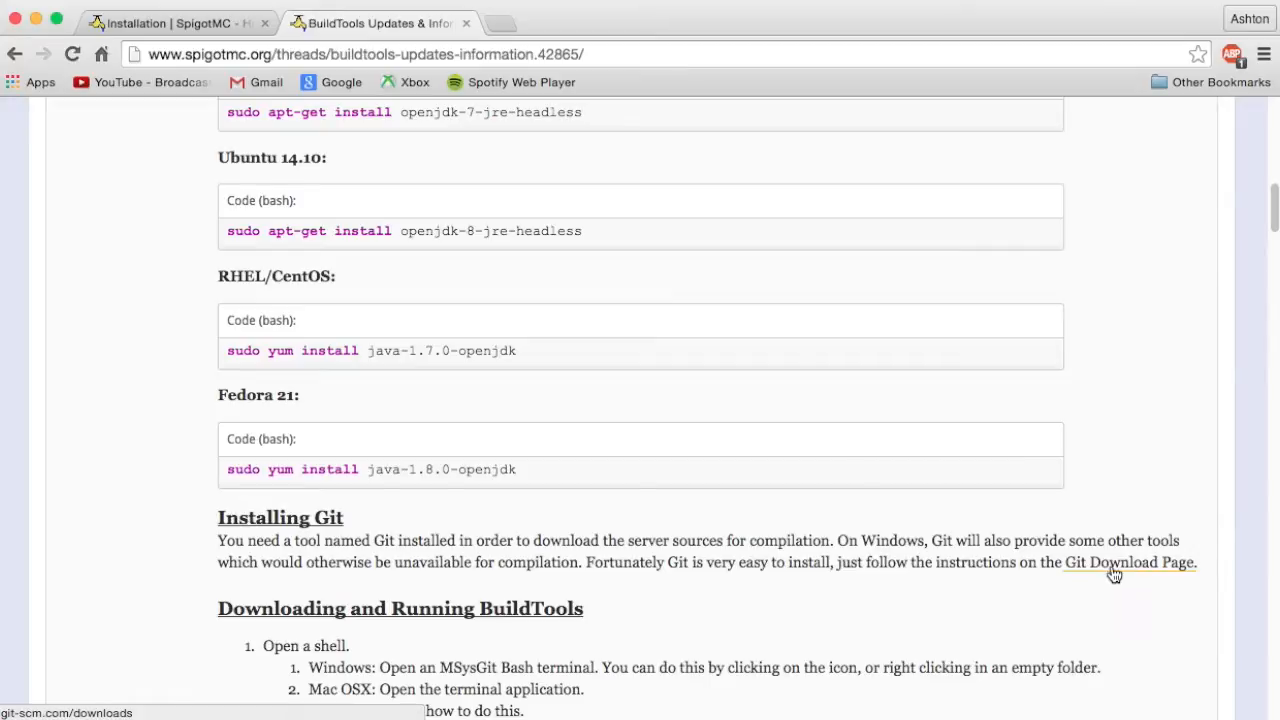
click(1128, 562)
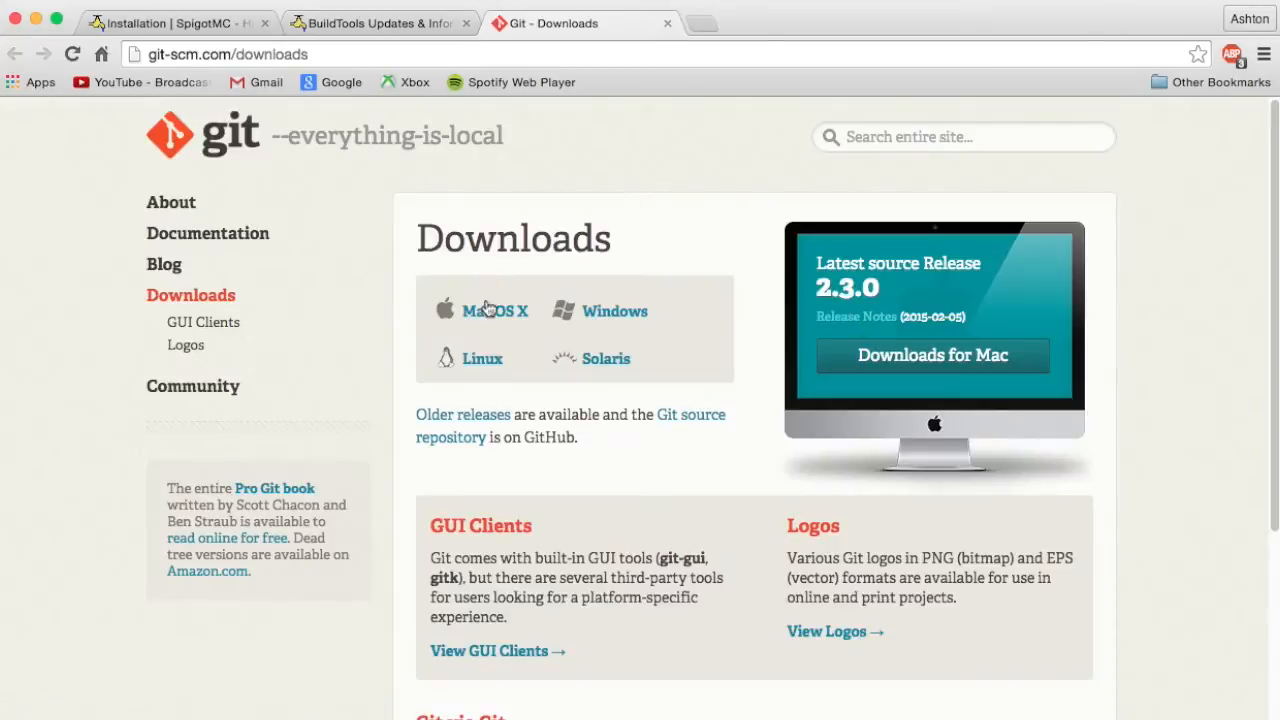
mouse_move(494, 322)
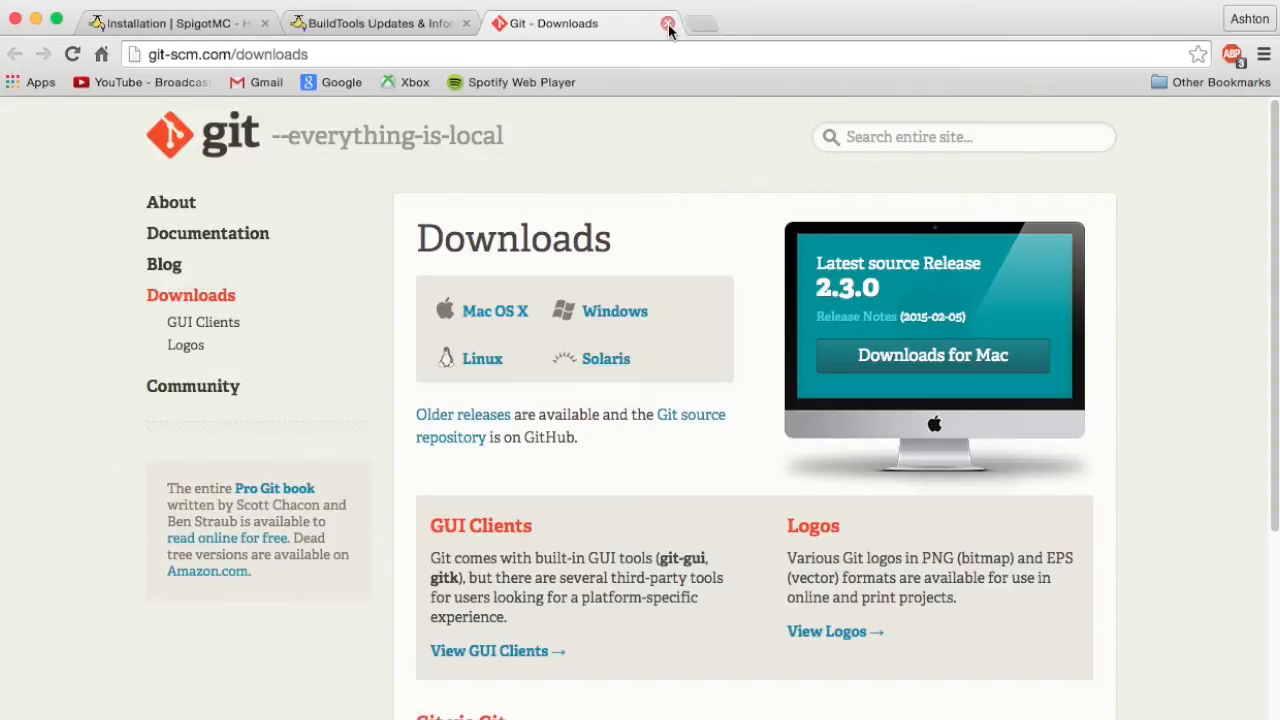
mouse_move(668, 24)
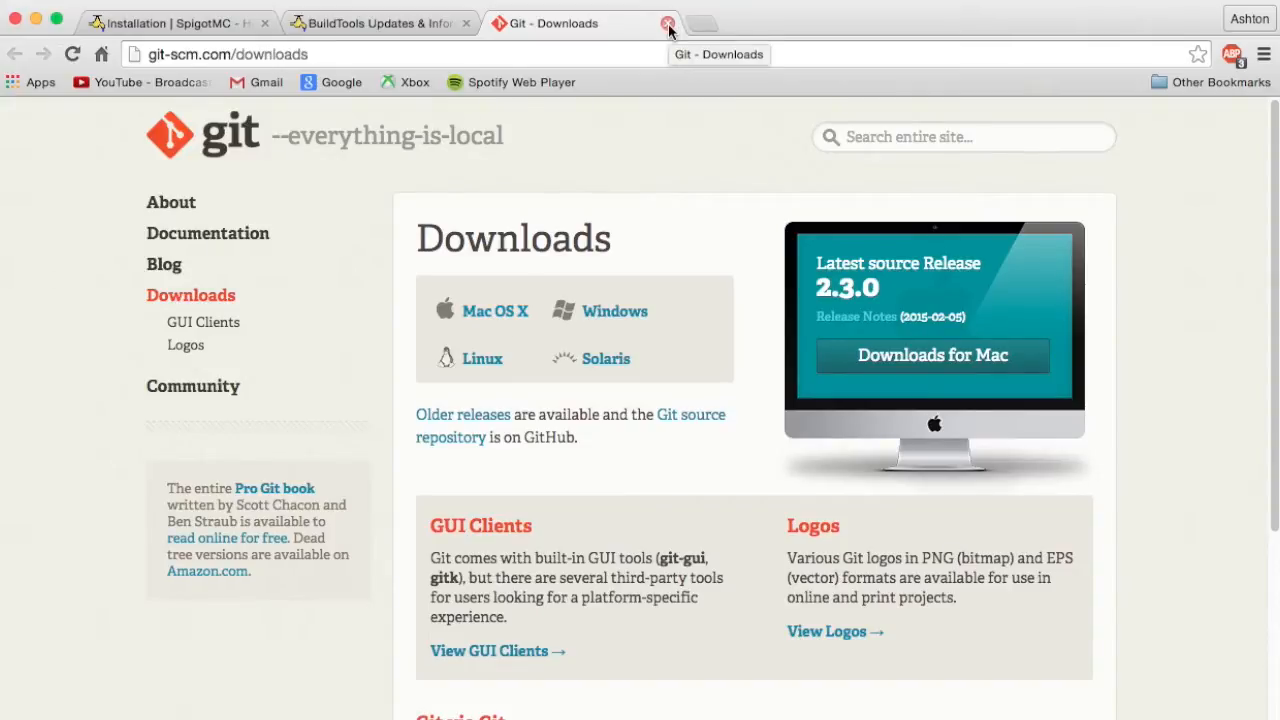
click(668, 24)
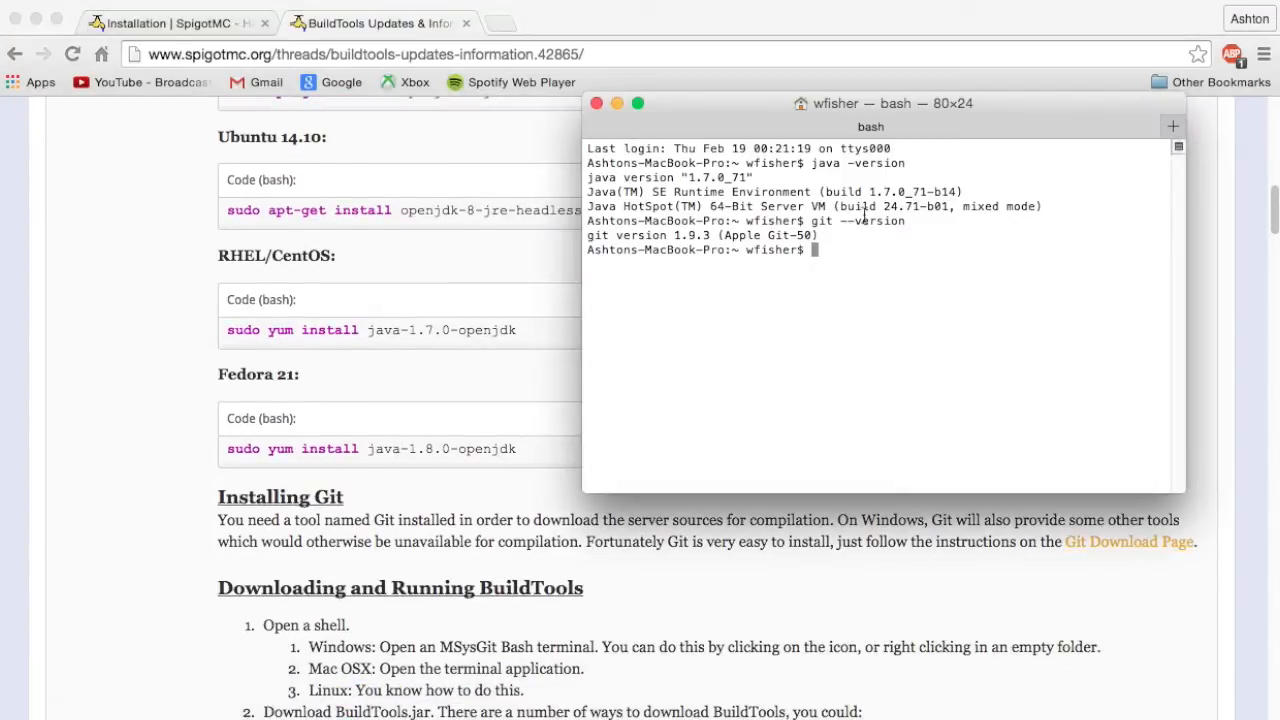
mouse_move(118, 428)
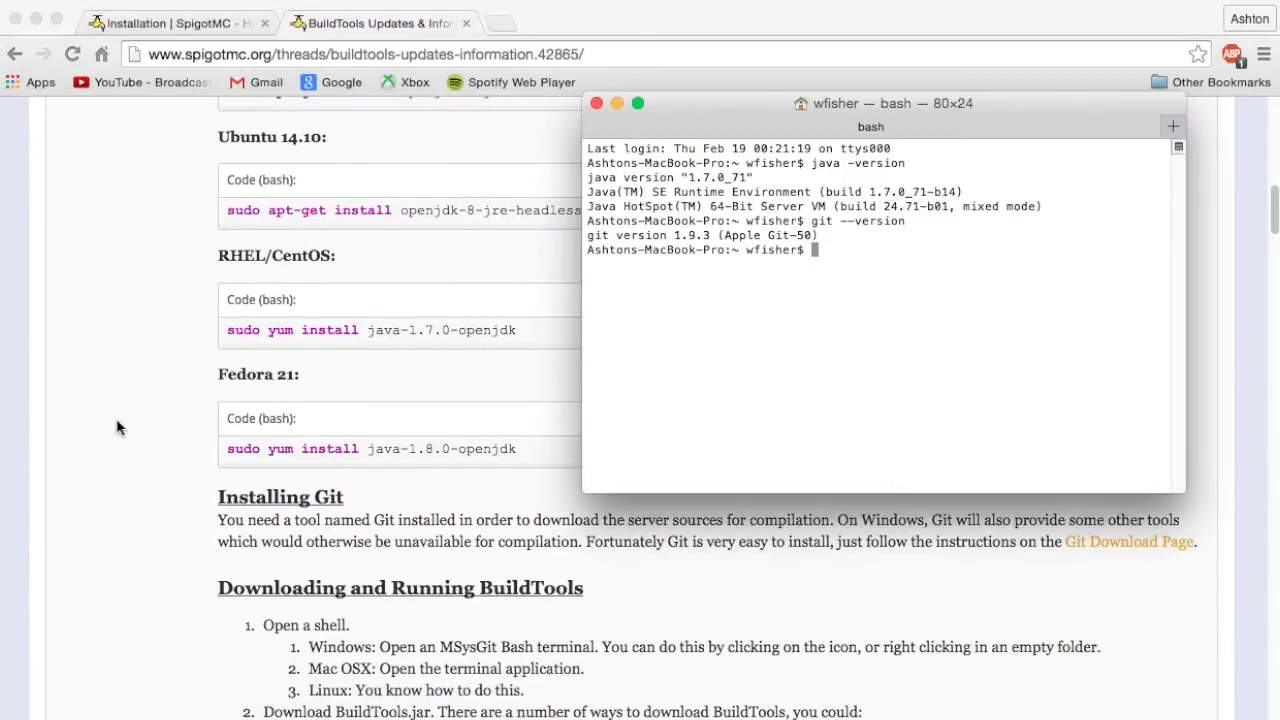
Enter the mkdir ~/Desktop/BuildTools/ part of the folder-creation command
scroll(down, 3)
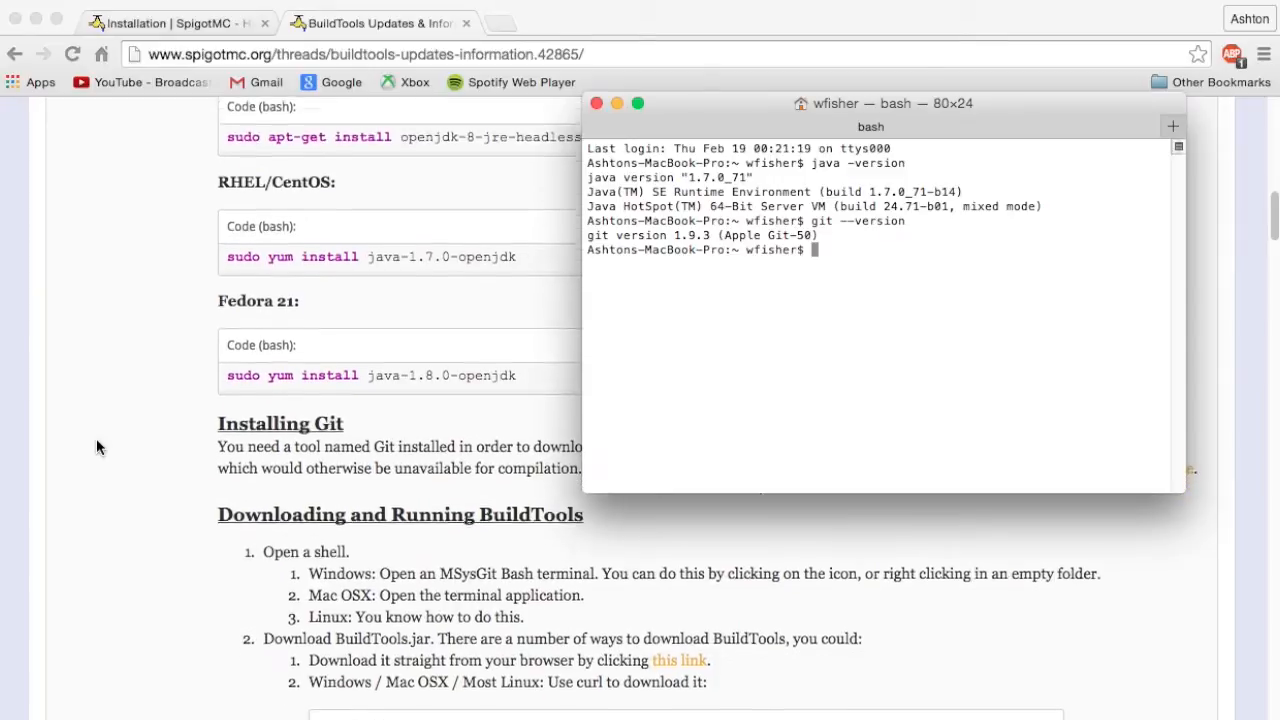
scroll(down, 3)
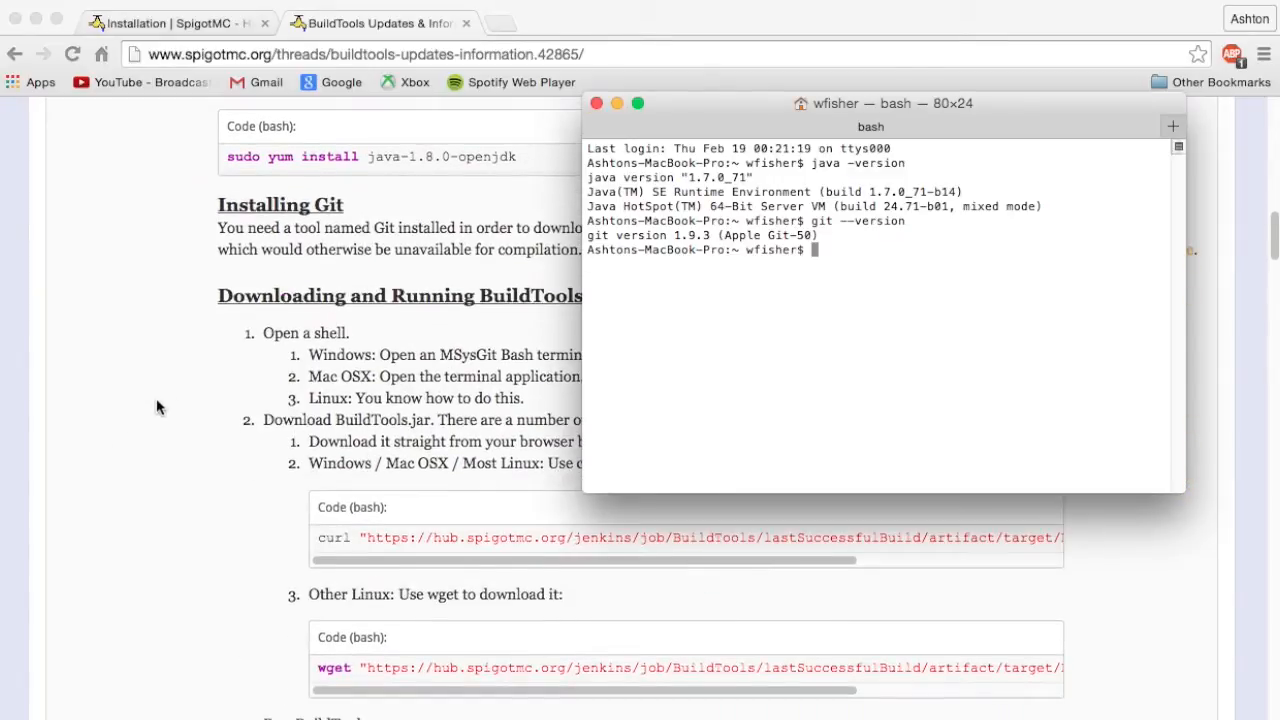
scroll(down, 3)
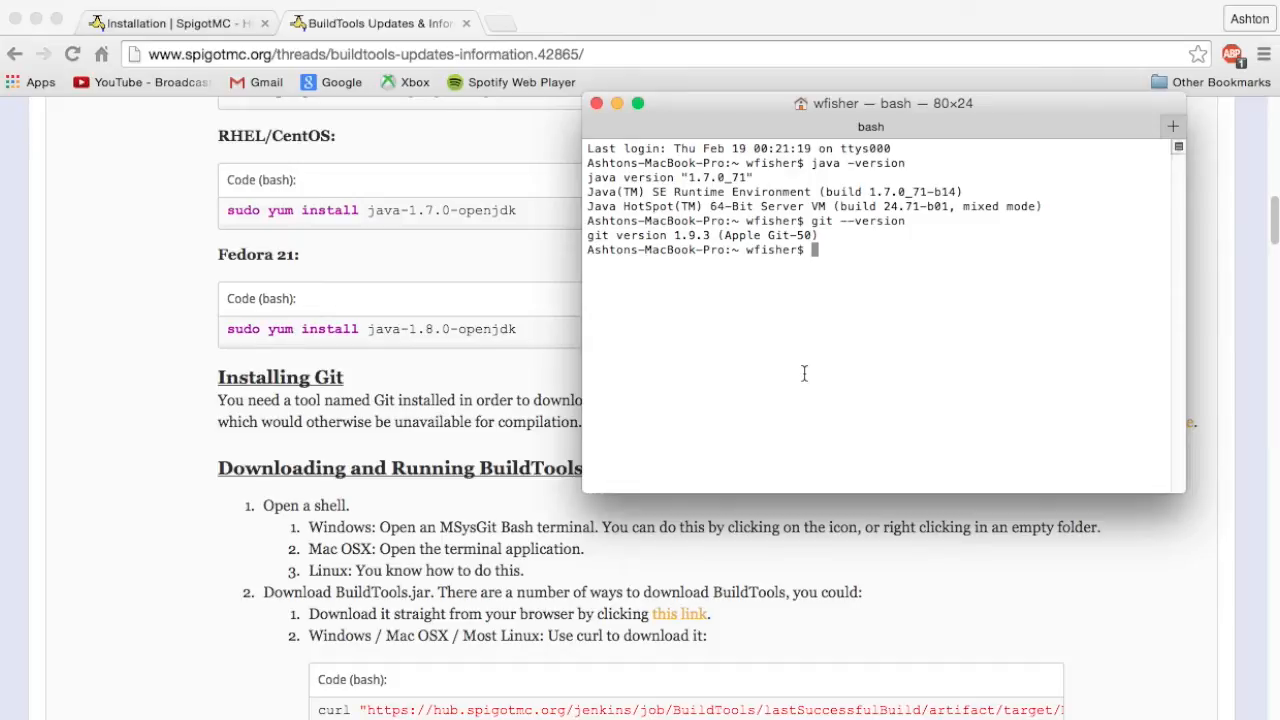
text(m)
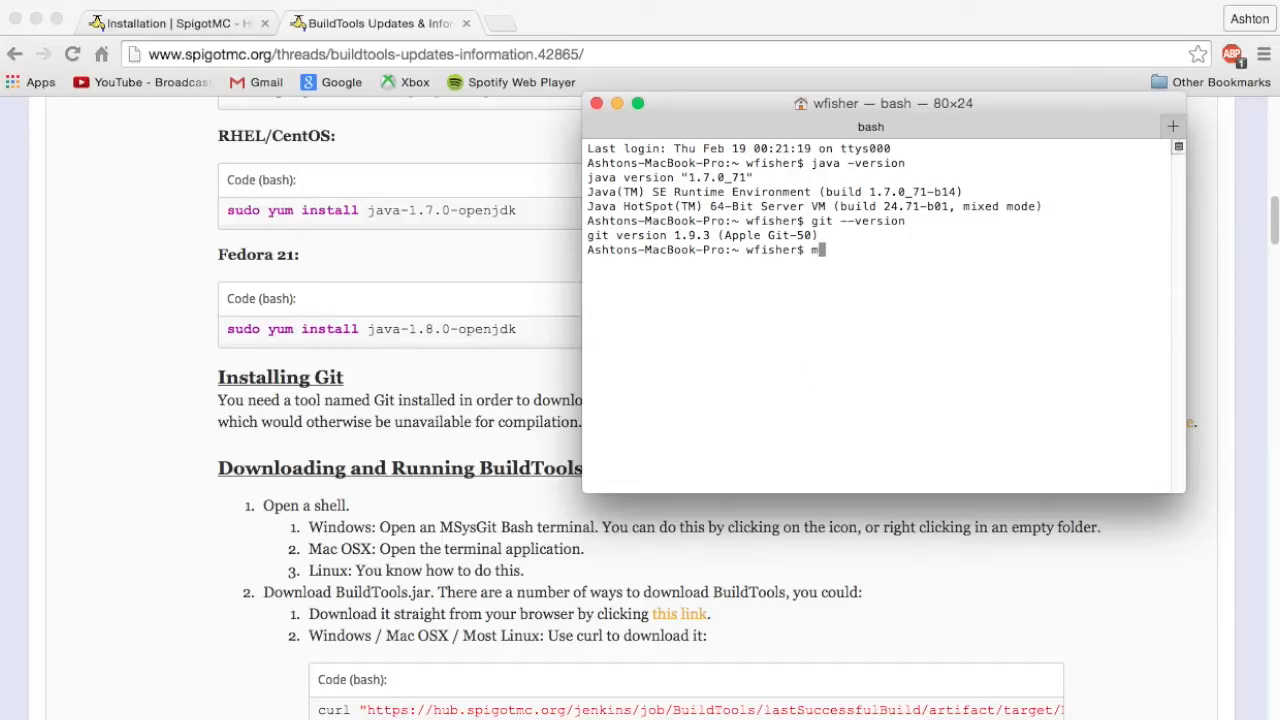
text(kdir)
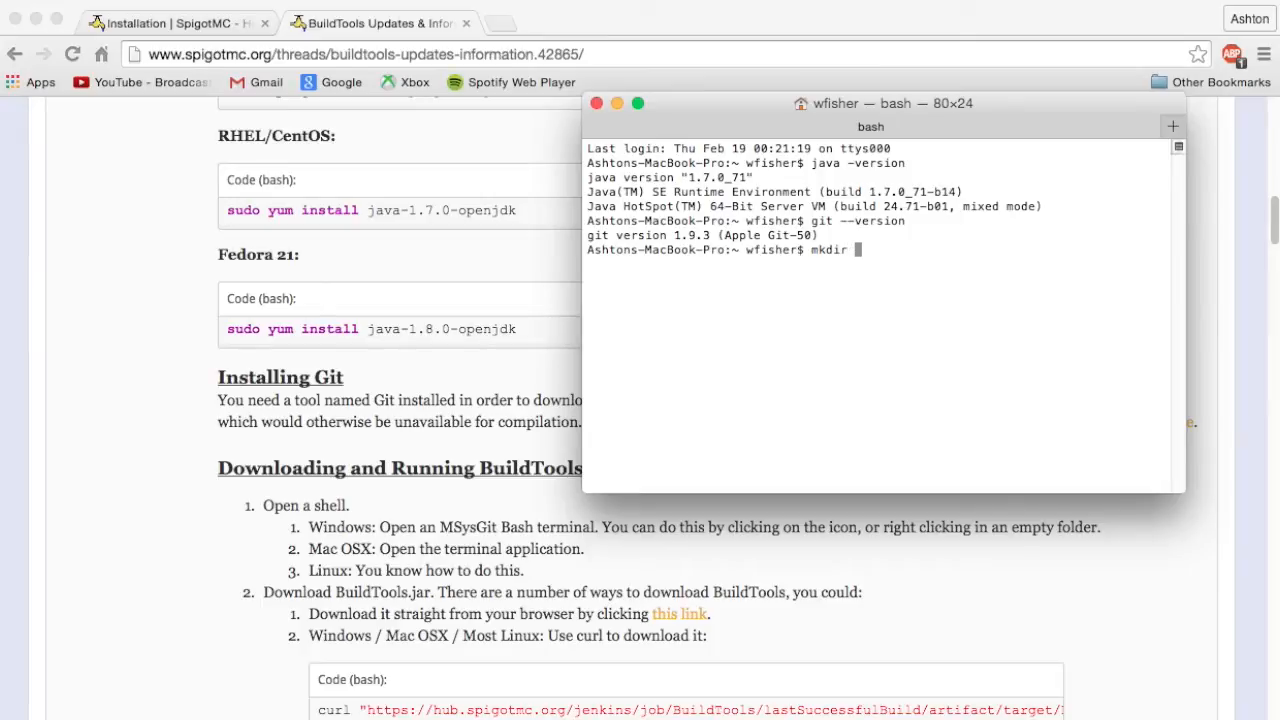
text(~/)
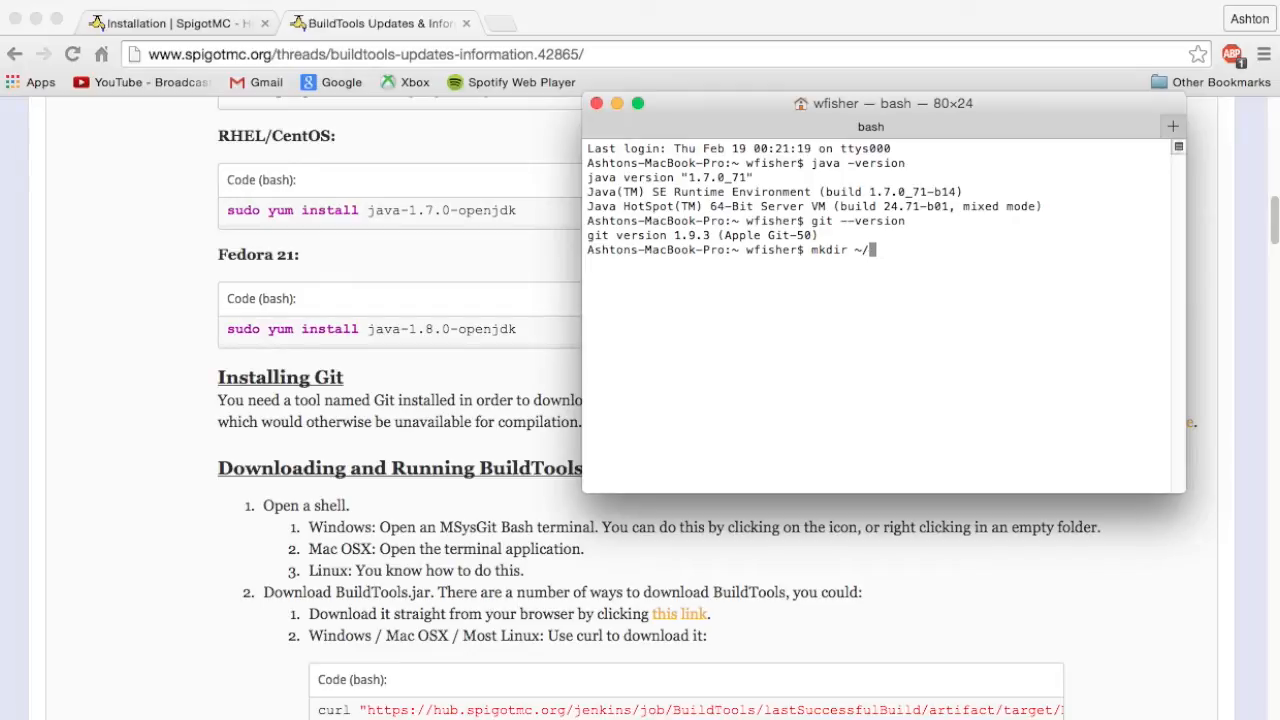
text(Desktop/)
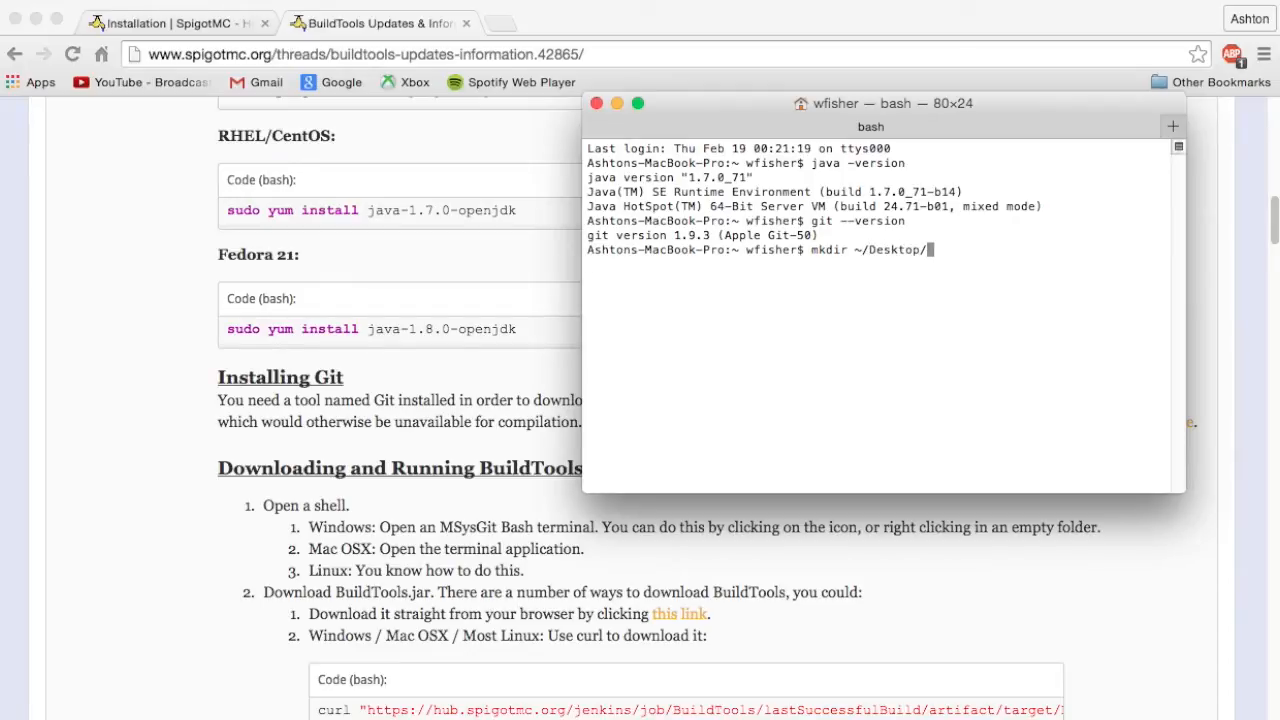
text(Build)
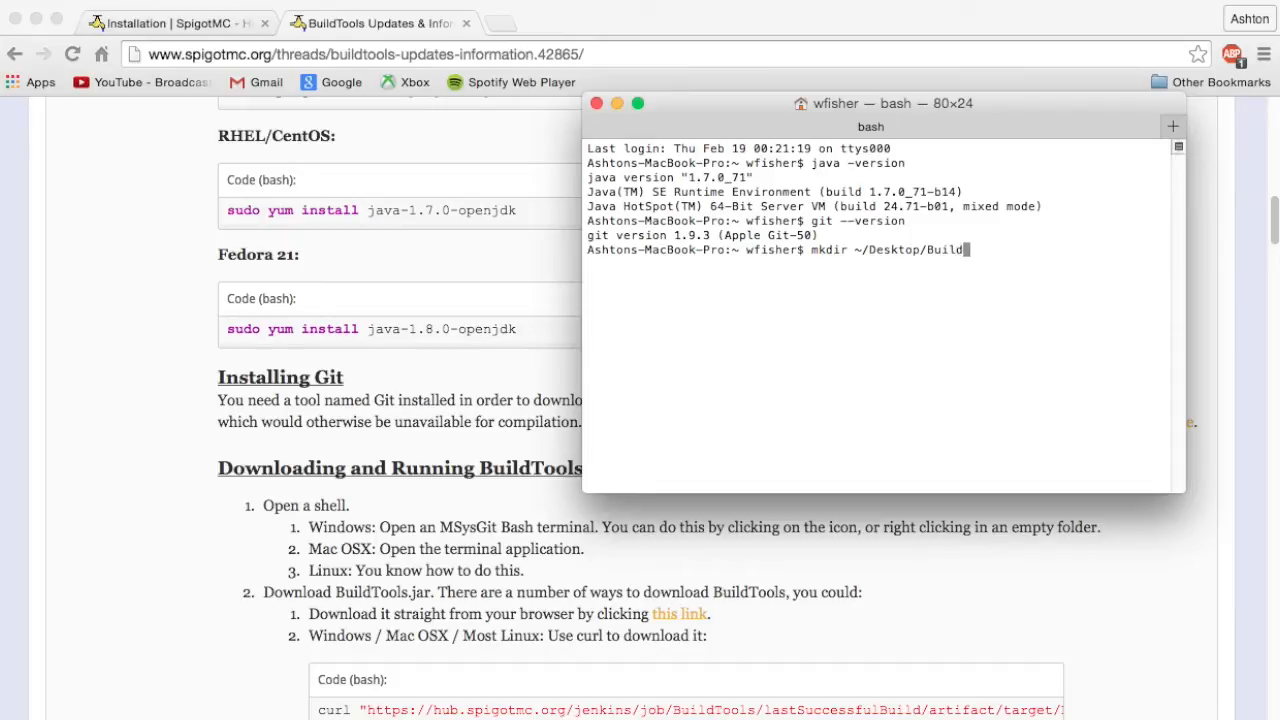
text(Tools)
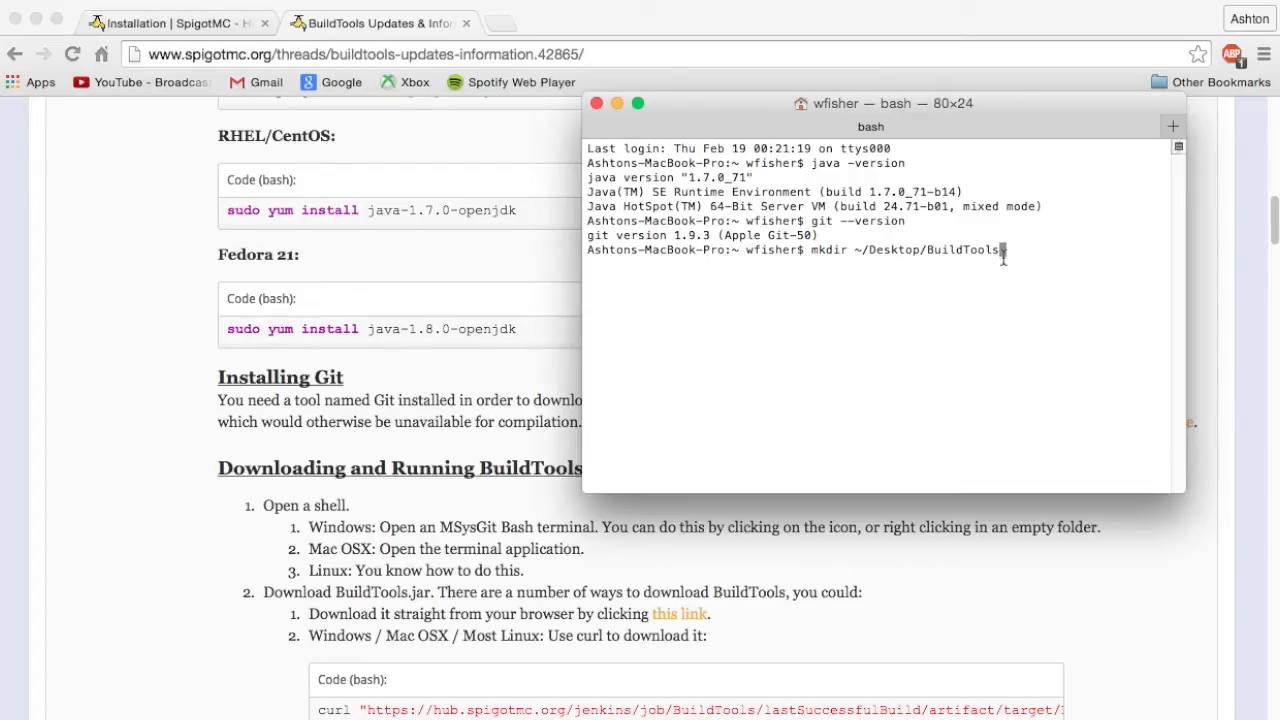
text(/ &&)
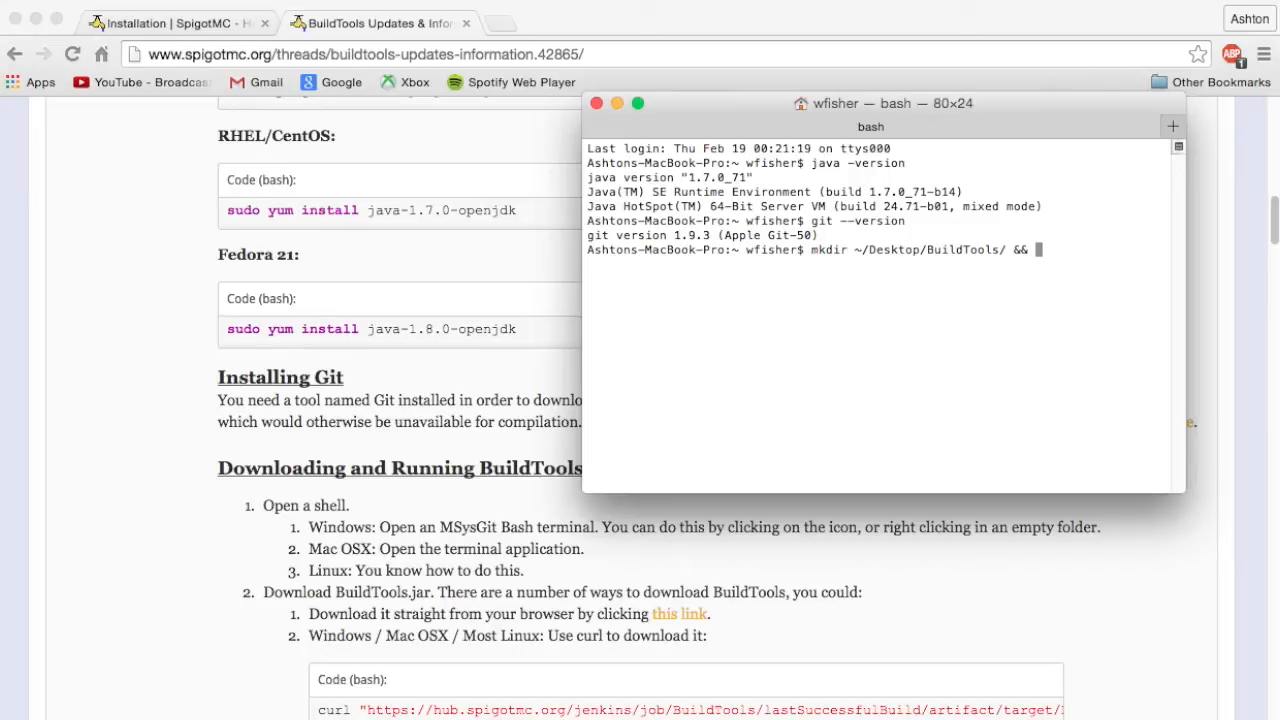
Append the cd ~/Desktop/BuildTools/ part to enter the new folder
text(cd Build)
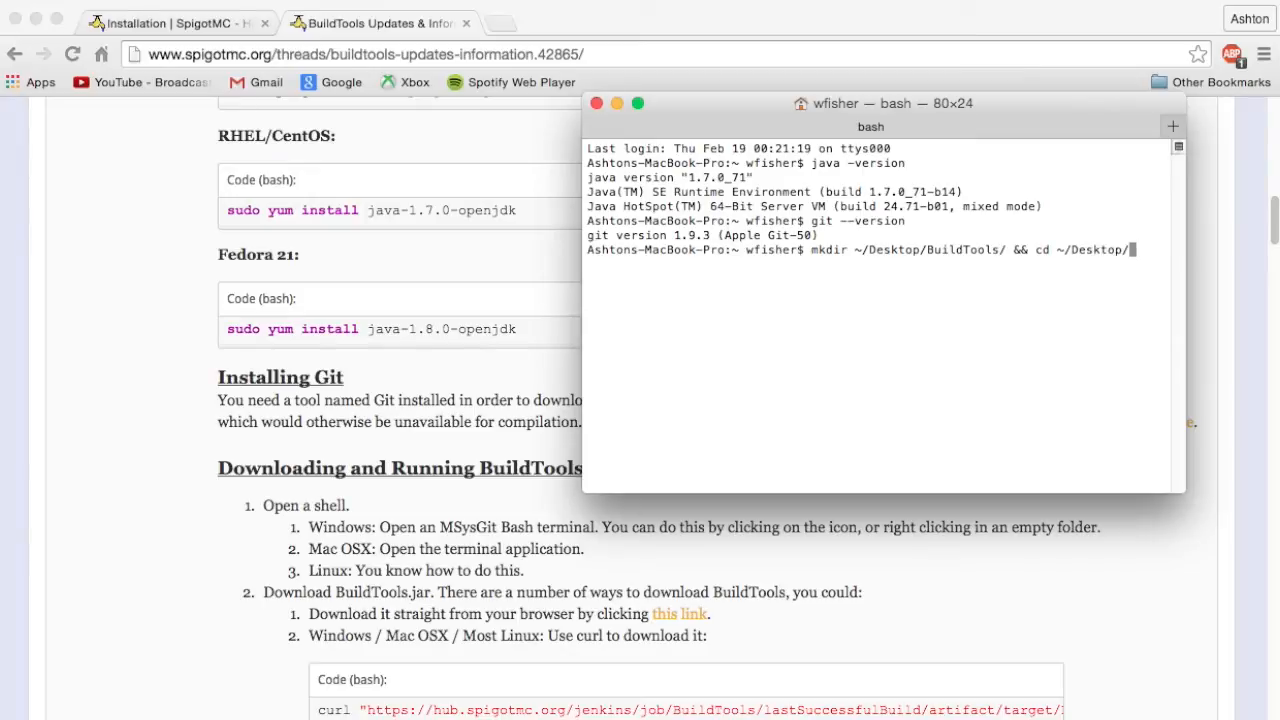
text(B)
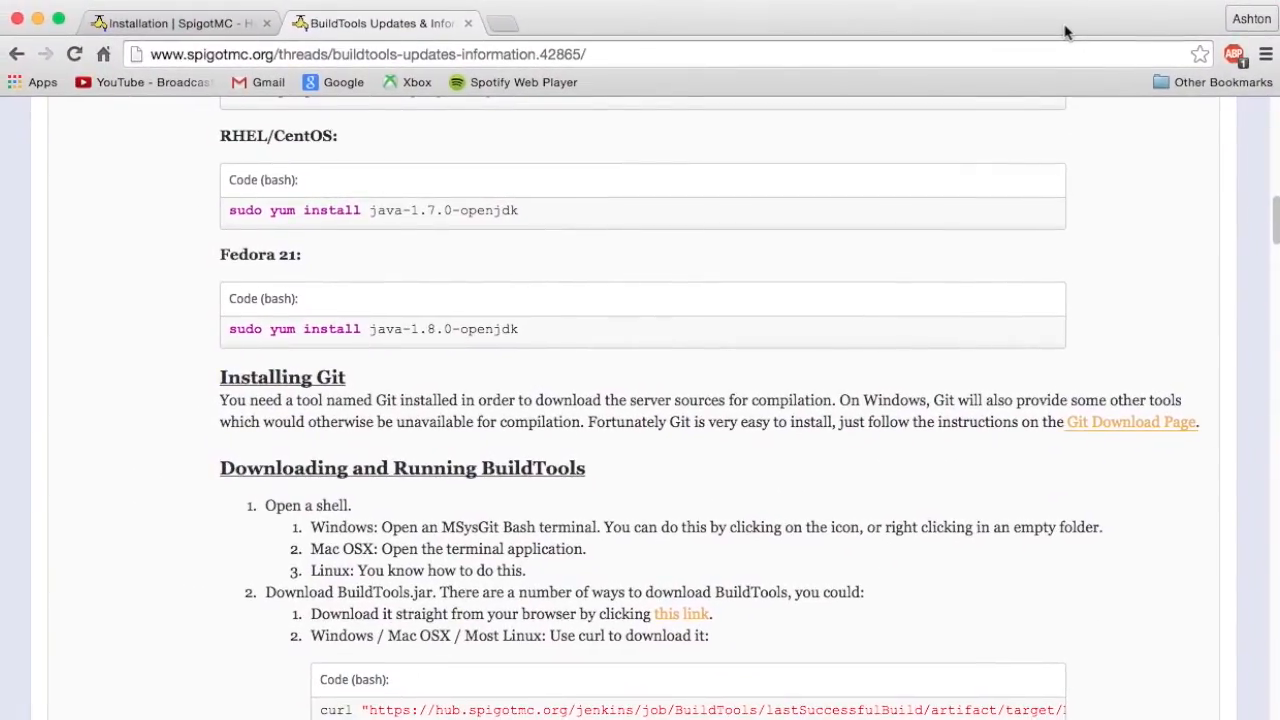
mouse_move(928, 360)
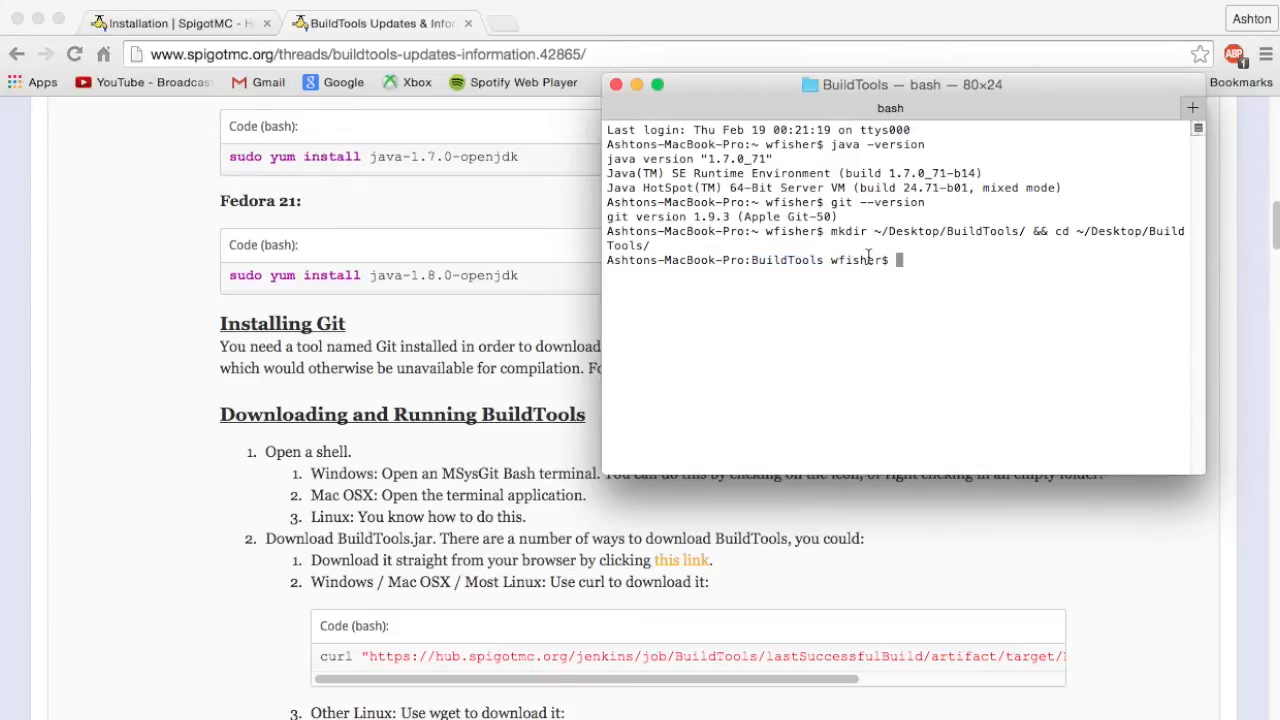
mouse_move(960, 270)
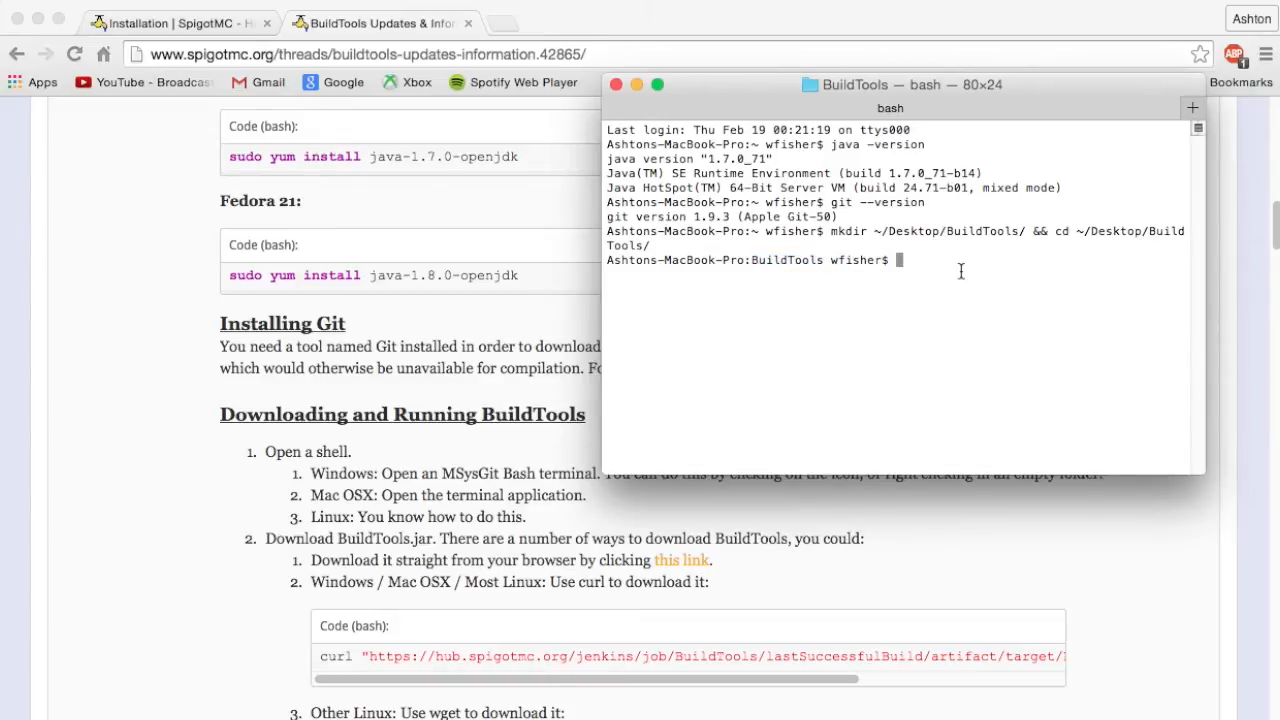
Review the BuildTools download instructions on the forum page
scroll(down, 3)
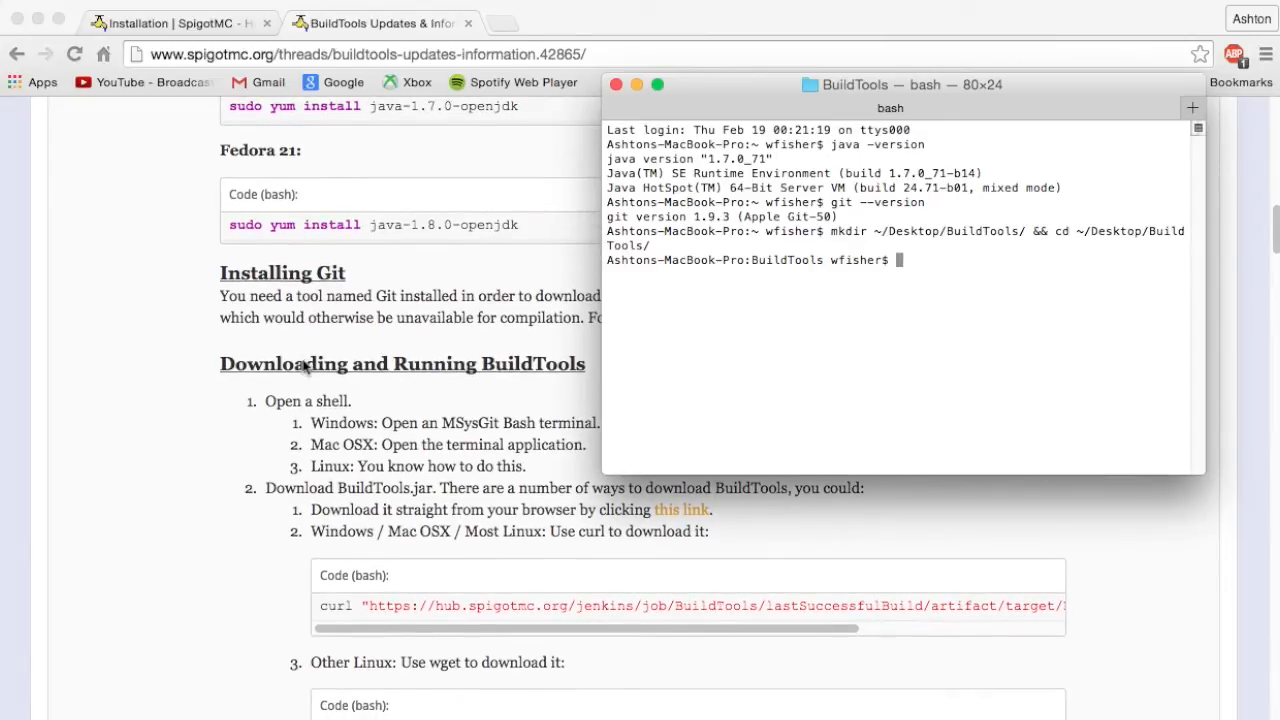
scroll(down, 3)
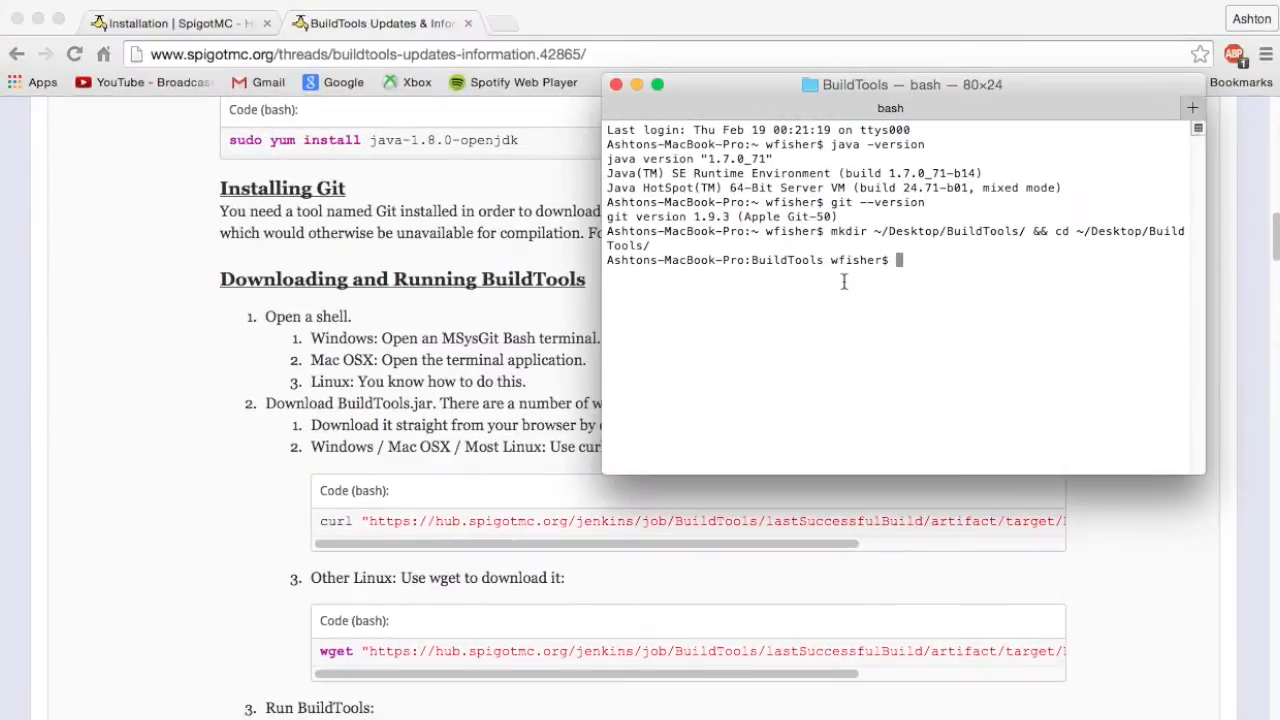
Download BuildTools.jar with the curl command and list the folder to confirm it arrived
text(curl "https://hub.spigotmc.org/jenkins/job/BuildTools/lastSuccessfulBuild/artifact/target/BuildTools.jar" -o BuildTools.jar)
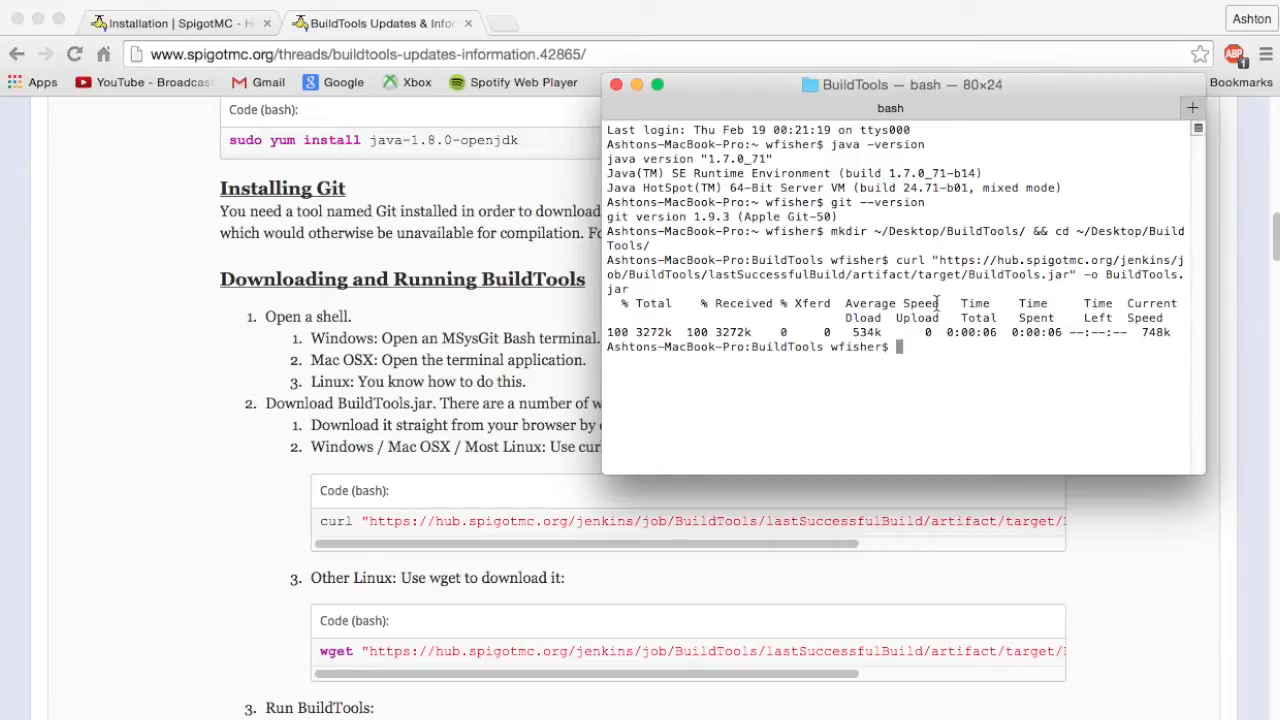
text(ls)
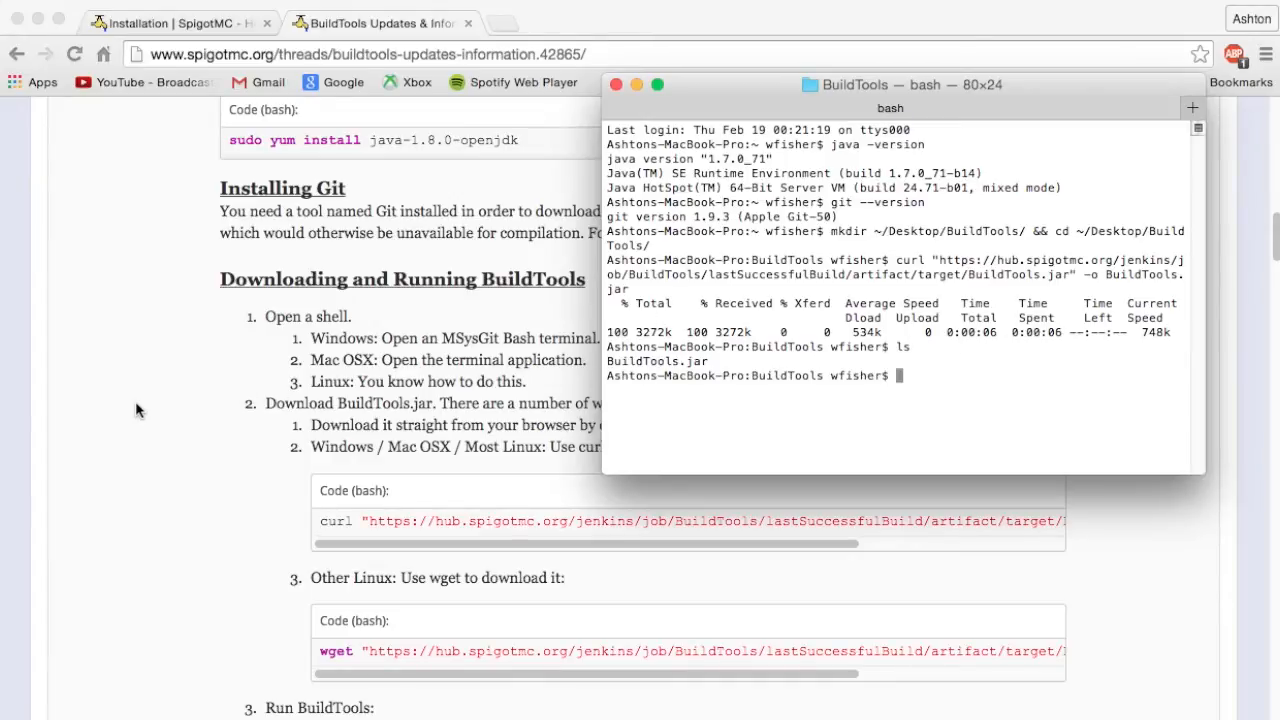
scroll(down, 3)
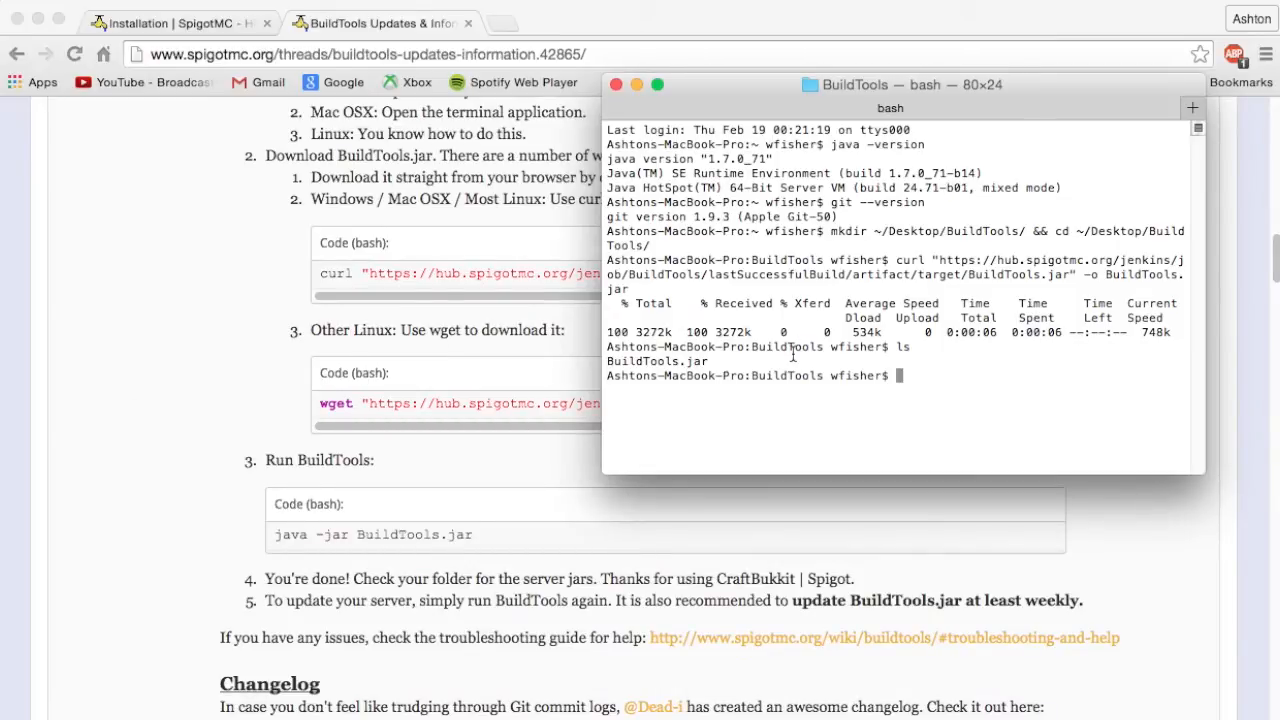
Run java -jar BuildTools.jar and watch it compile craftbukkit-1.8.jar and spigot-1.8.jar successfully
text(java)
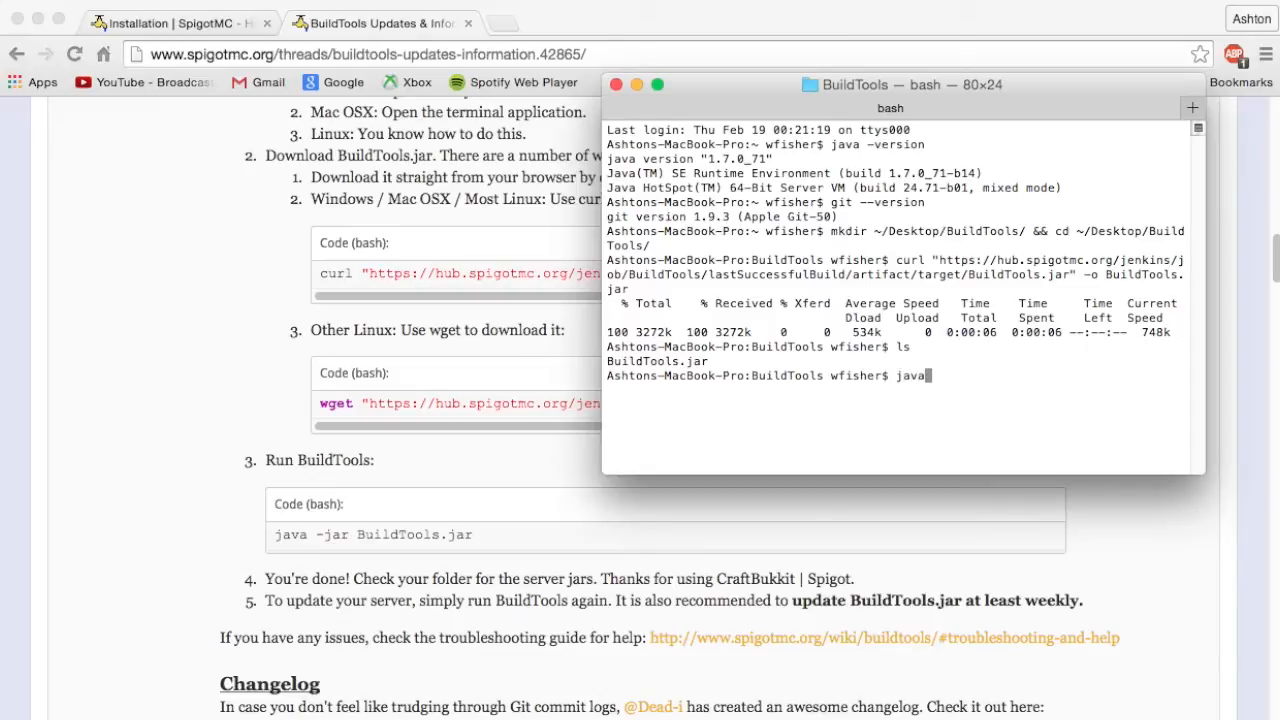
text(-jar)
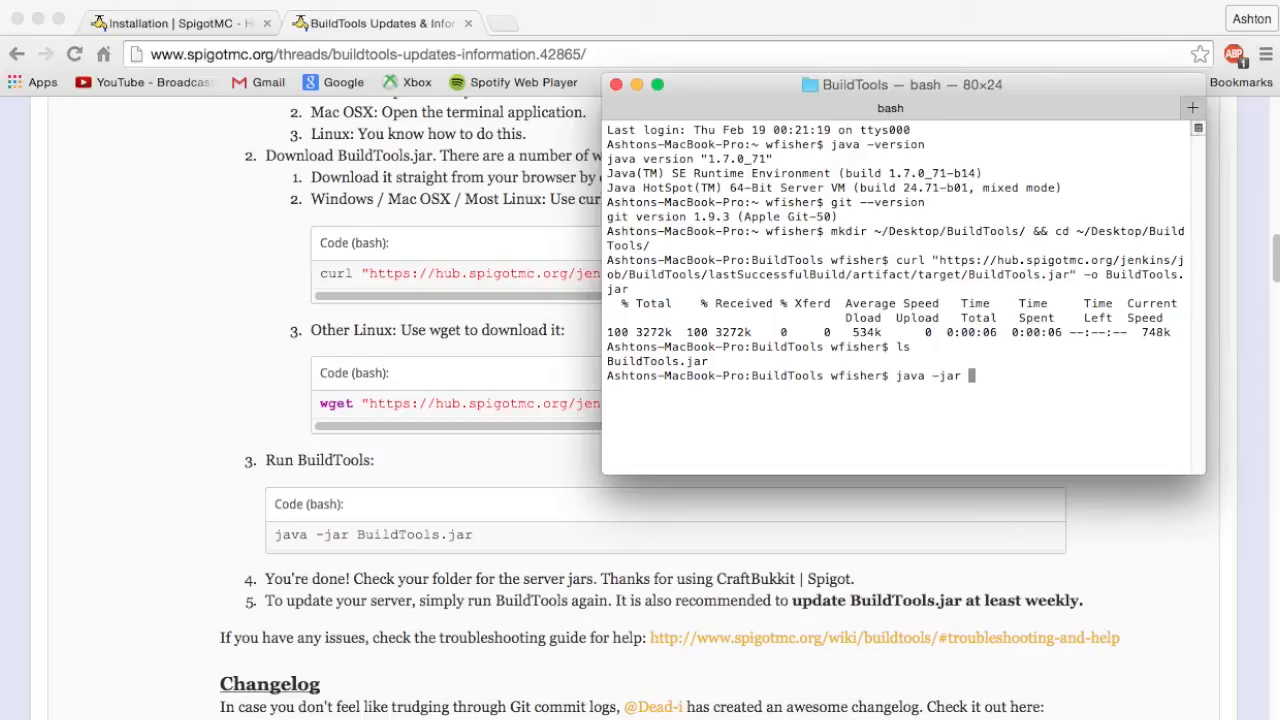
text(BuildTools.jar)
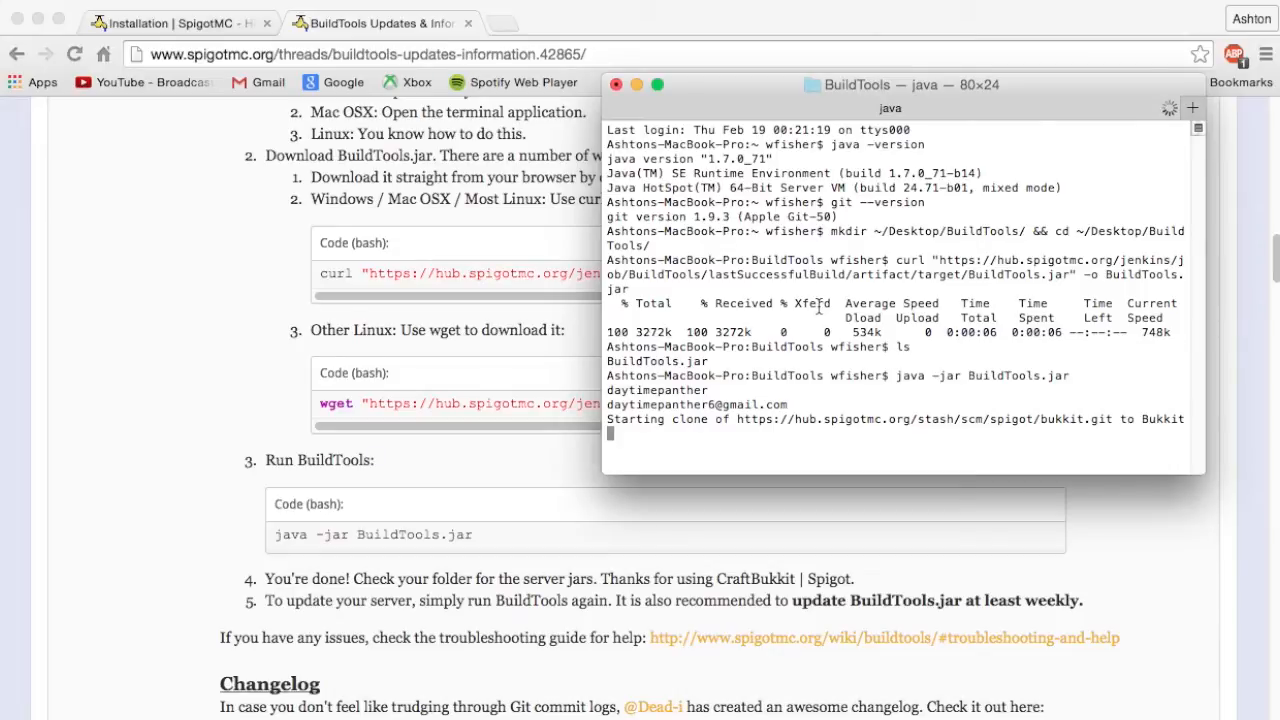
scroll(down, 3)
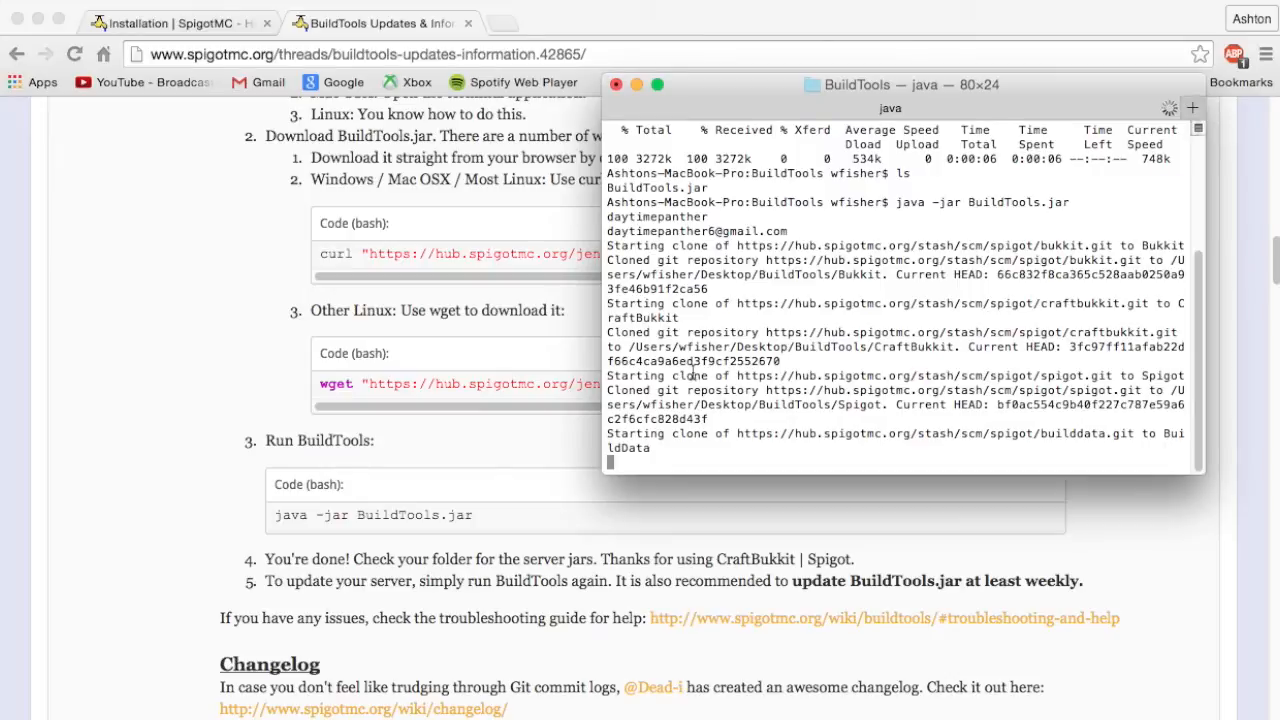
mouse_move(940, 220)
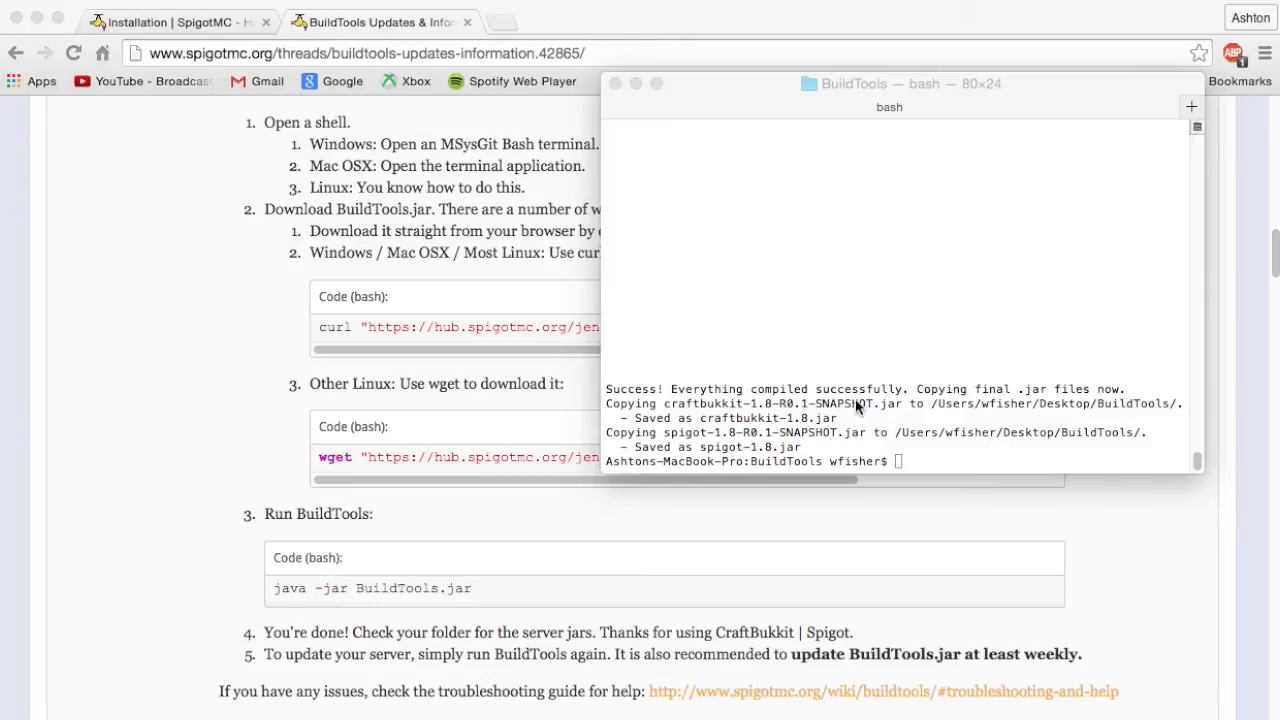
mouse_move(896, 418)
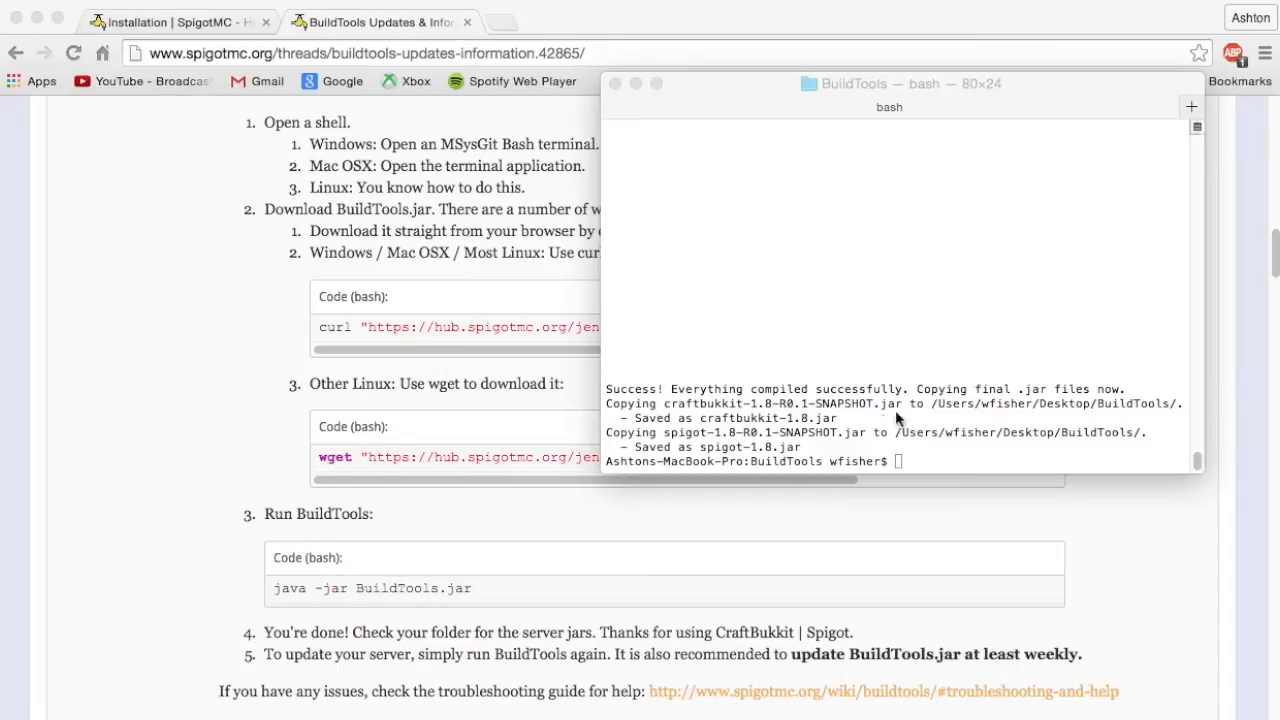
mouse_move(728, 414)
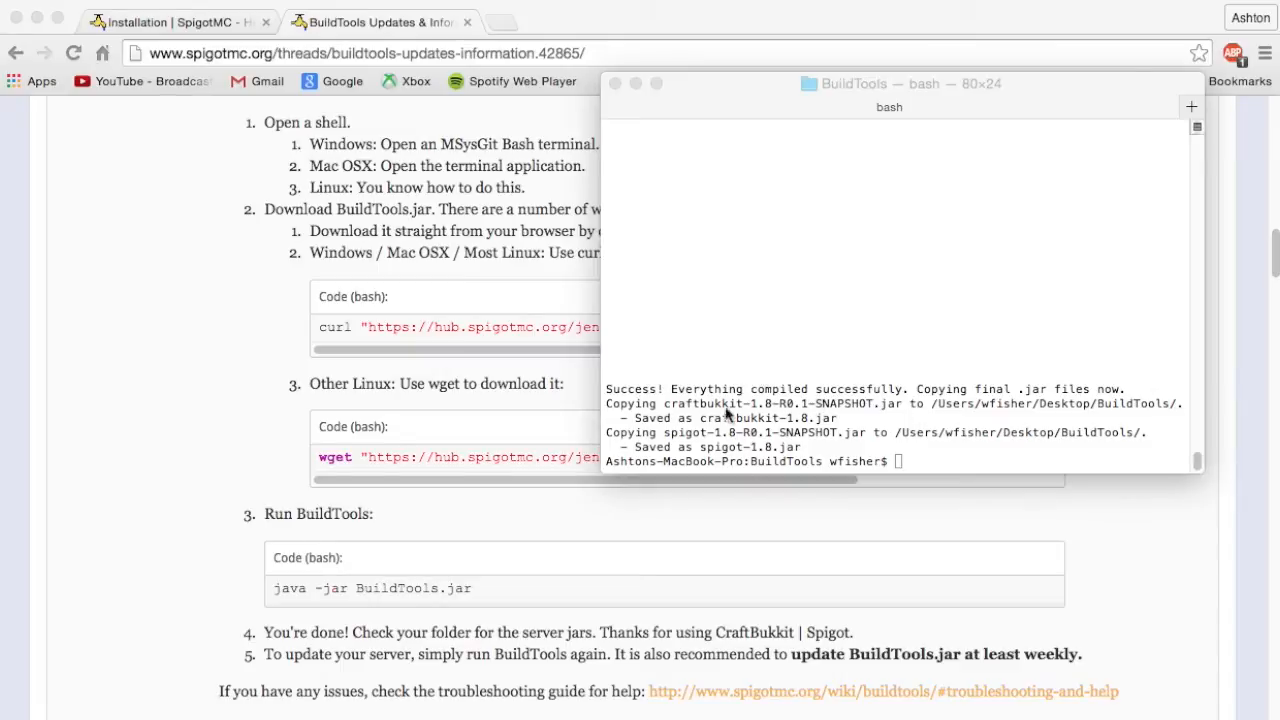
mouse_move(900, 436)
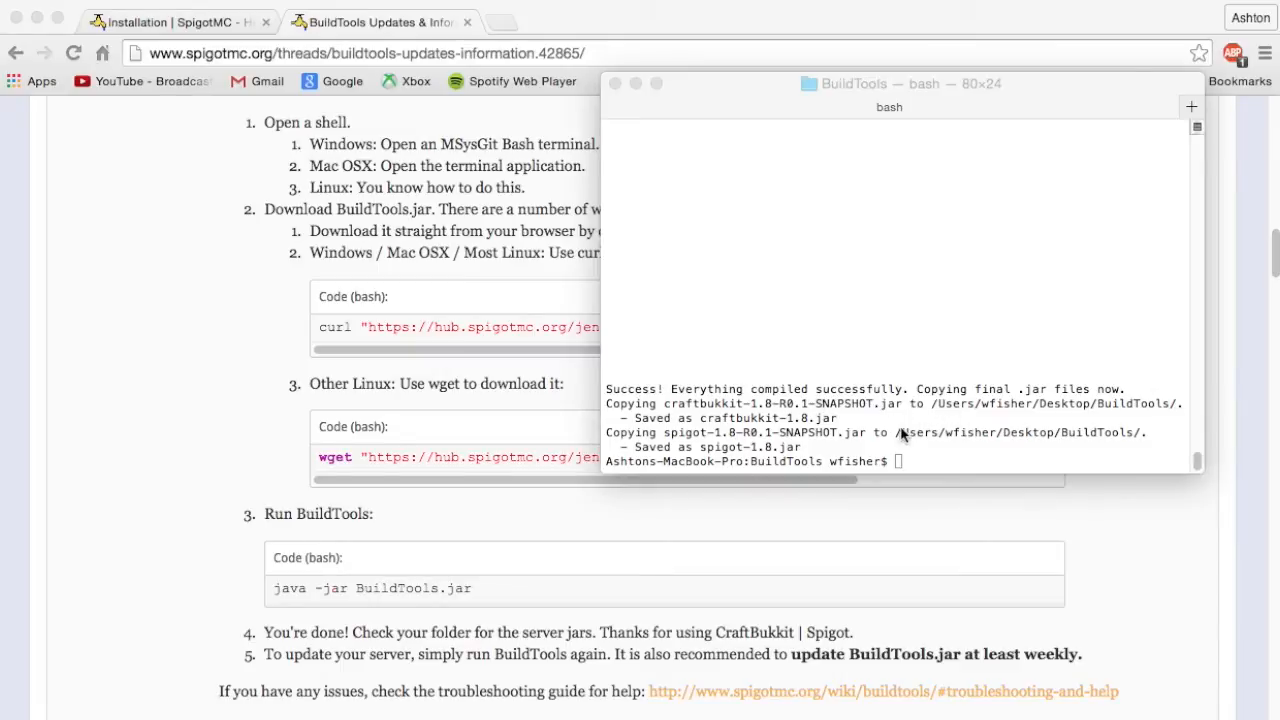
mouse_move(884, 438)
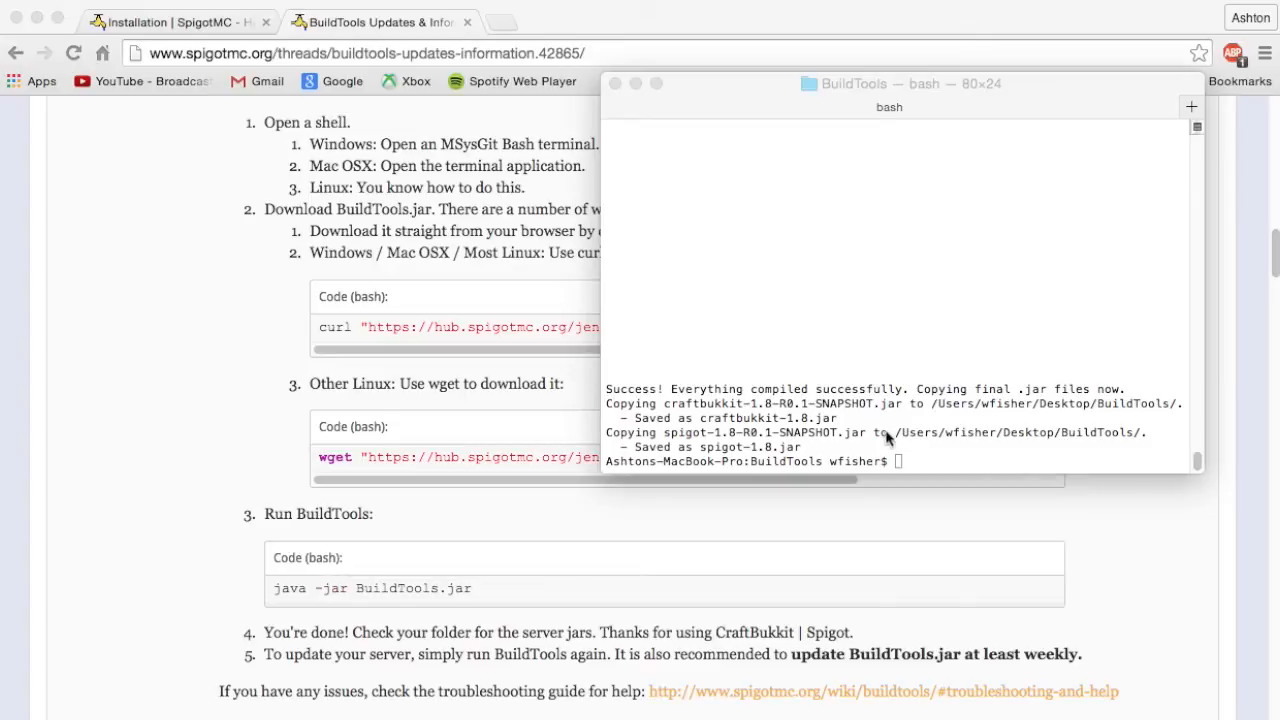
double_click(936, 432)
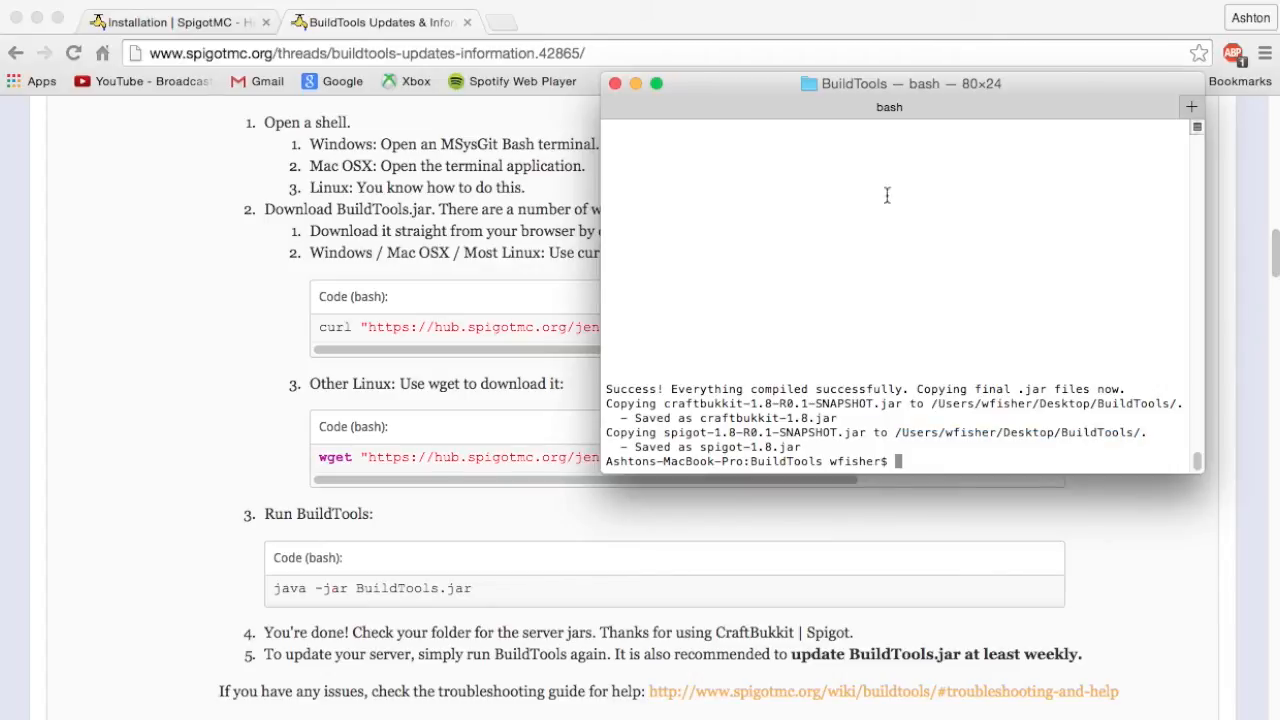
drag(856, 84, 704, 96)
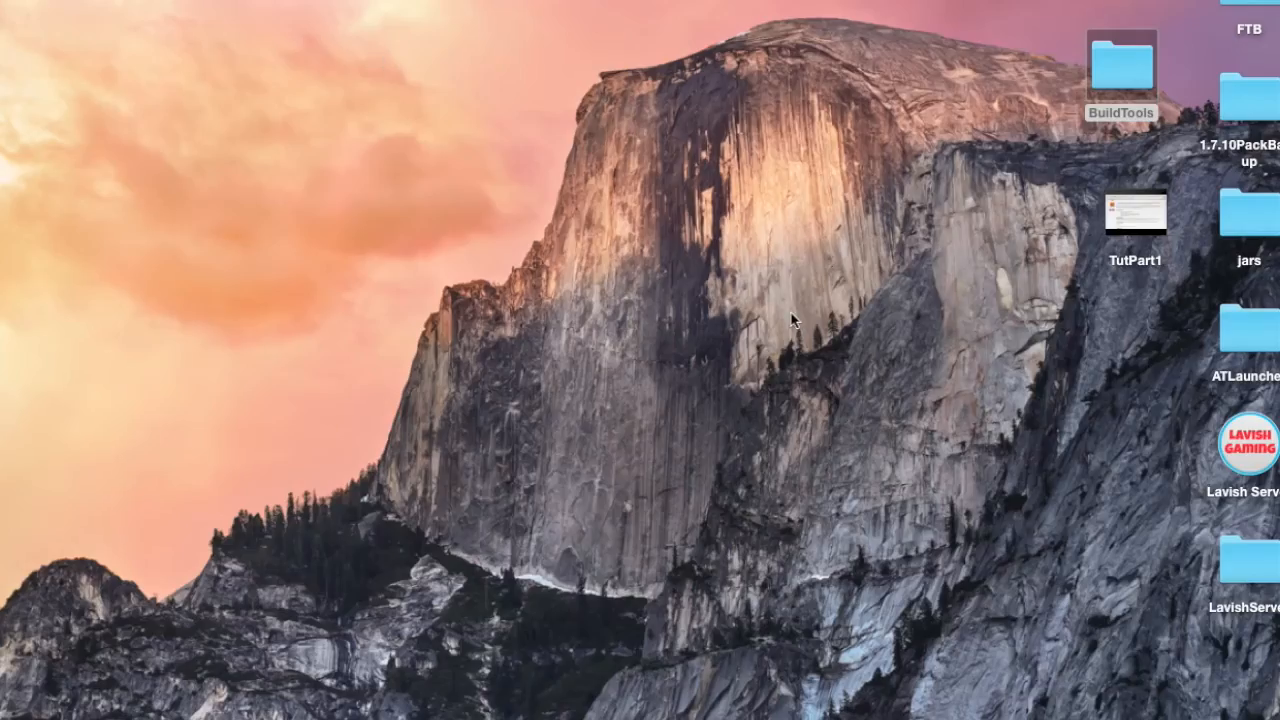
View the BuildTools folder's compiled jars in Finder and peek inside the Spigot subfolder
drag(1122, 76, 608, 368)
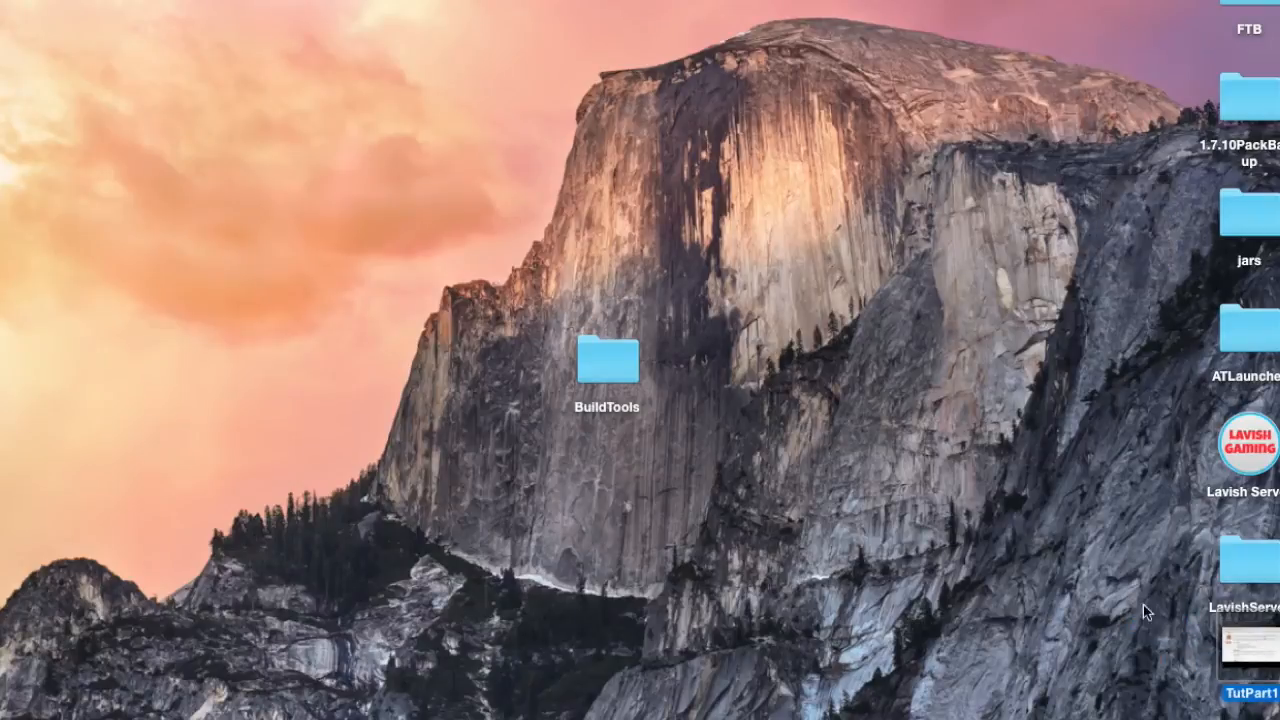
double_click(606, 356)
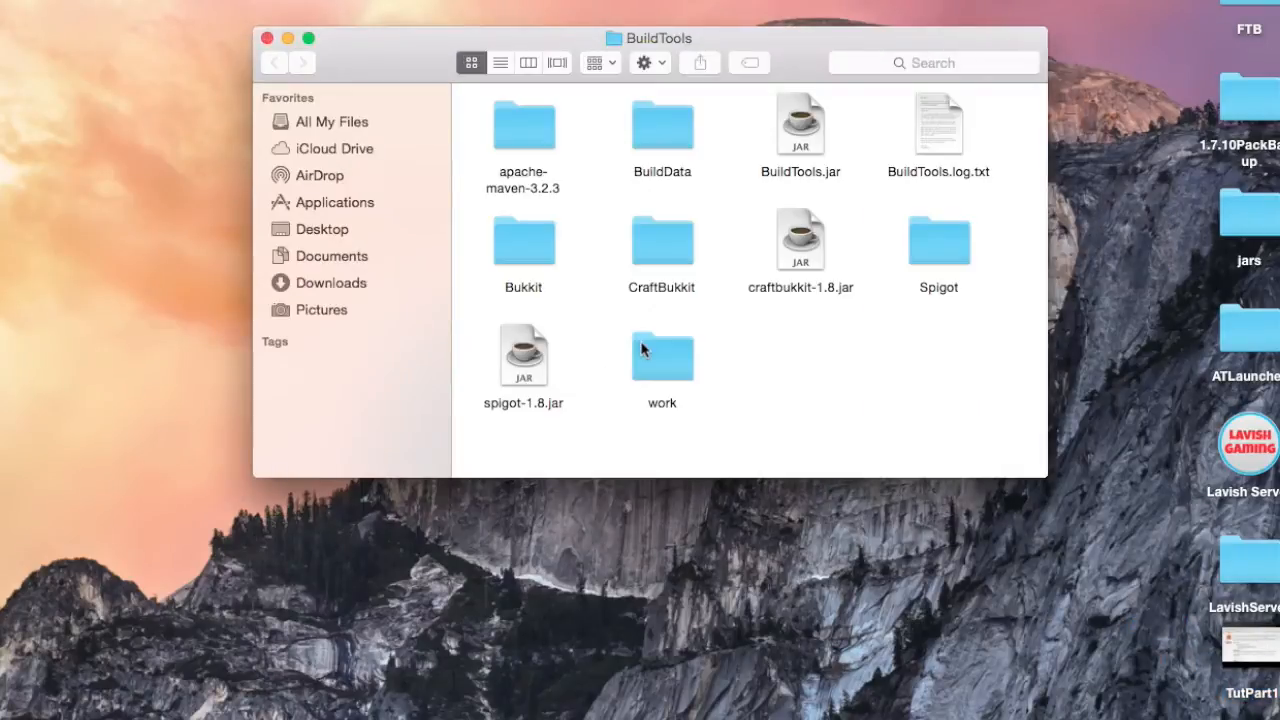
drag(648, 38, 536, 116)
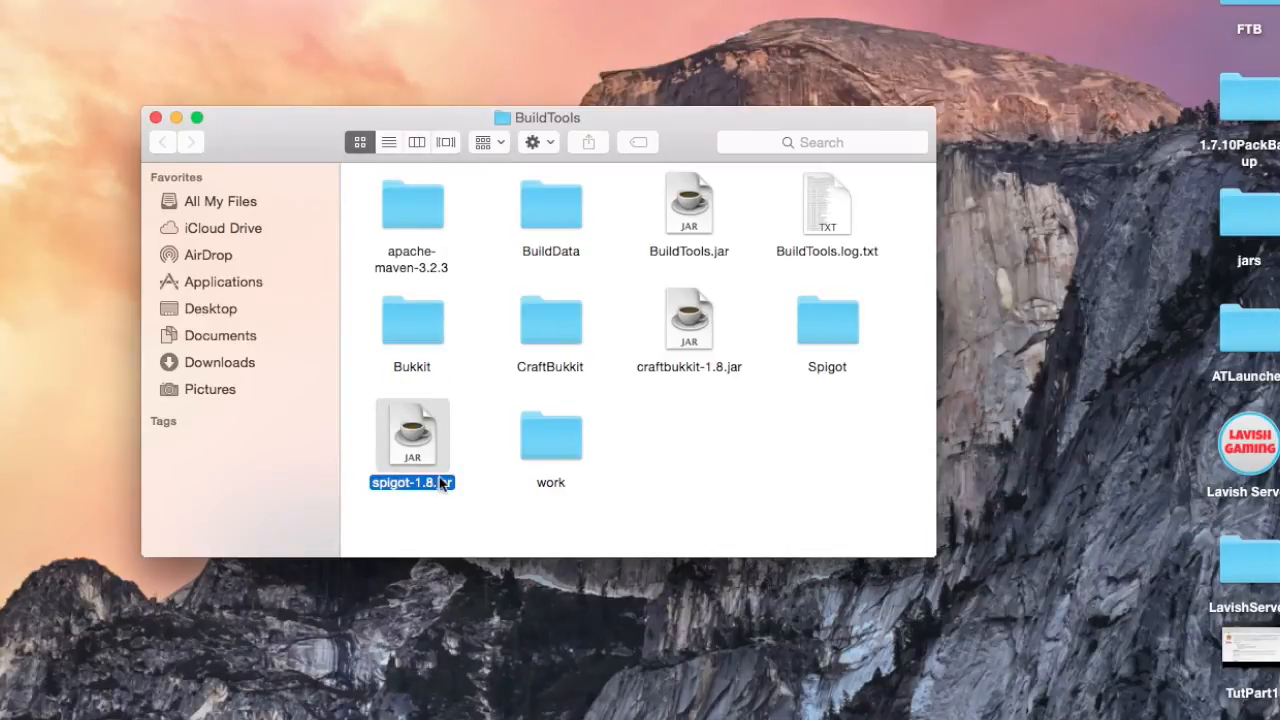
click(690, 414)
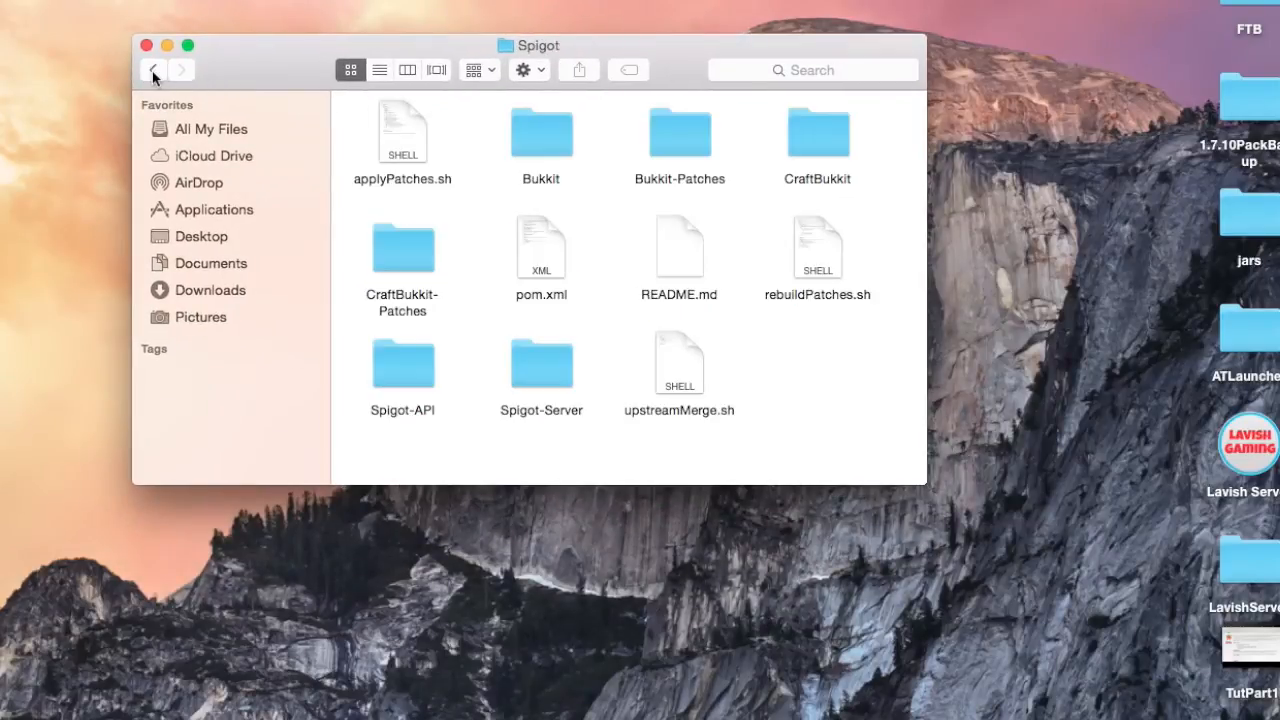
click(152, 68)
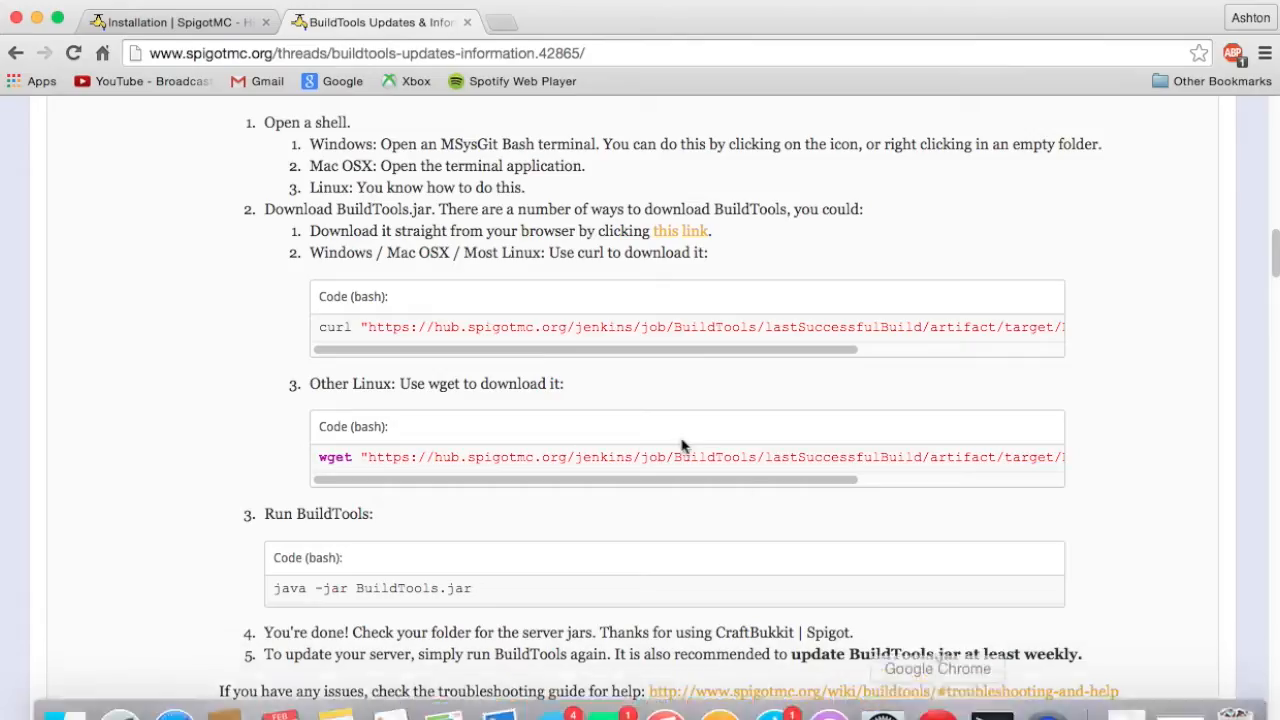
mouse_move(412, 164)
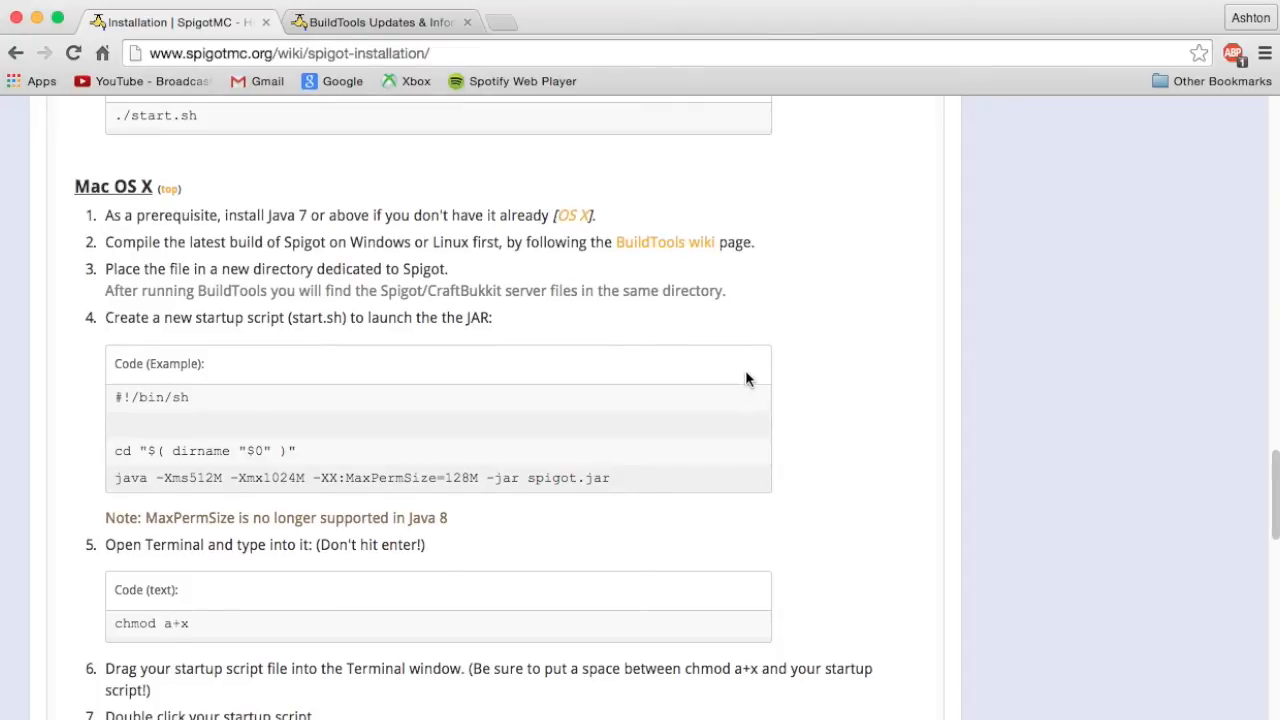
Scroll the SpigotMC installation guide to the Mac OS X startup script example
scroll(down, 3)
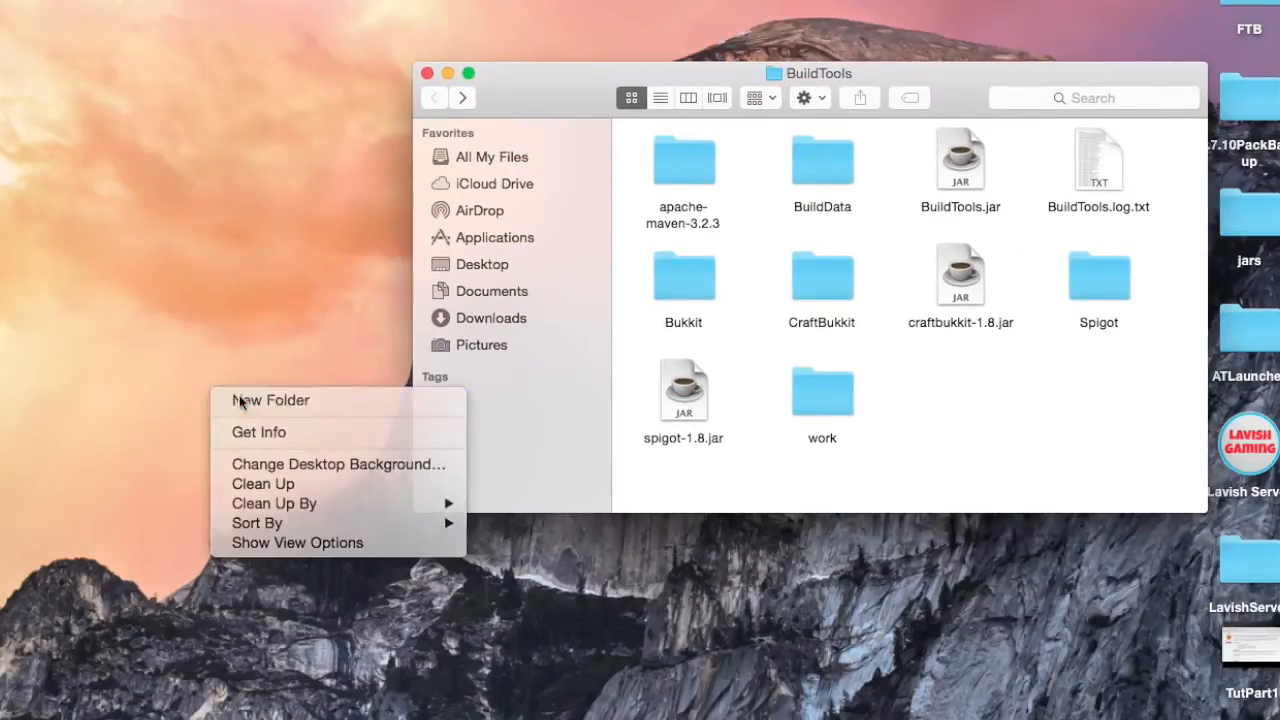
Create a MyAwesomeServer desktop folder and move spigot-1.8.jar and craftbukkit-1.8.jar into it
click(272, 400)
text(MyAwe)
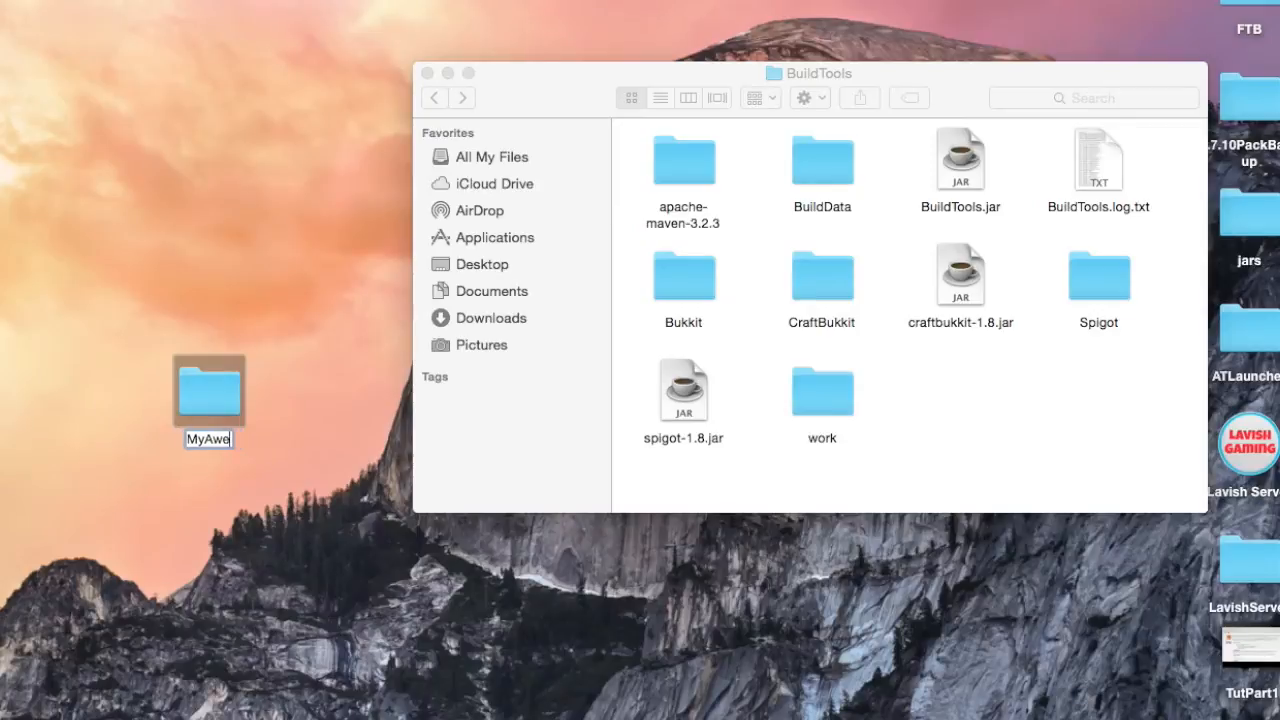
text(someServer)
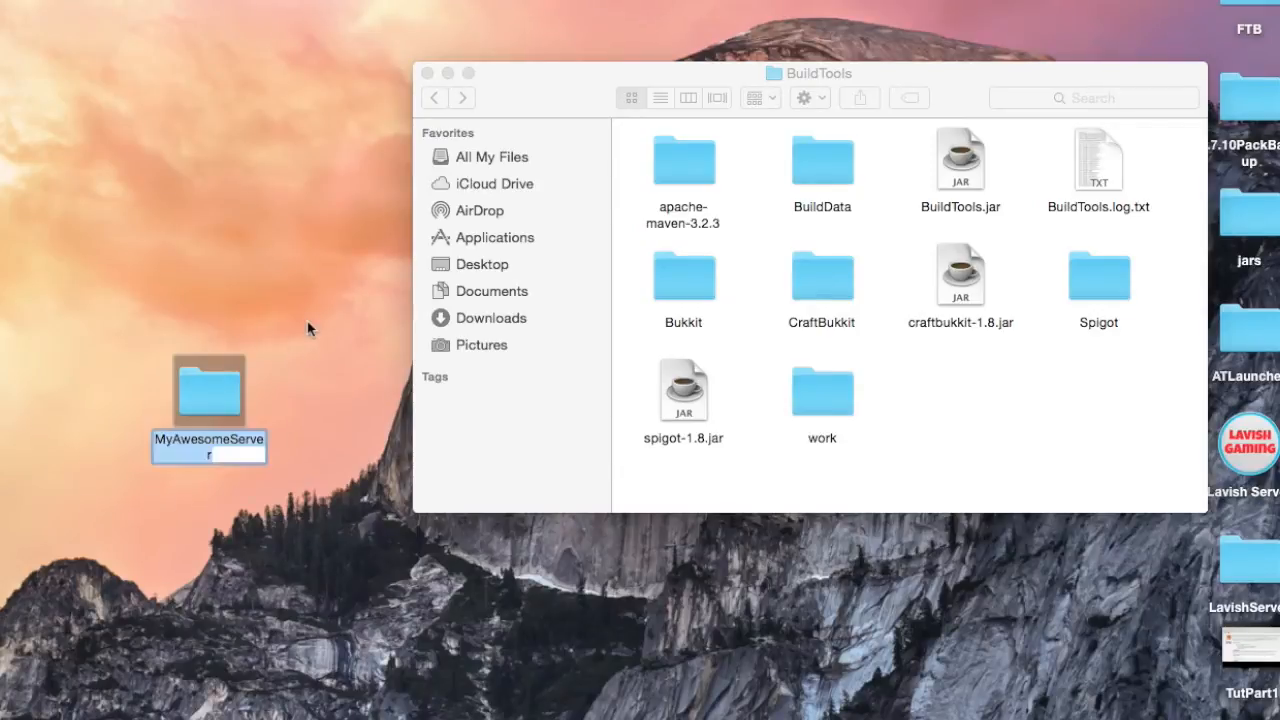
click(684, 390)
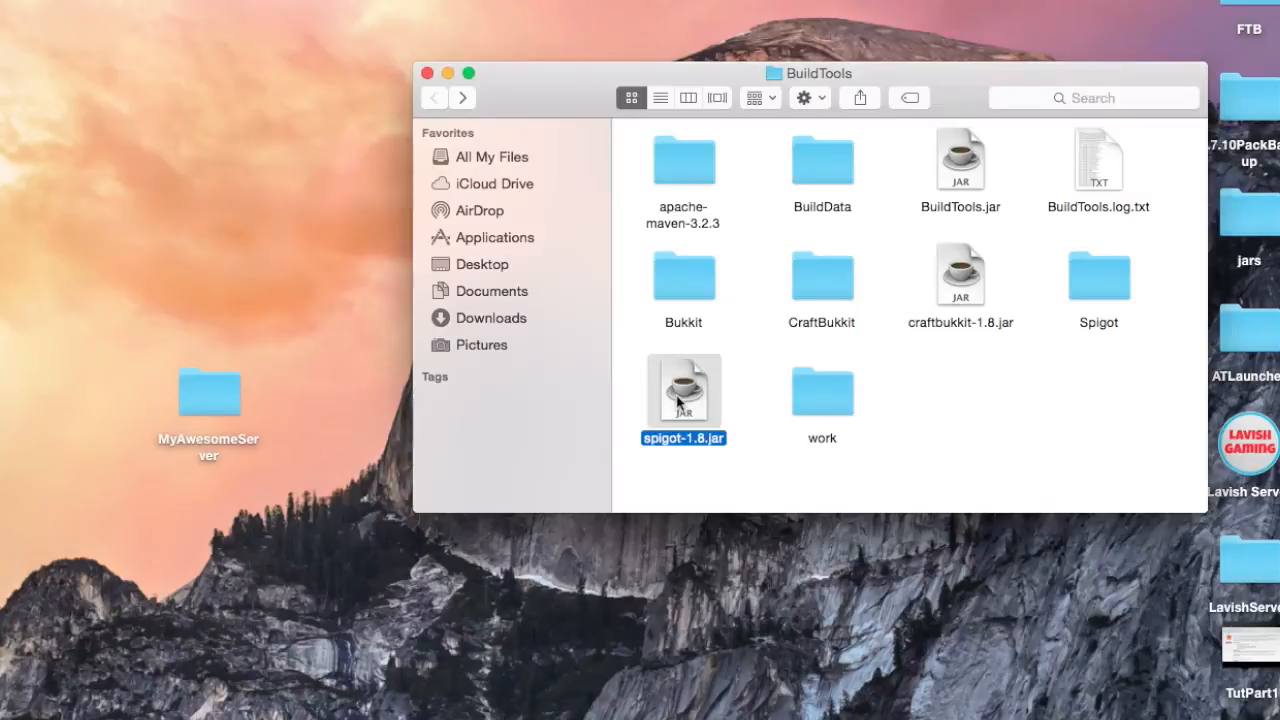
click(960, 276)
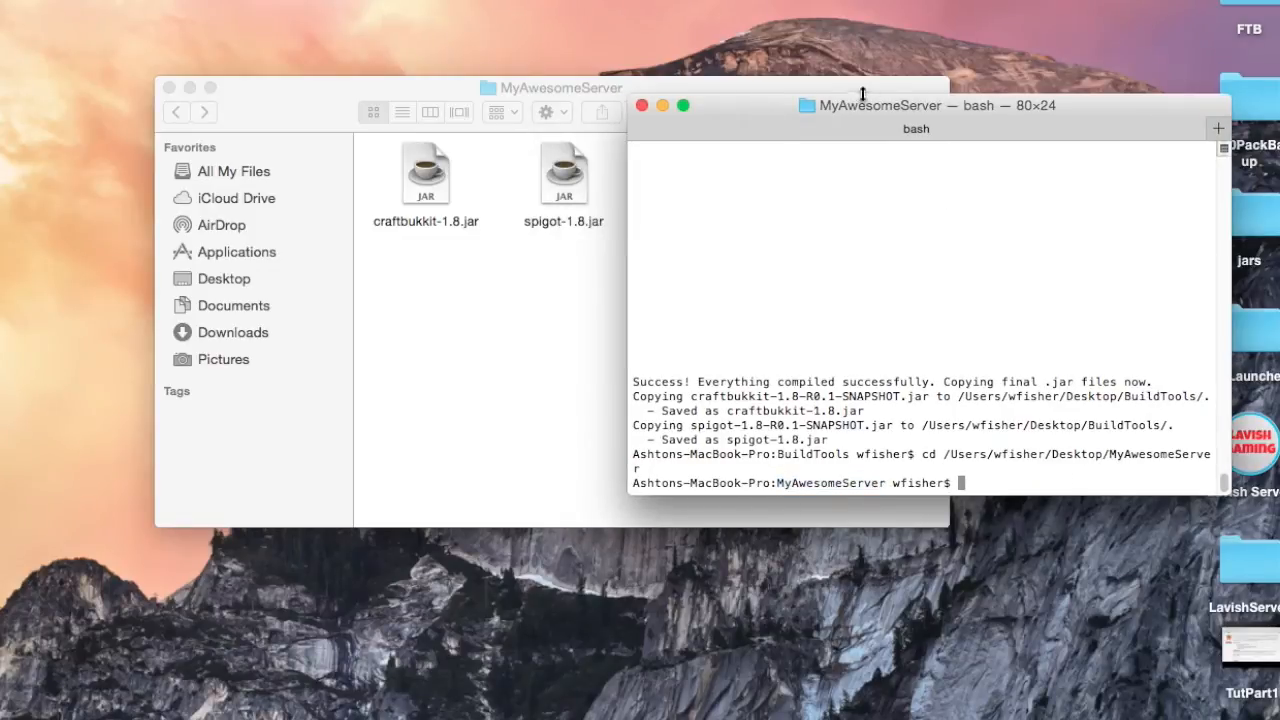
List MyAwesomeServer's jars, then create an empty start.command file with nano
text(ls)
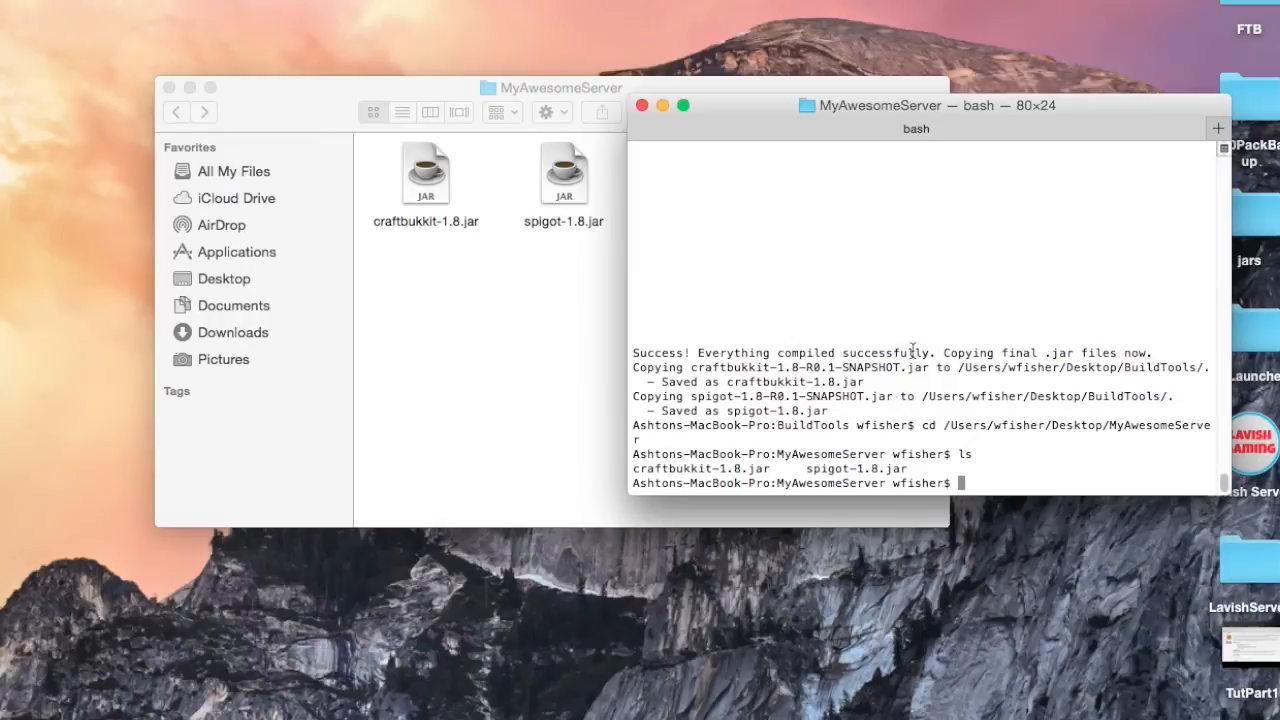
mouse_move(848, 276)
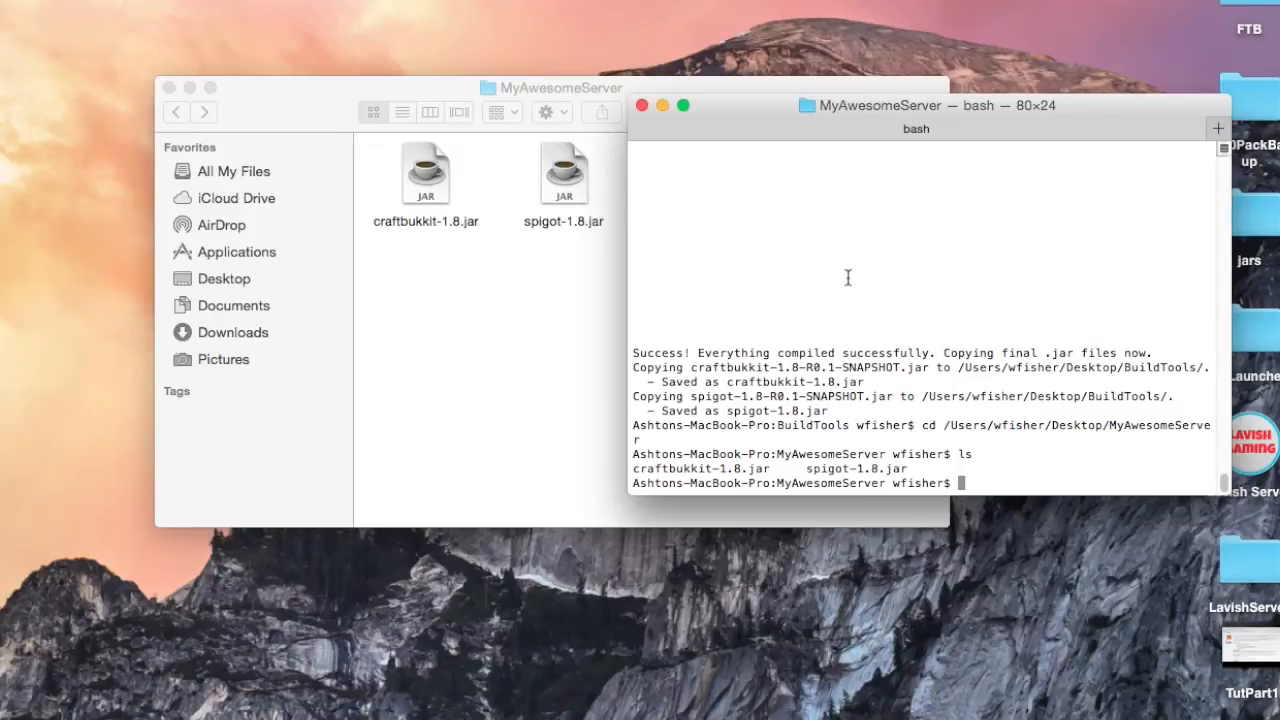
text(n)
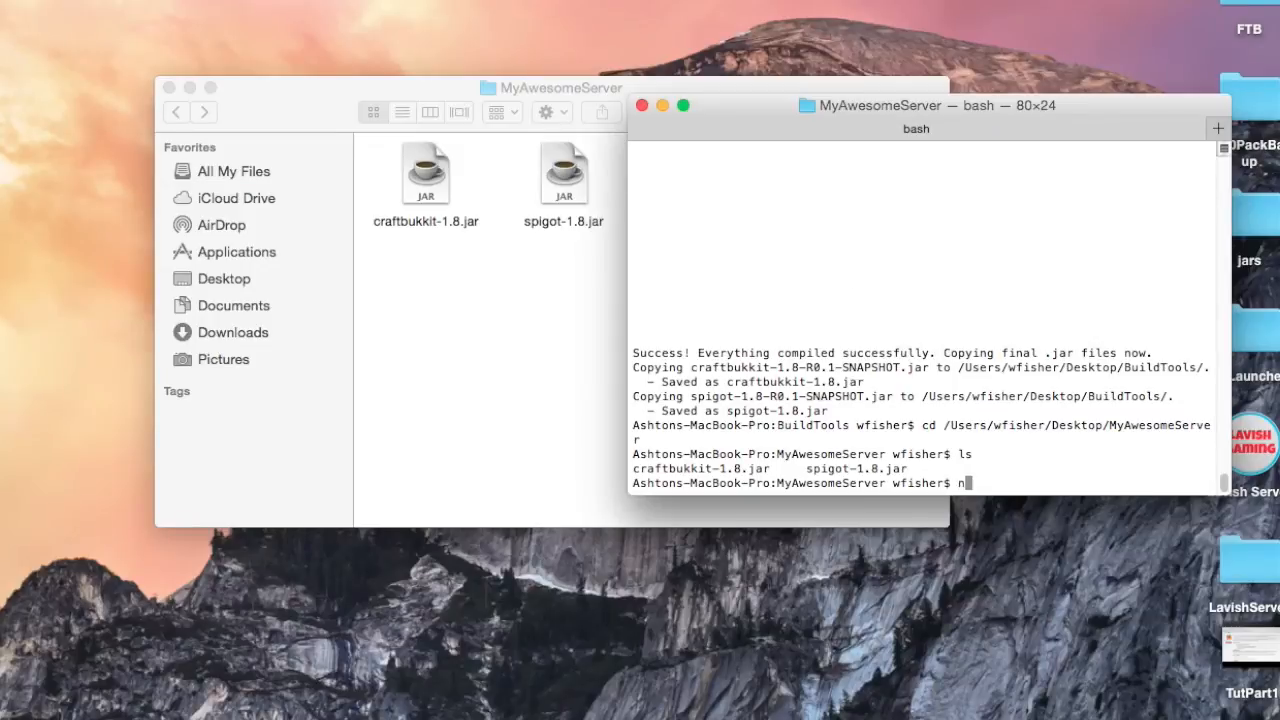
text(ano)
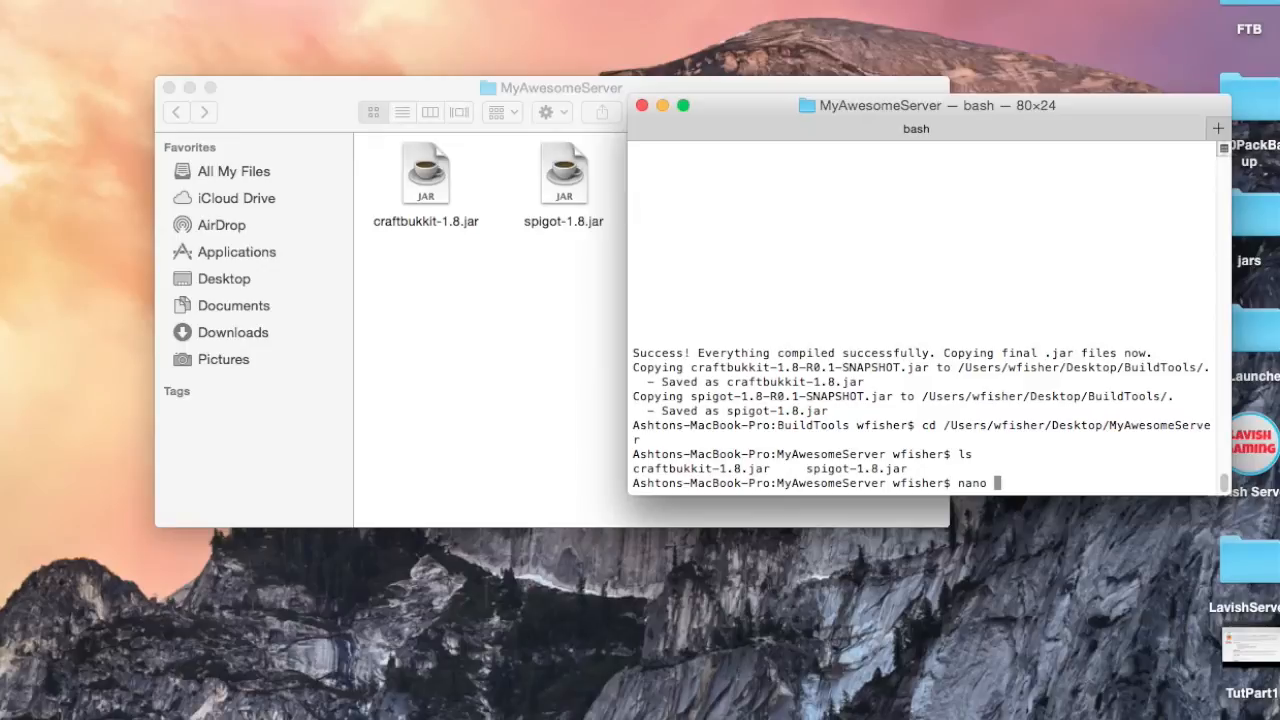
text(start)
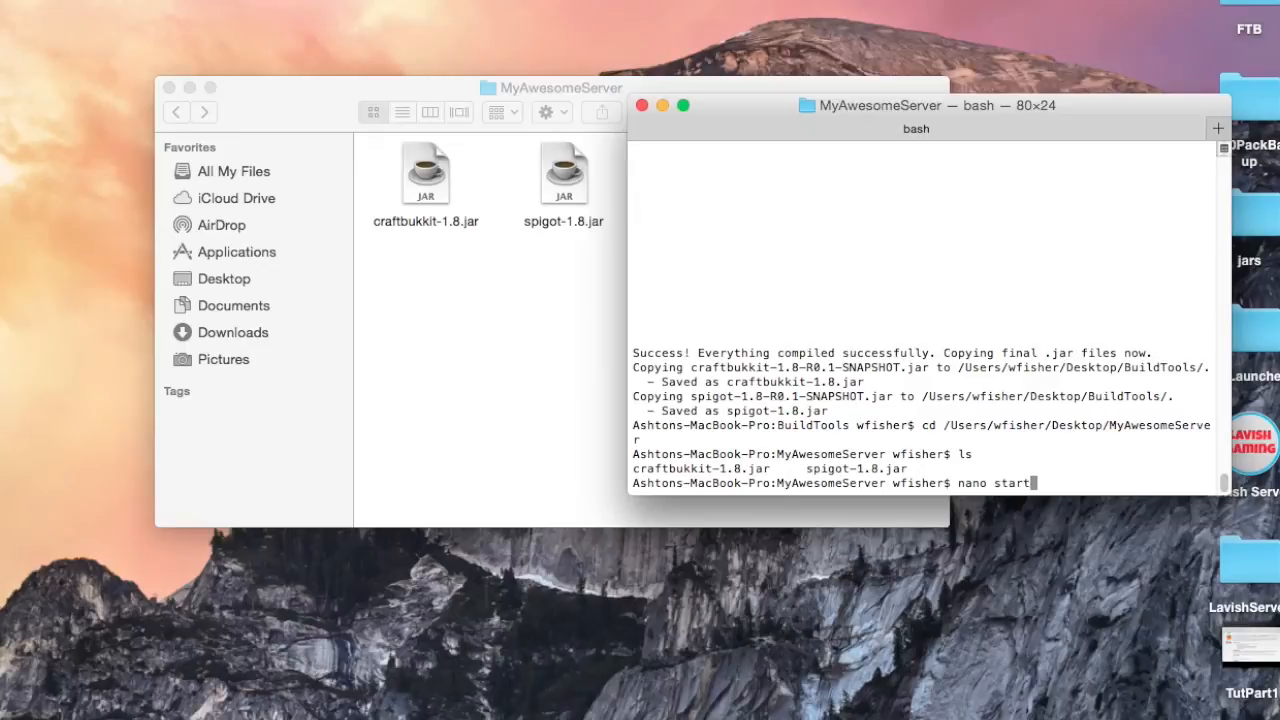
text(.com)
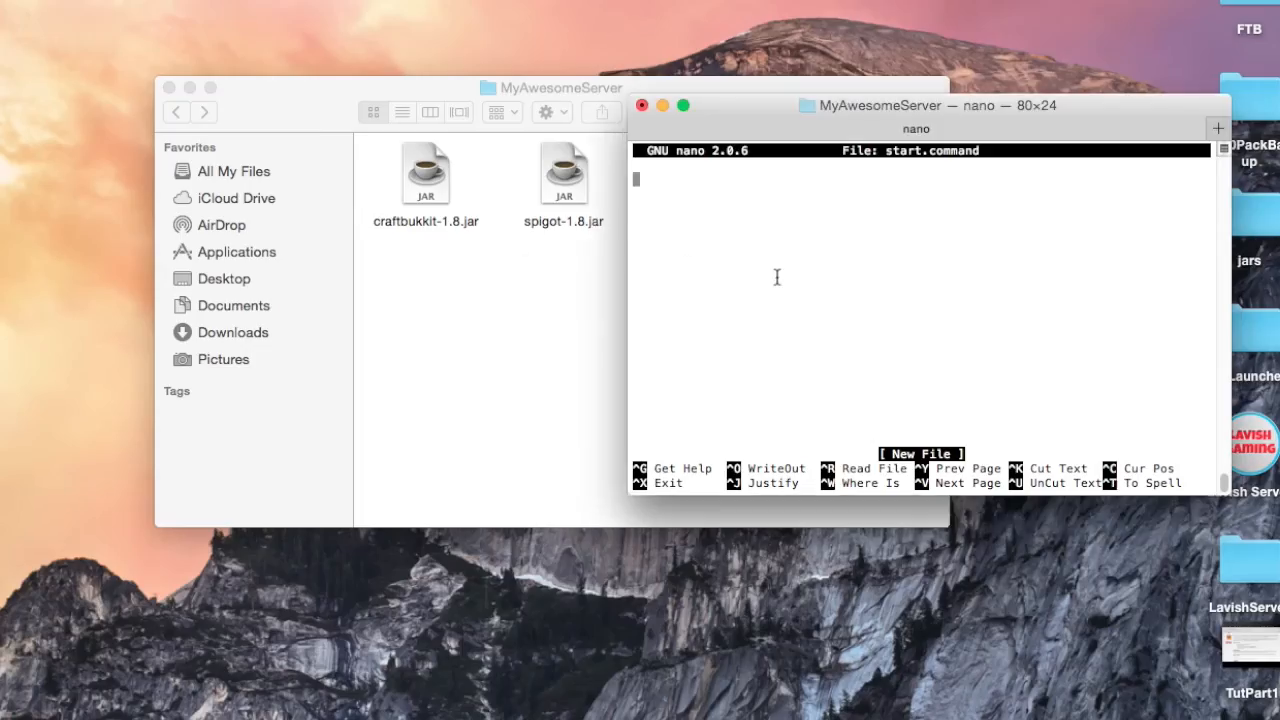
Write #!/bin/sh, the cd-to-script-folder line and the java -Xms512M -Xmx1024M spigot.jar launch line
text(#!/bin/sh)
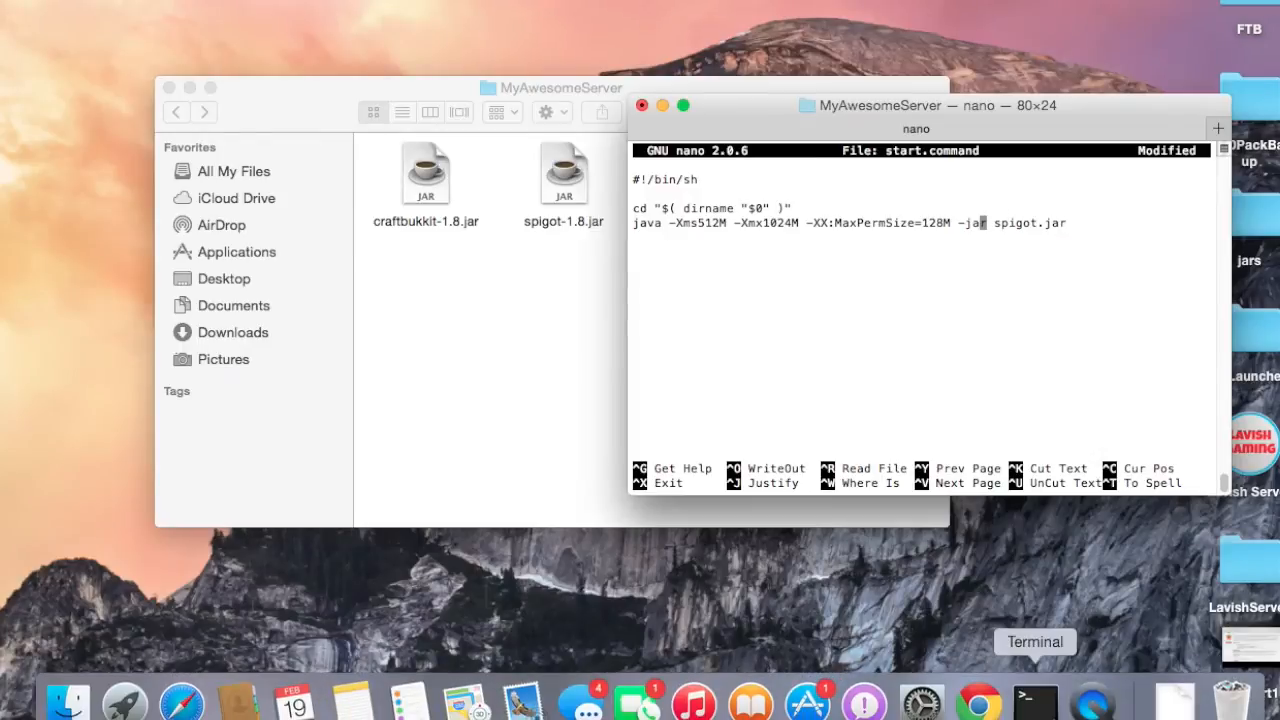
click(1036, 700)
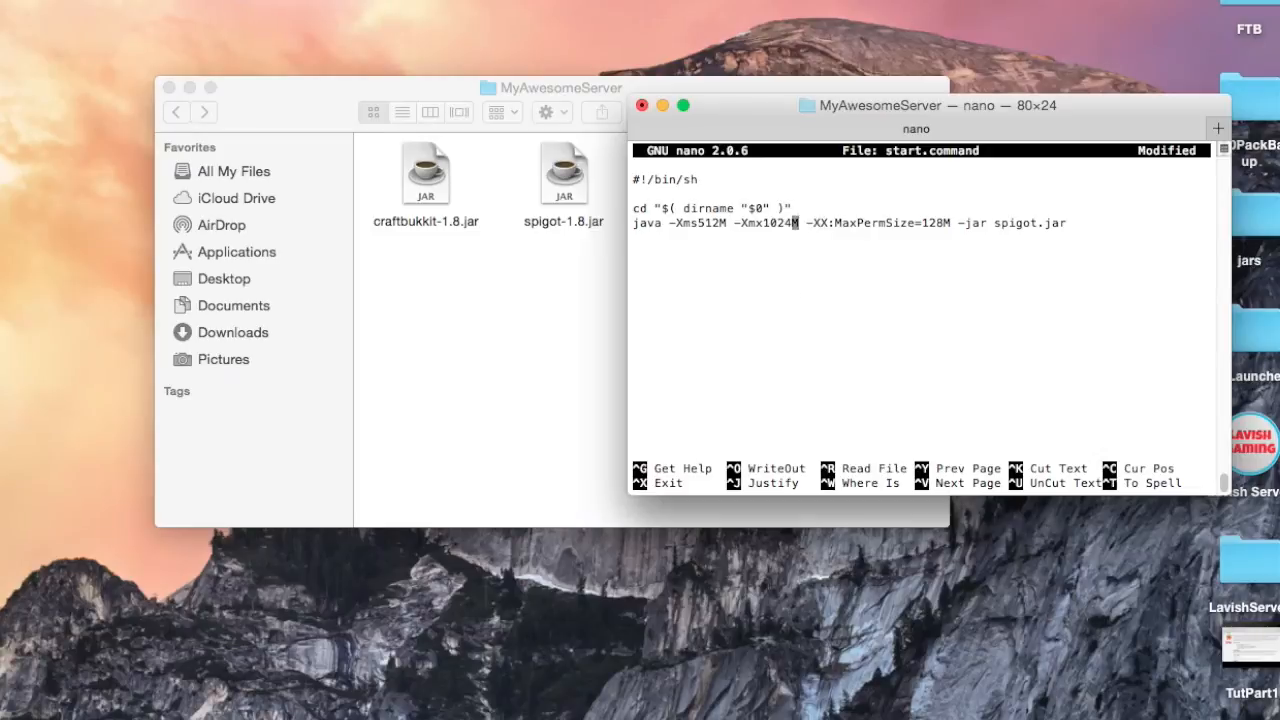
drag(808, 224, 948, 224)
text(-)
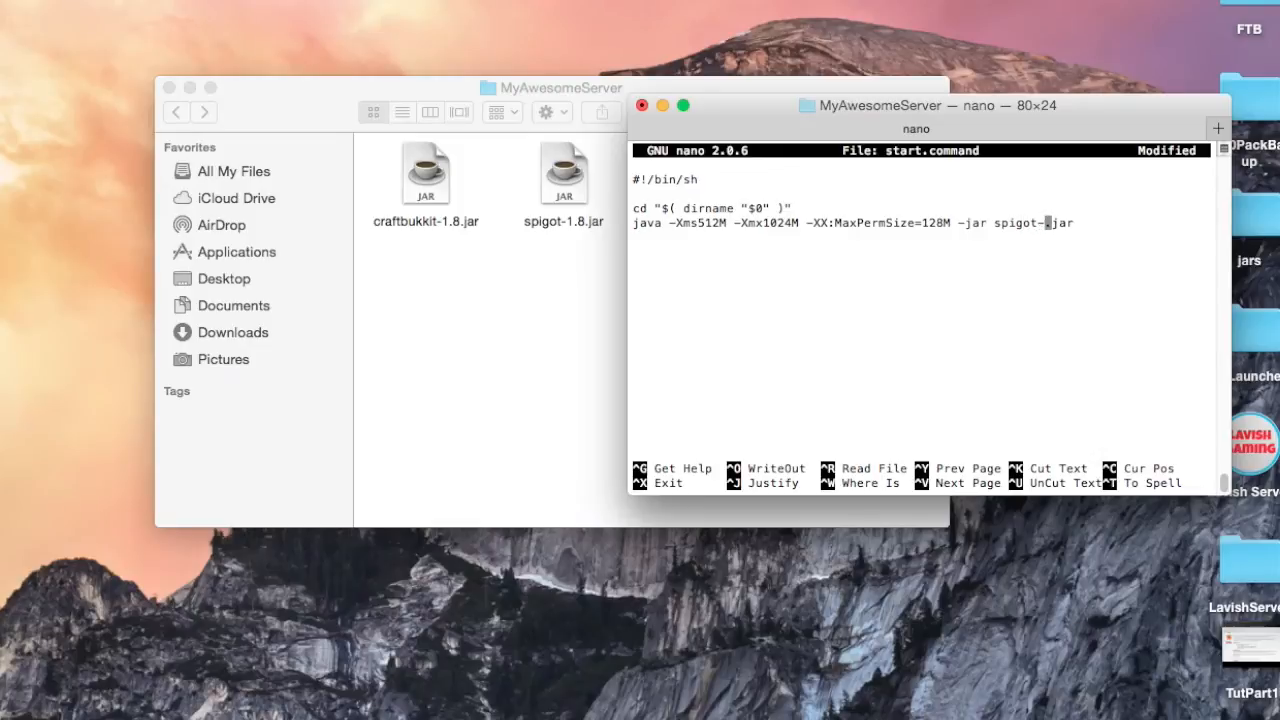
Change the launch line to spigot-1.8.jar with -Xmx2048M maximum memory
text(1.8)
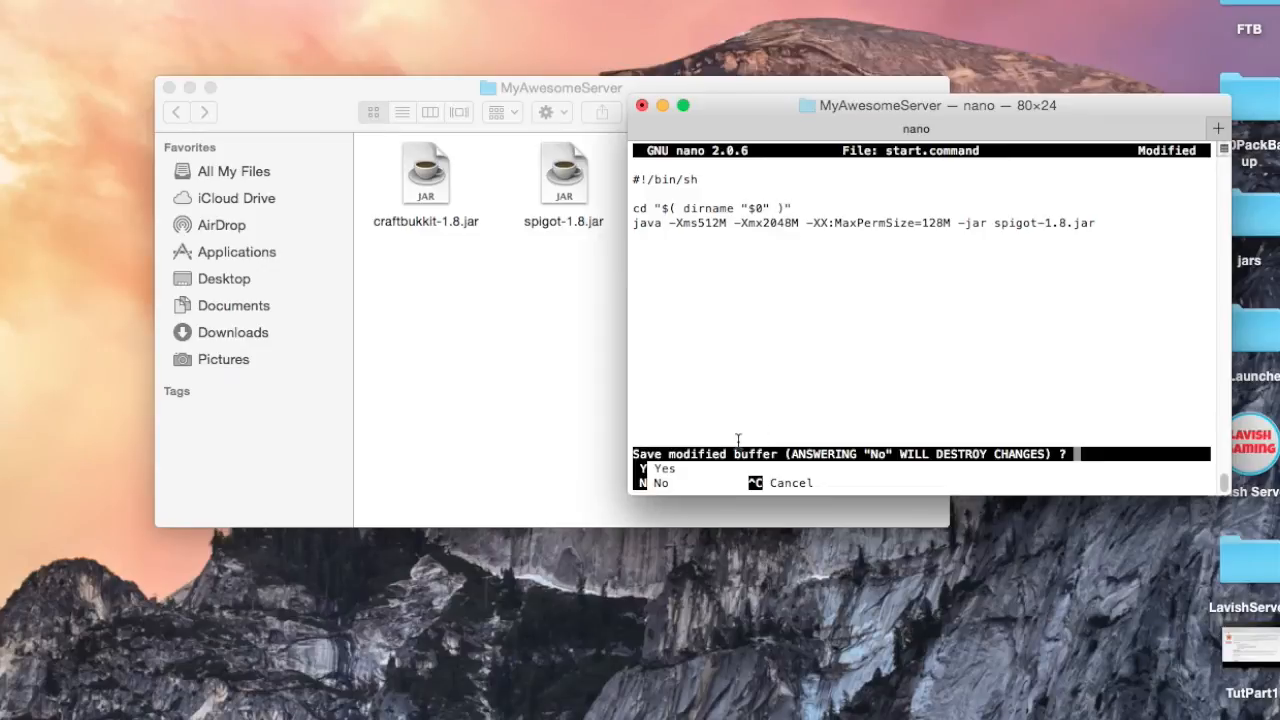
Save start.command from nano and make it executable with chmod a+x
key(y)
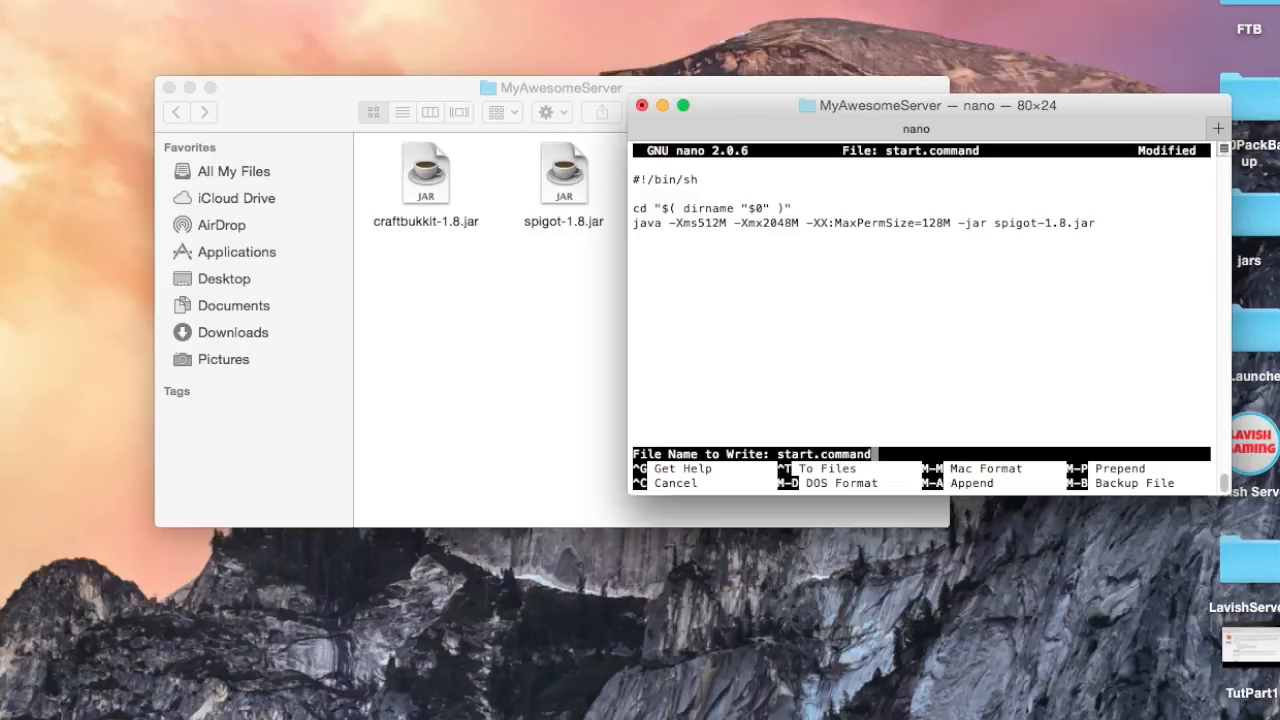
key(enter)
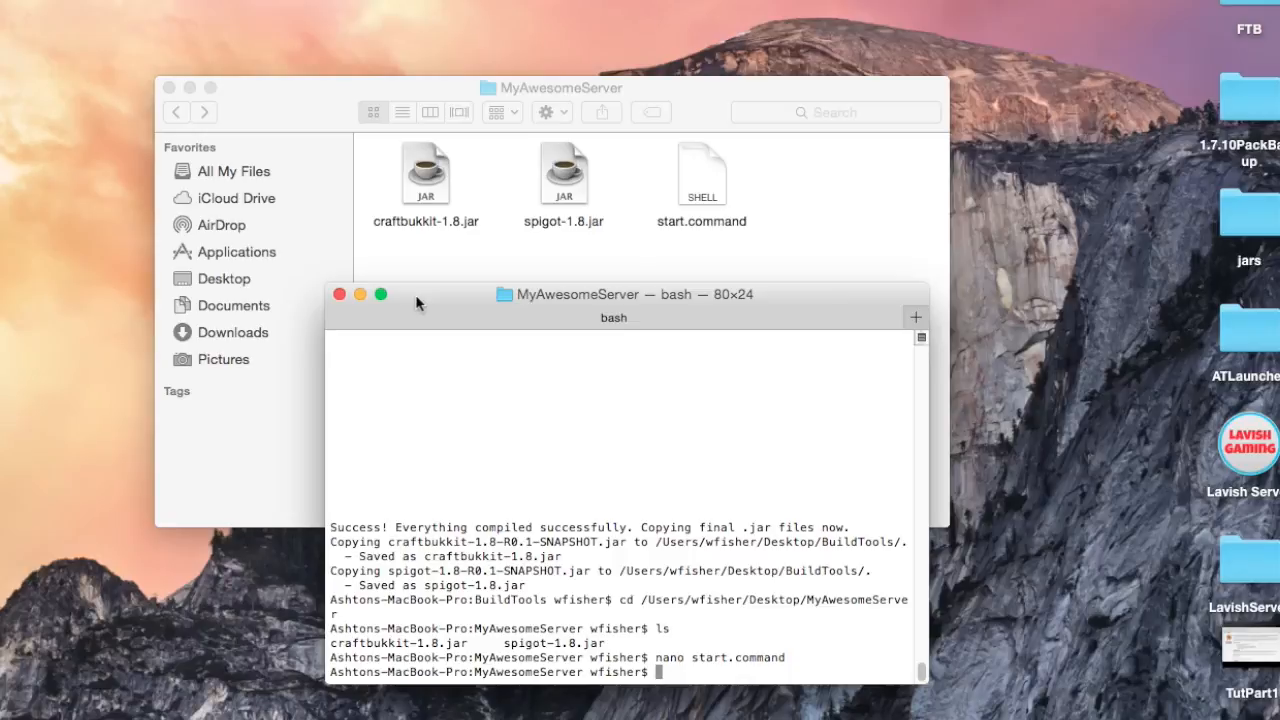
text(chmod)
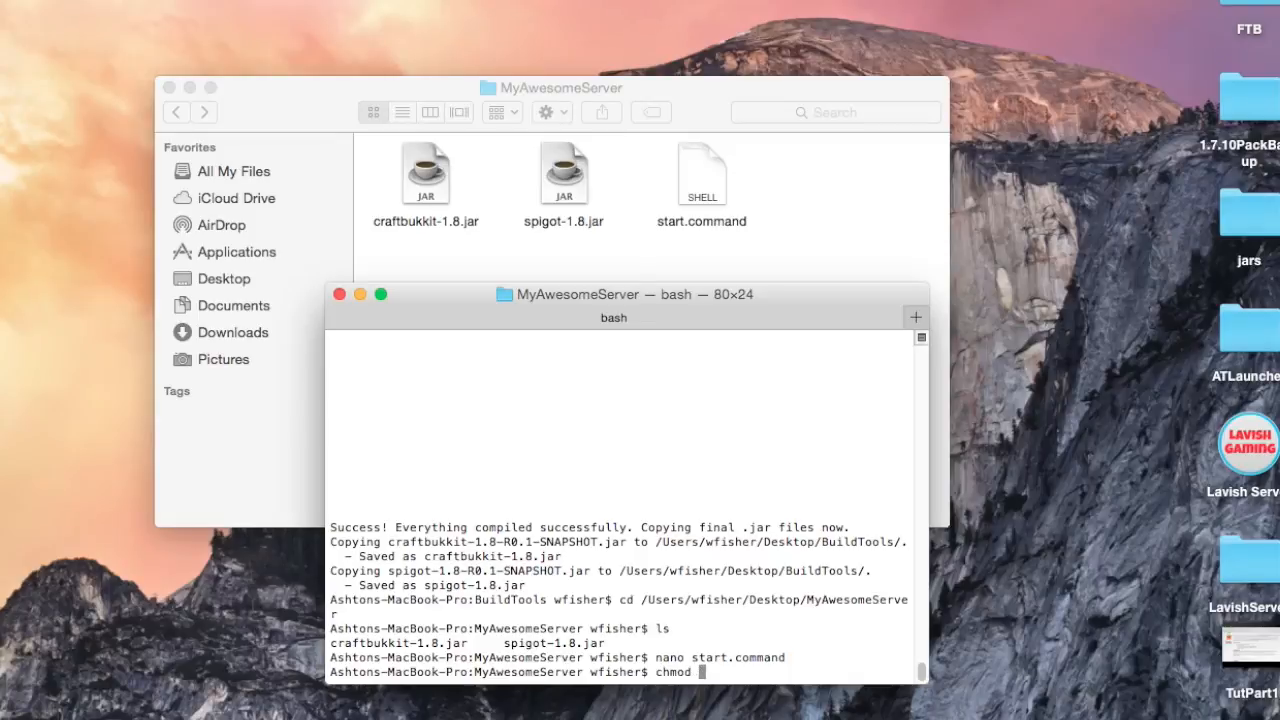
text(a+x)
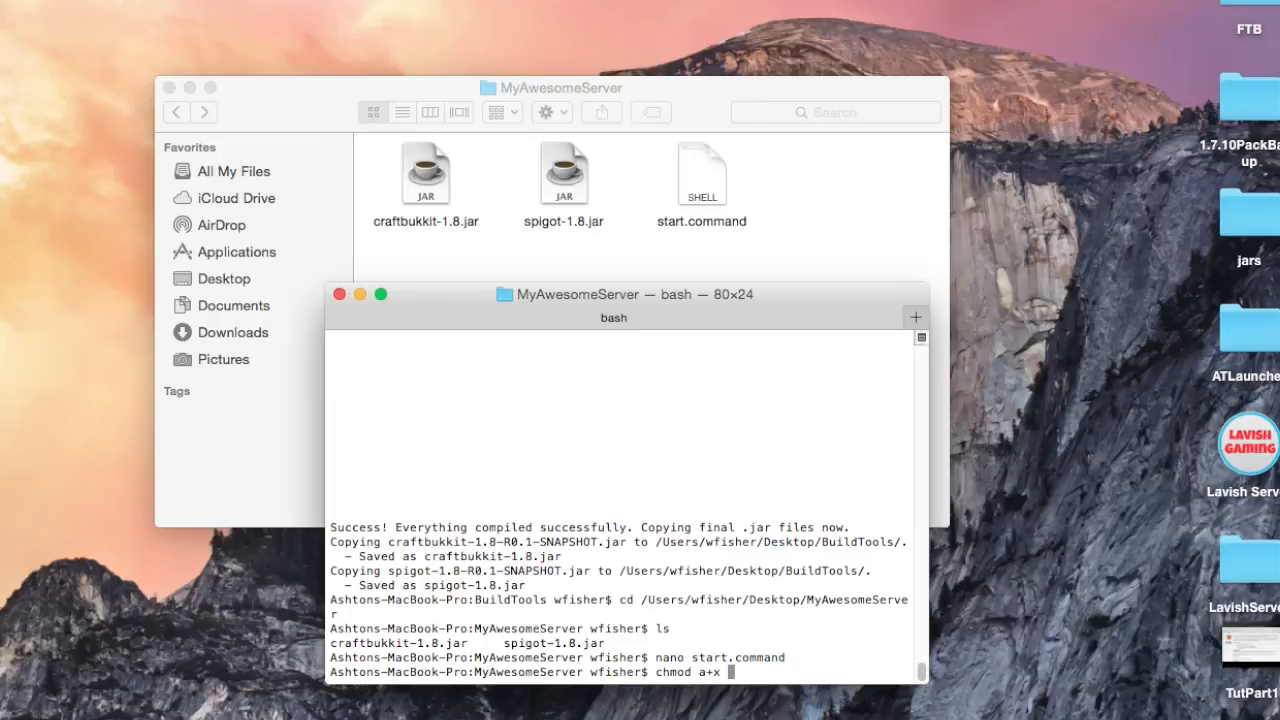
click(700, 176)
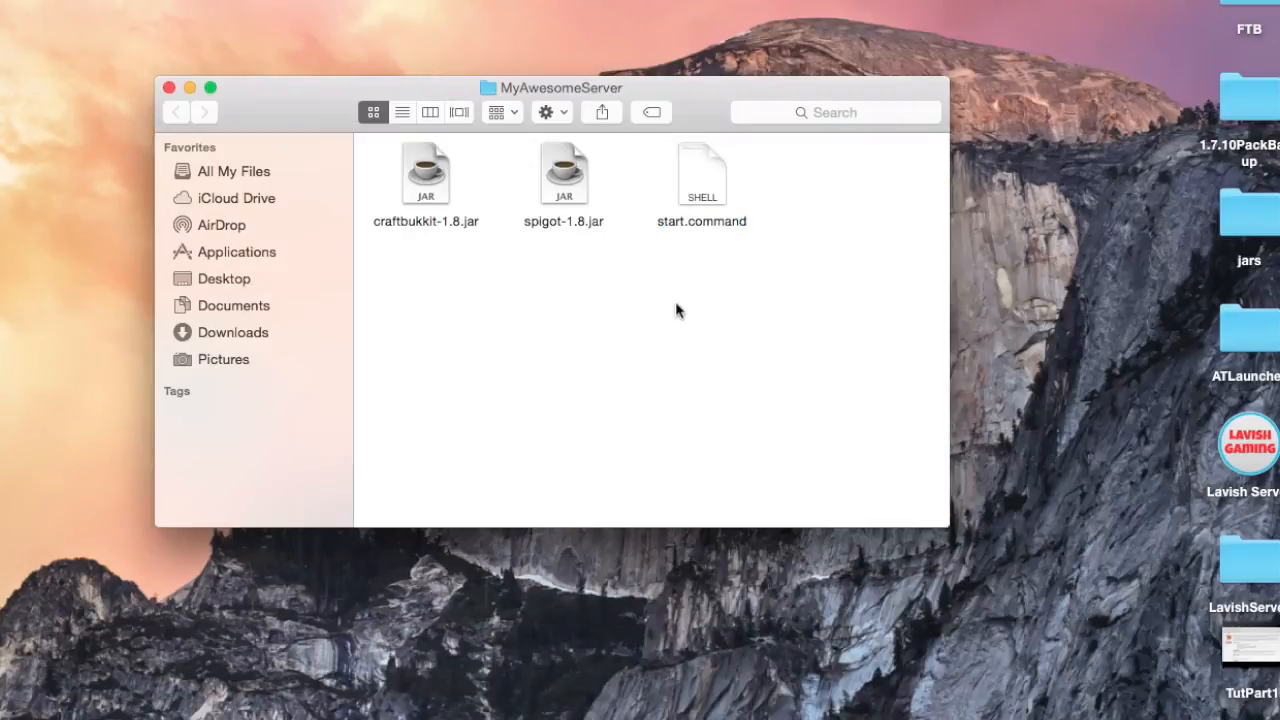
mouse_move(710, 184)
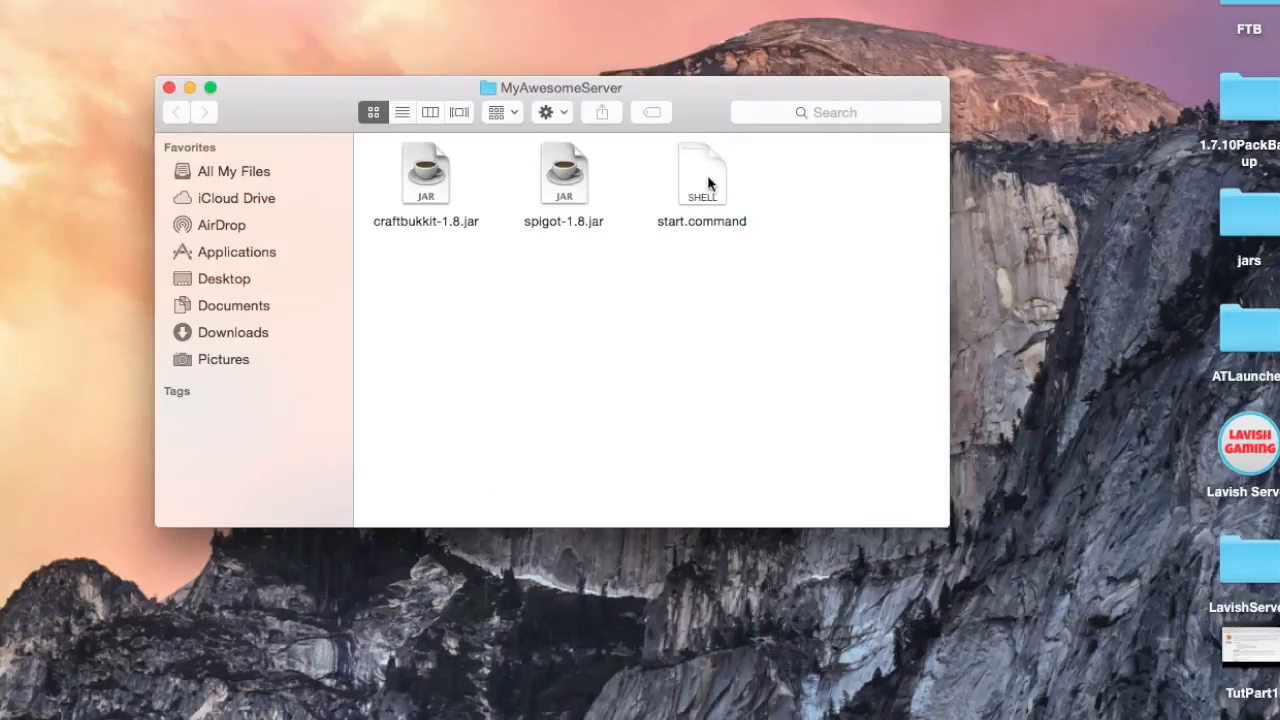
Run start.command so the server creates eula.txt and stops awaiting EULA agreement
double_click(702, 172)
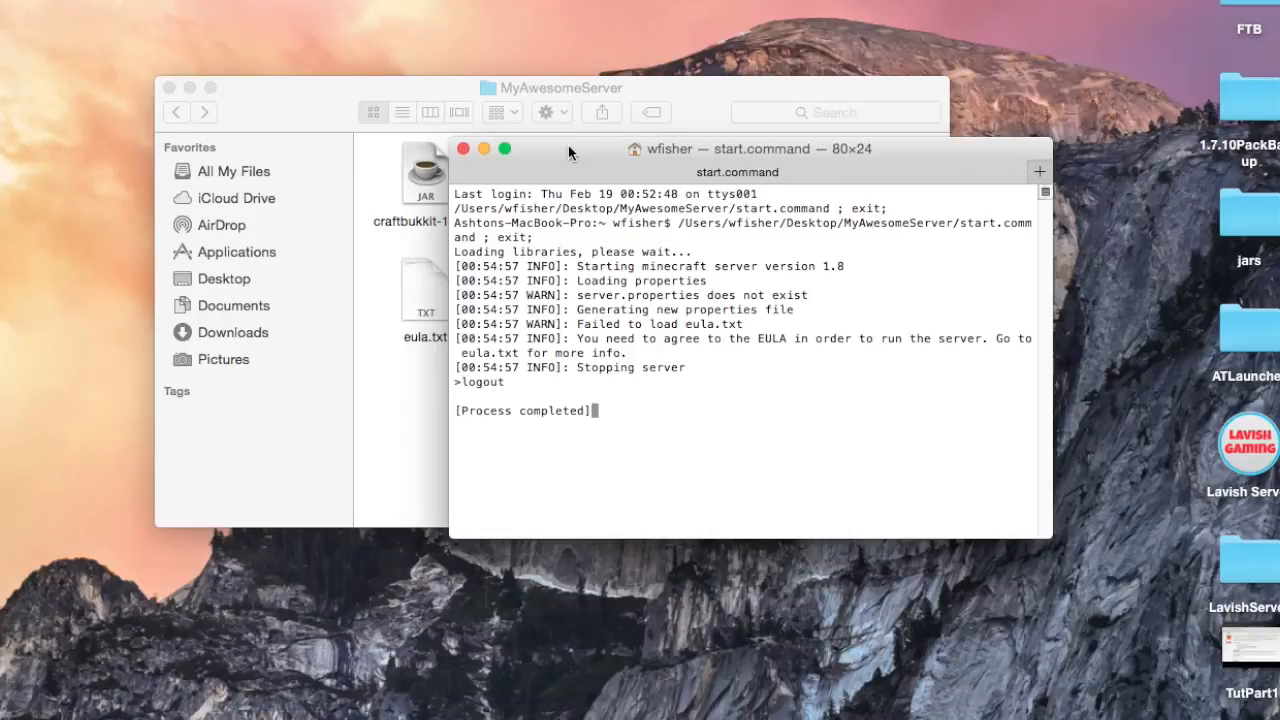
mouse_move(618, 328)
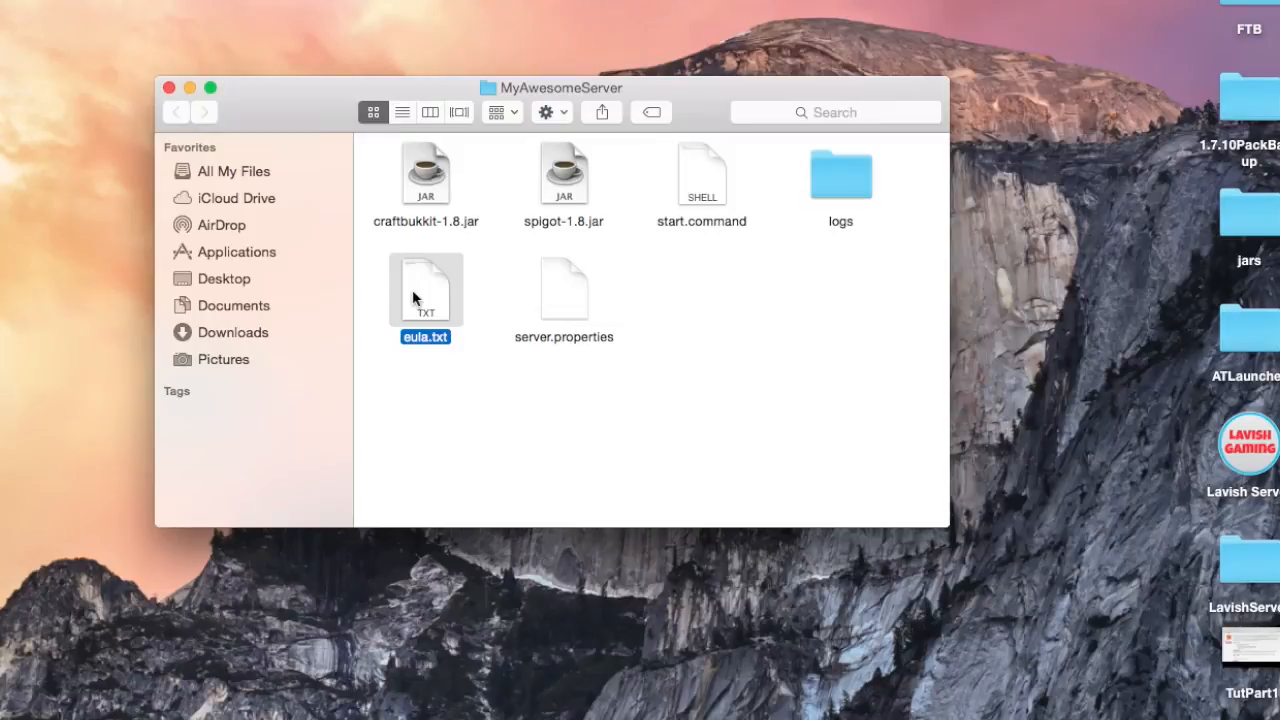
Edit eula.txt to read eula=true and save it
double_click(424, 290)
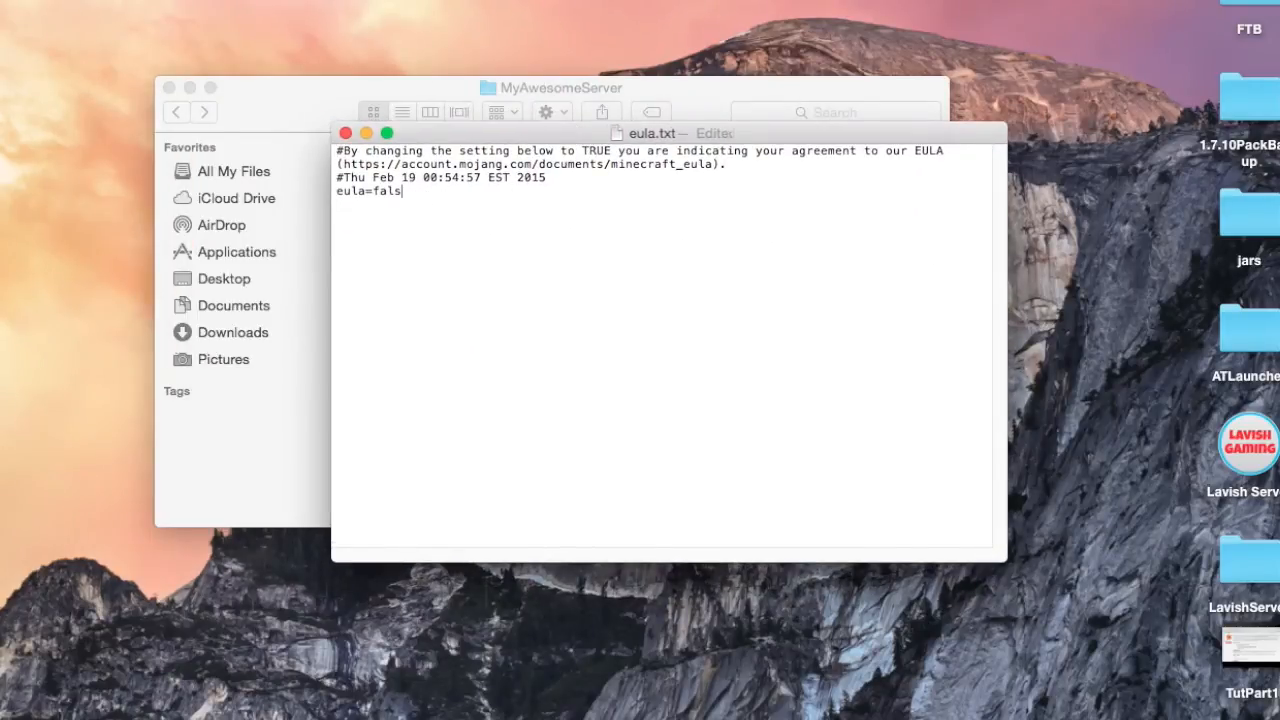
text(true)
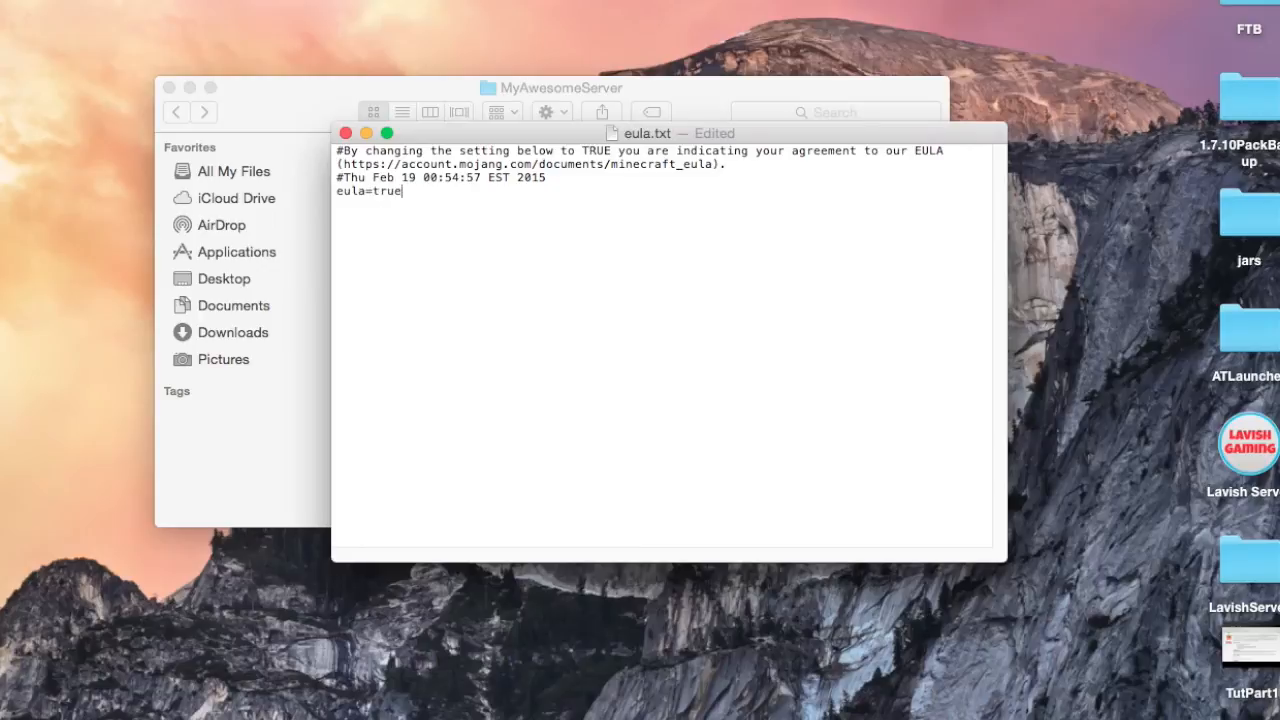
key(cmd+s)
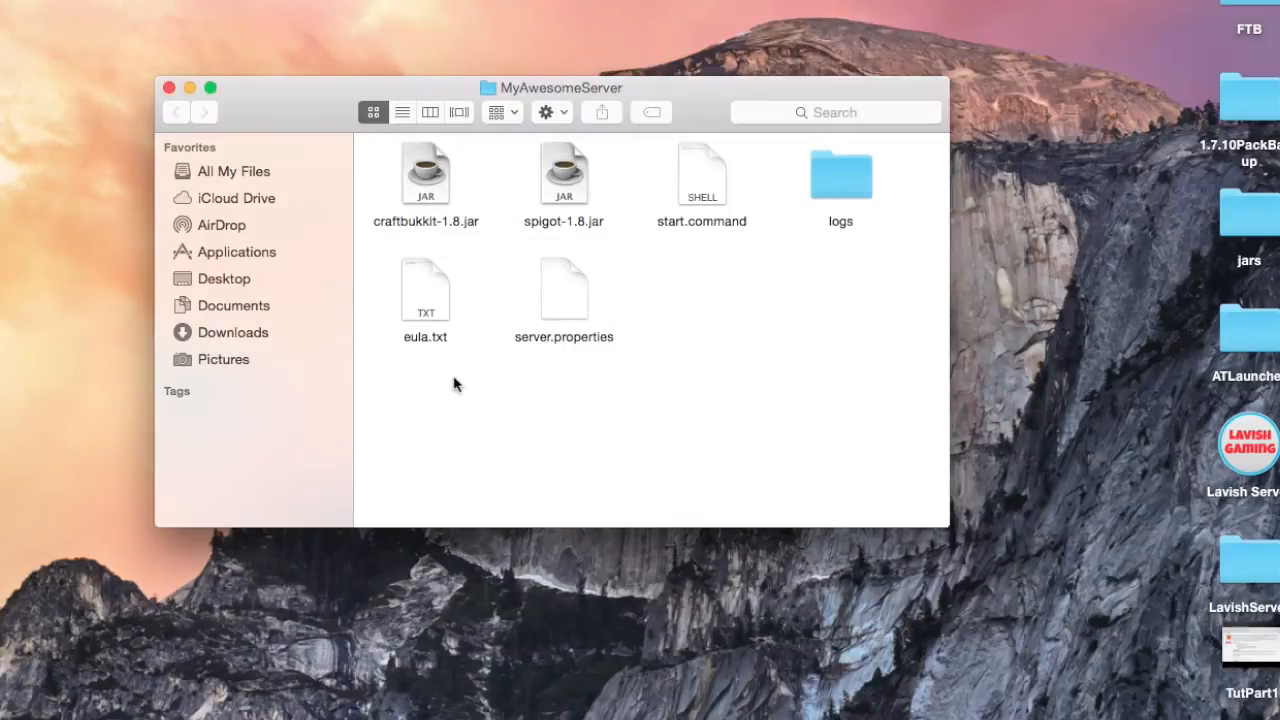
Relaunch start.command until the server reports Done, then issue stop
double_click(702, 176)
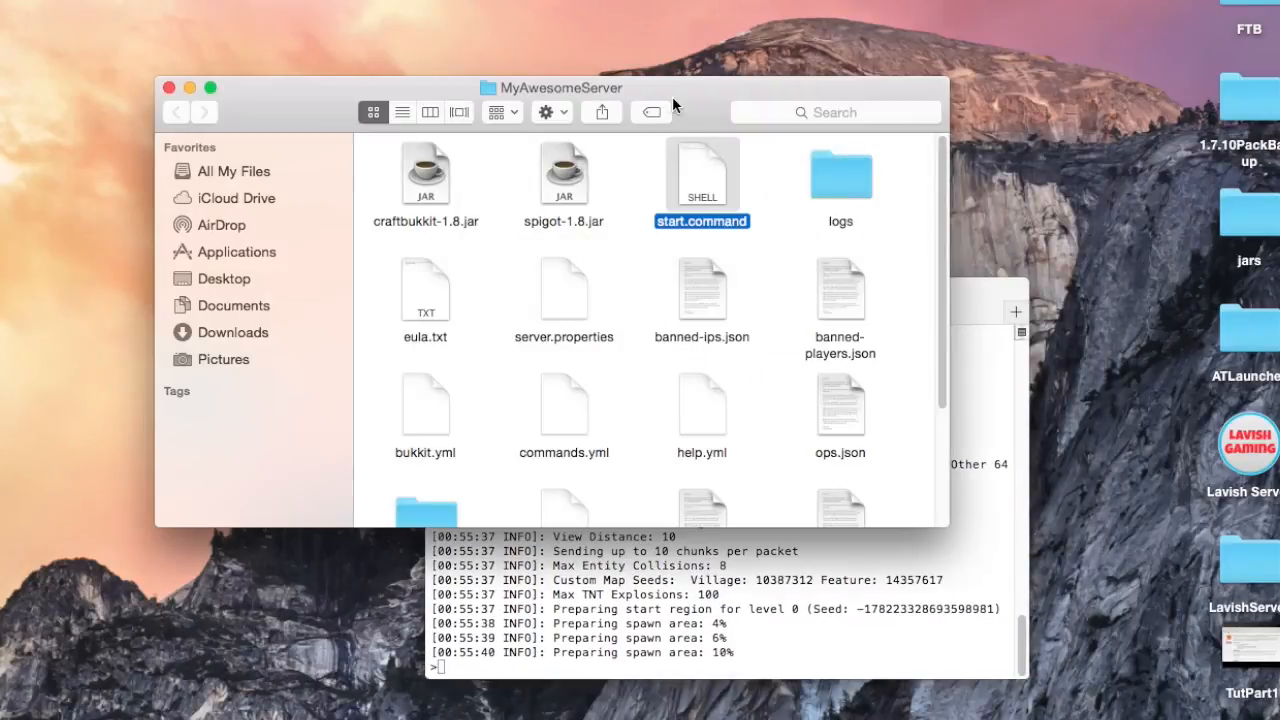
scroll(down, 3)
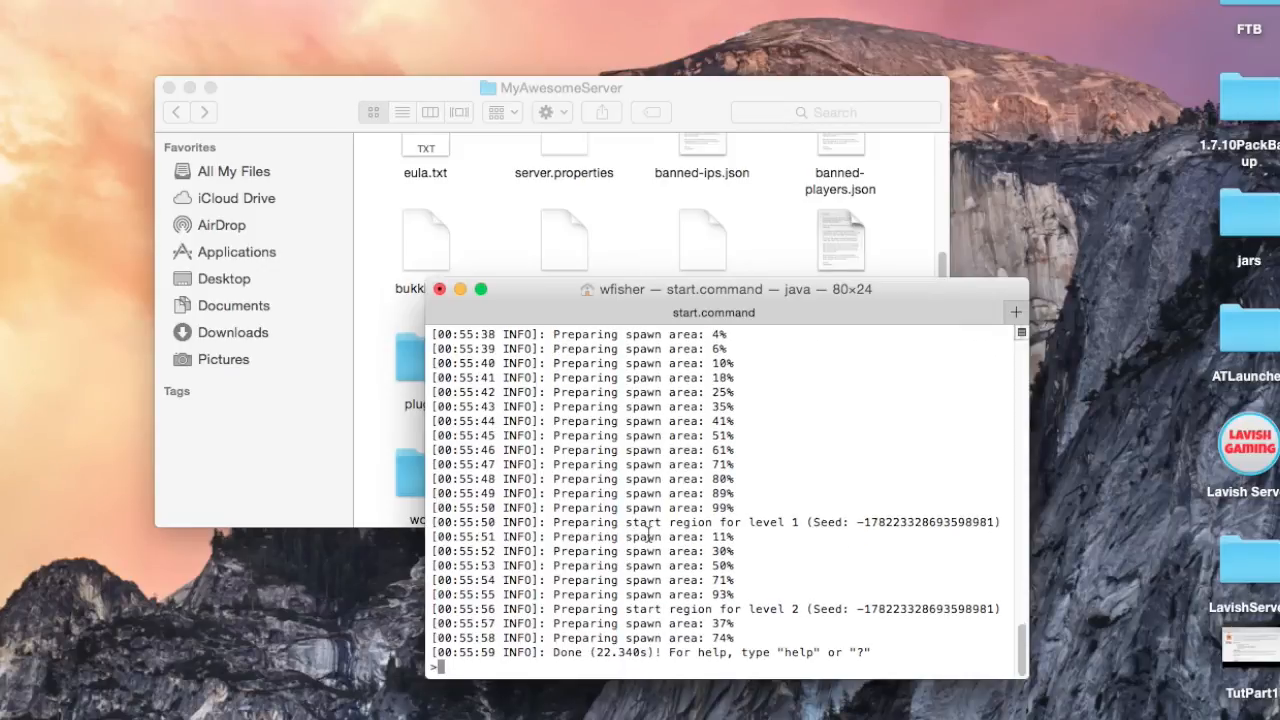
mouse_move(808, 638)
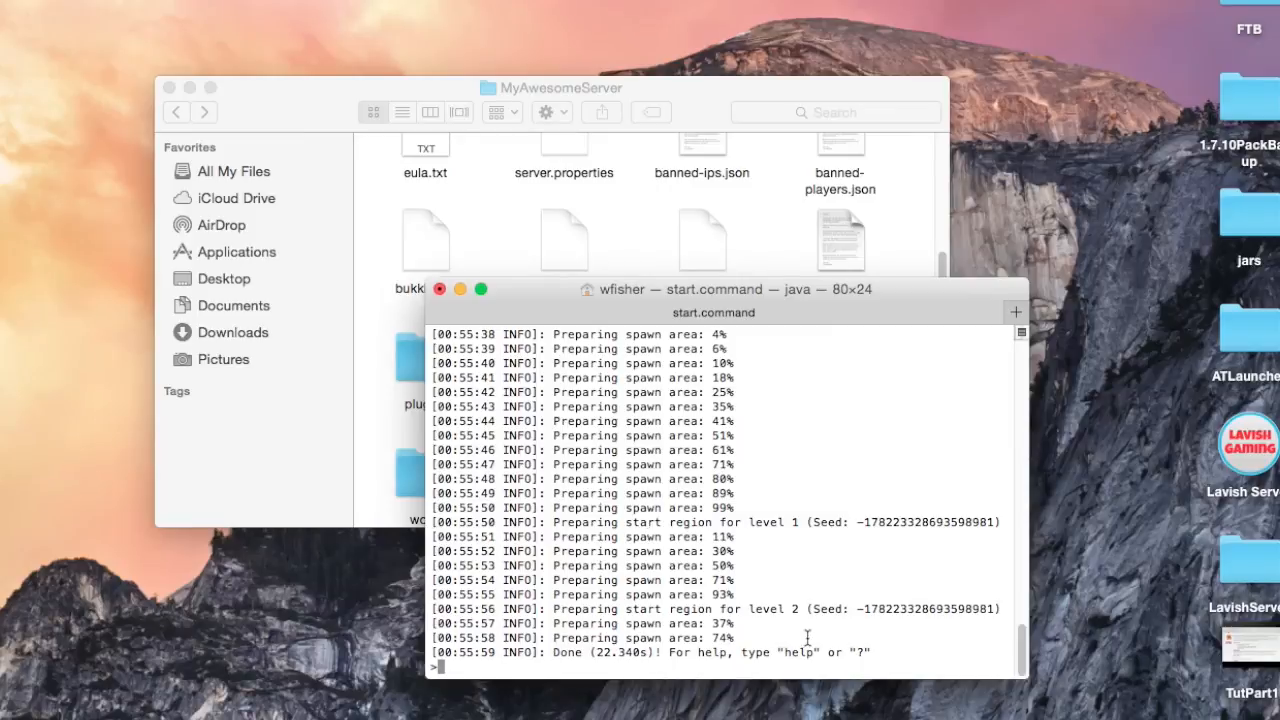
text(stop)
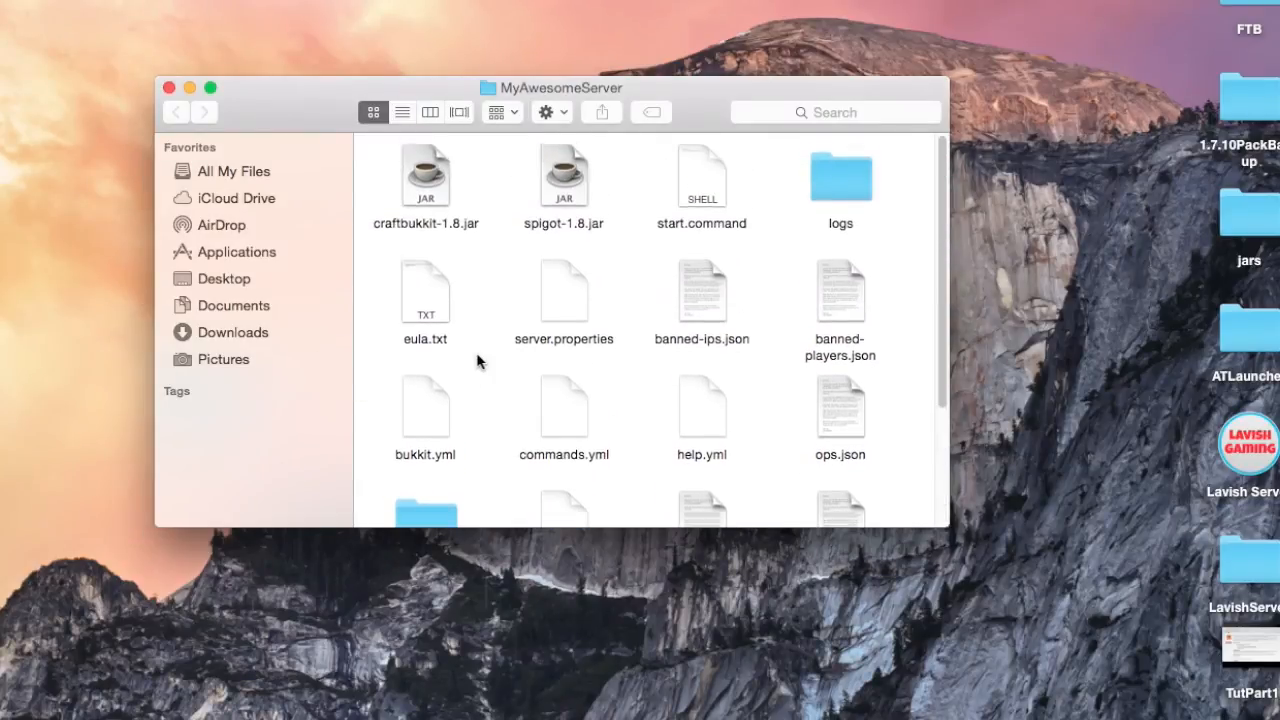
mouse_move(592, 296)
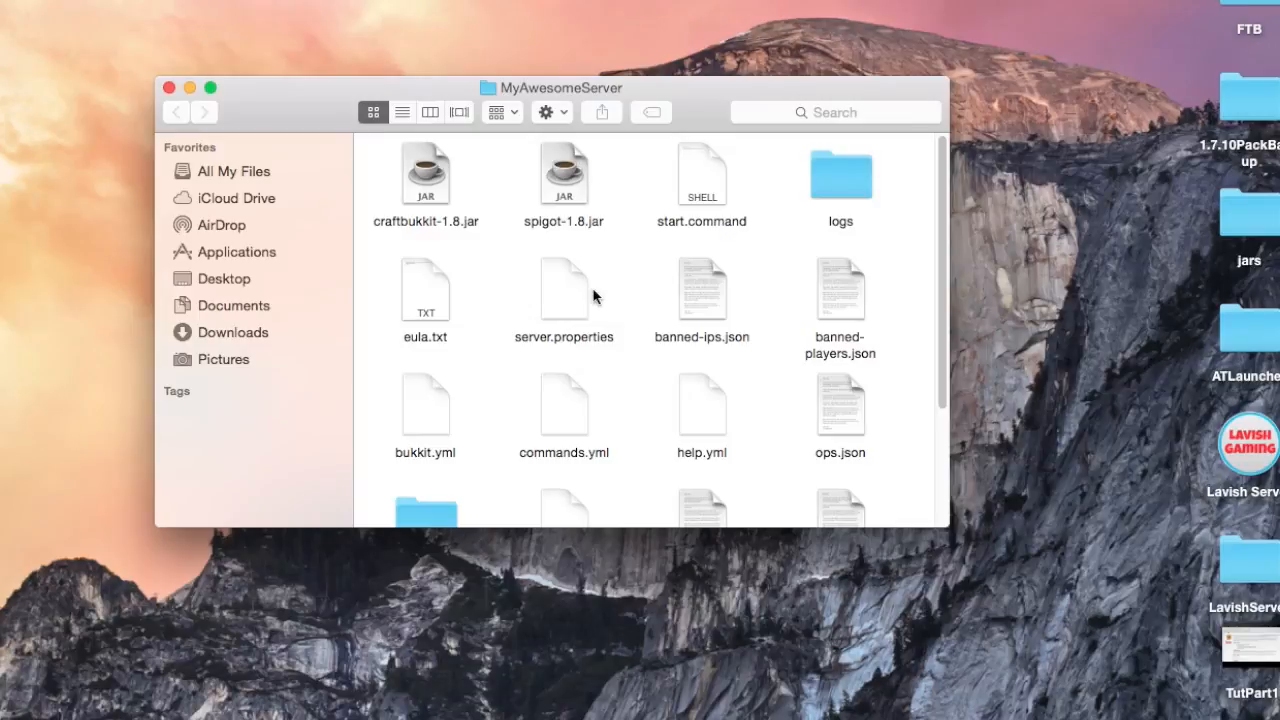
scroll(down, 3)
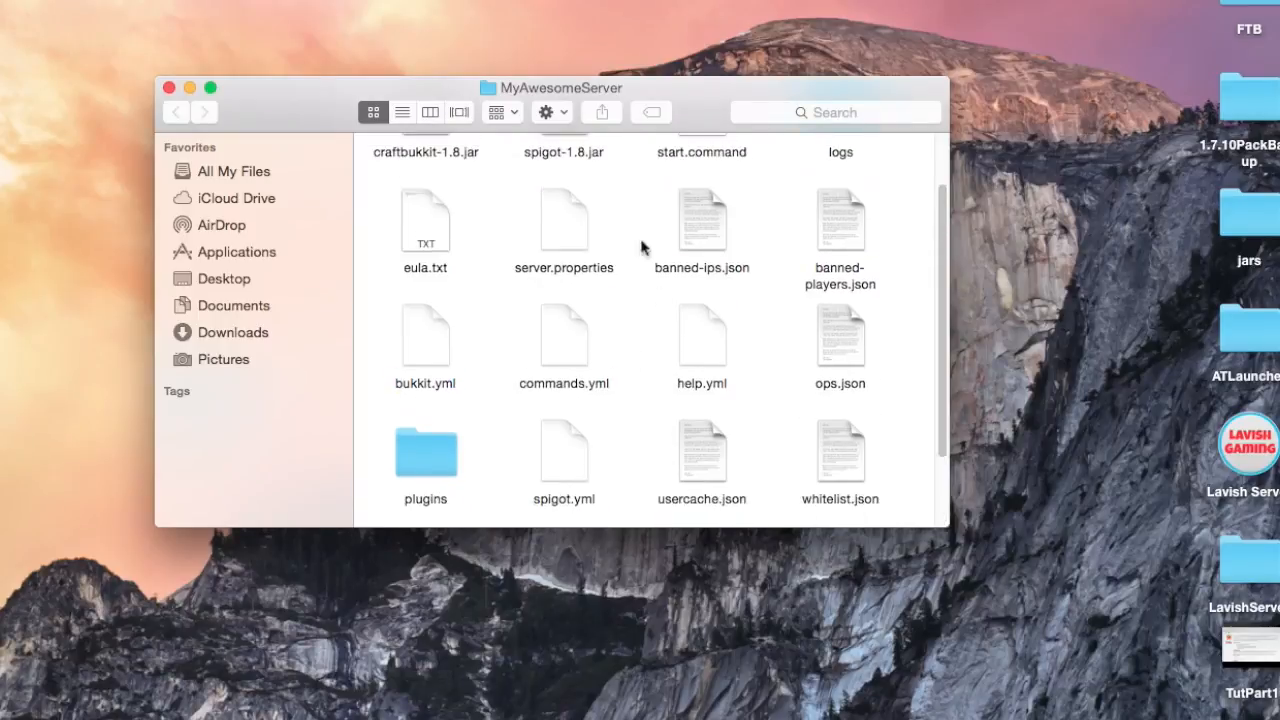
scroll(down, 3)
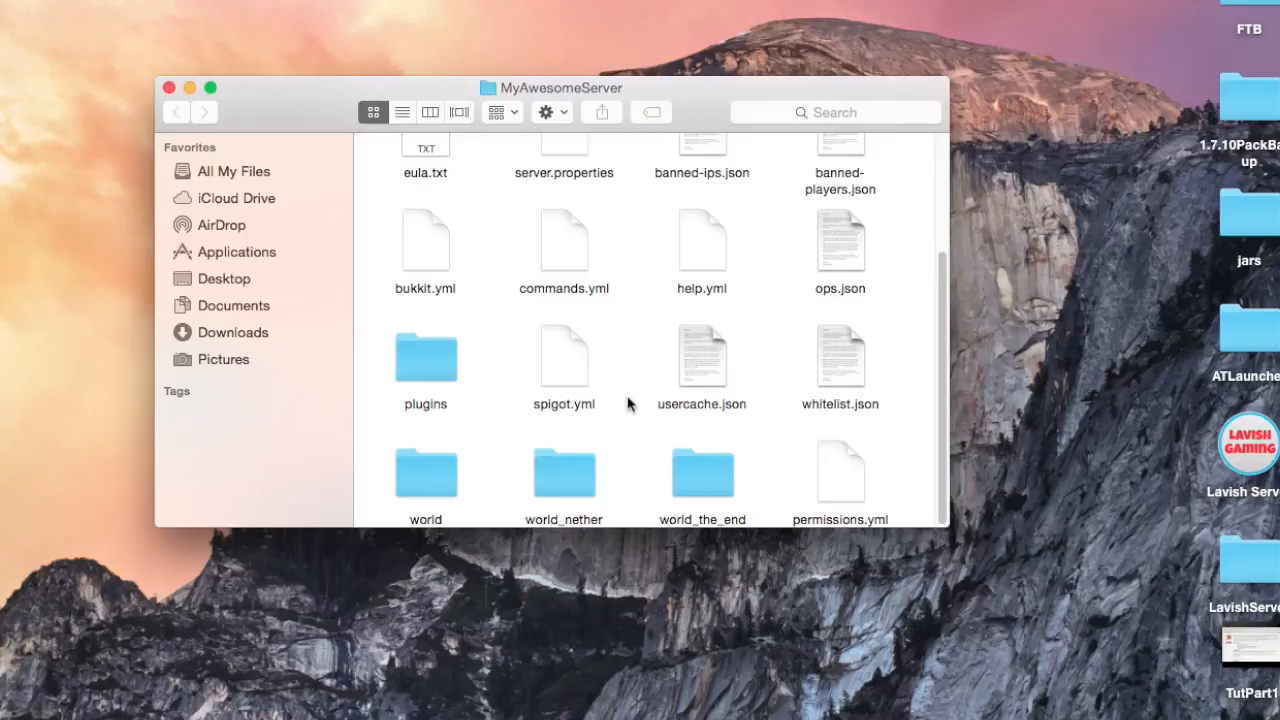
mouse_move(592, 312)
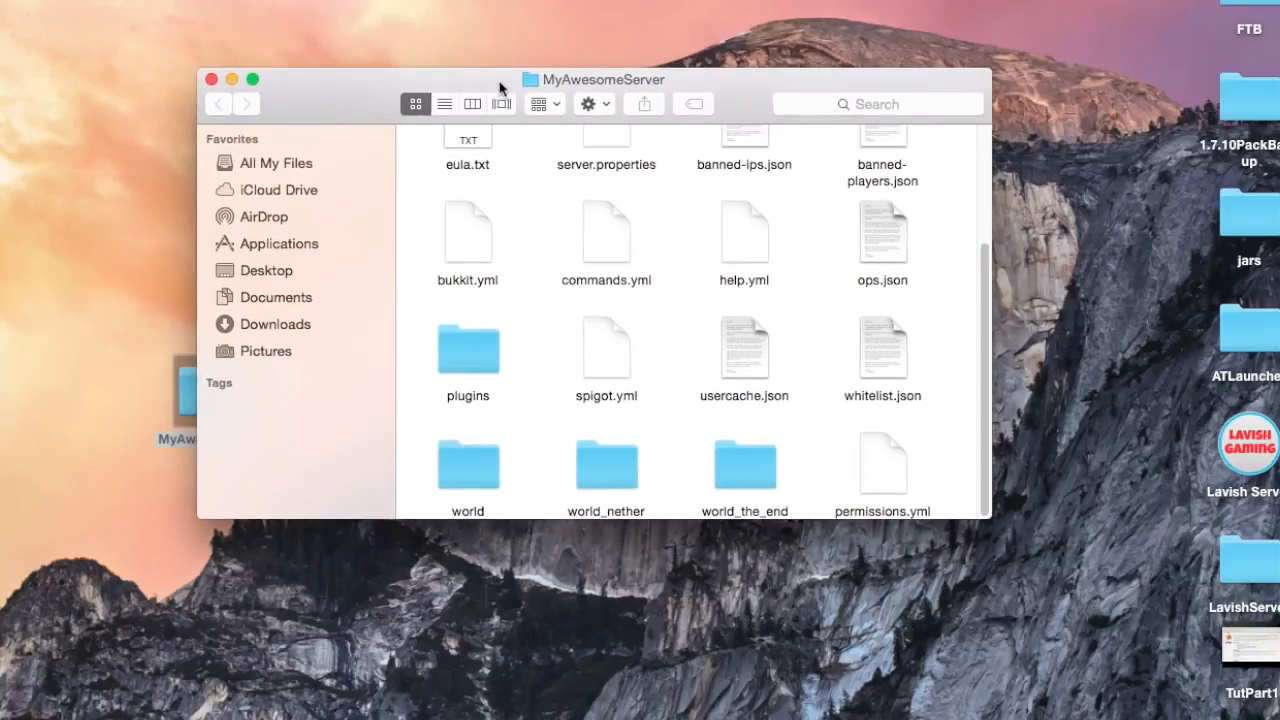
drag(500, 80, 510, 78)
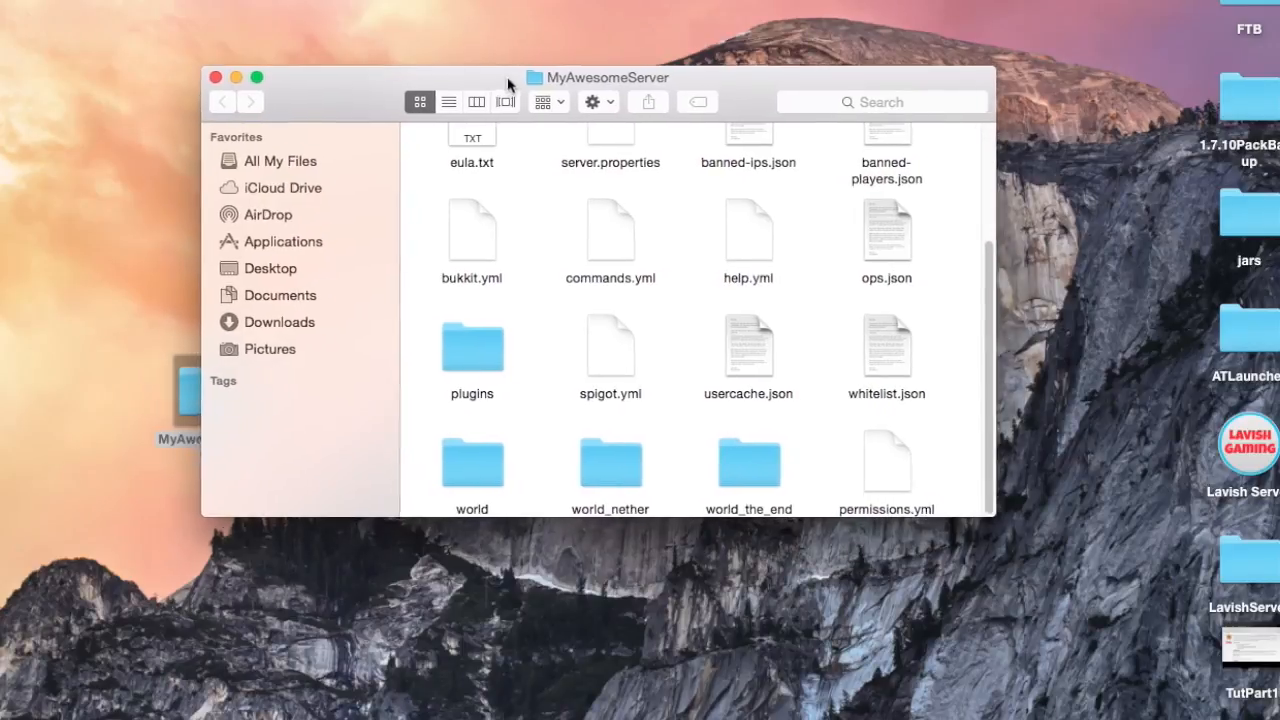